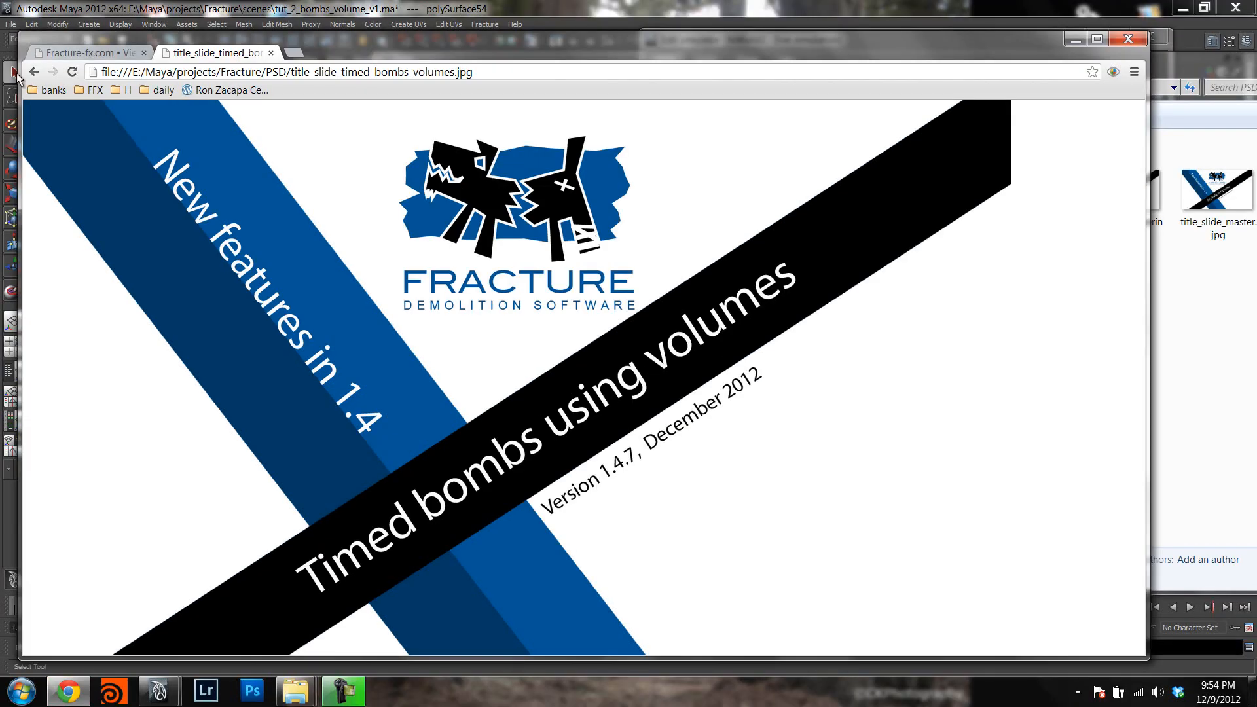
Open the Fracture-fx thread 'Break different areas of an object at different times' and read through it.
{"action": "left_click", "coordinate": [89, 53]}
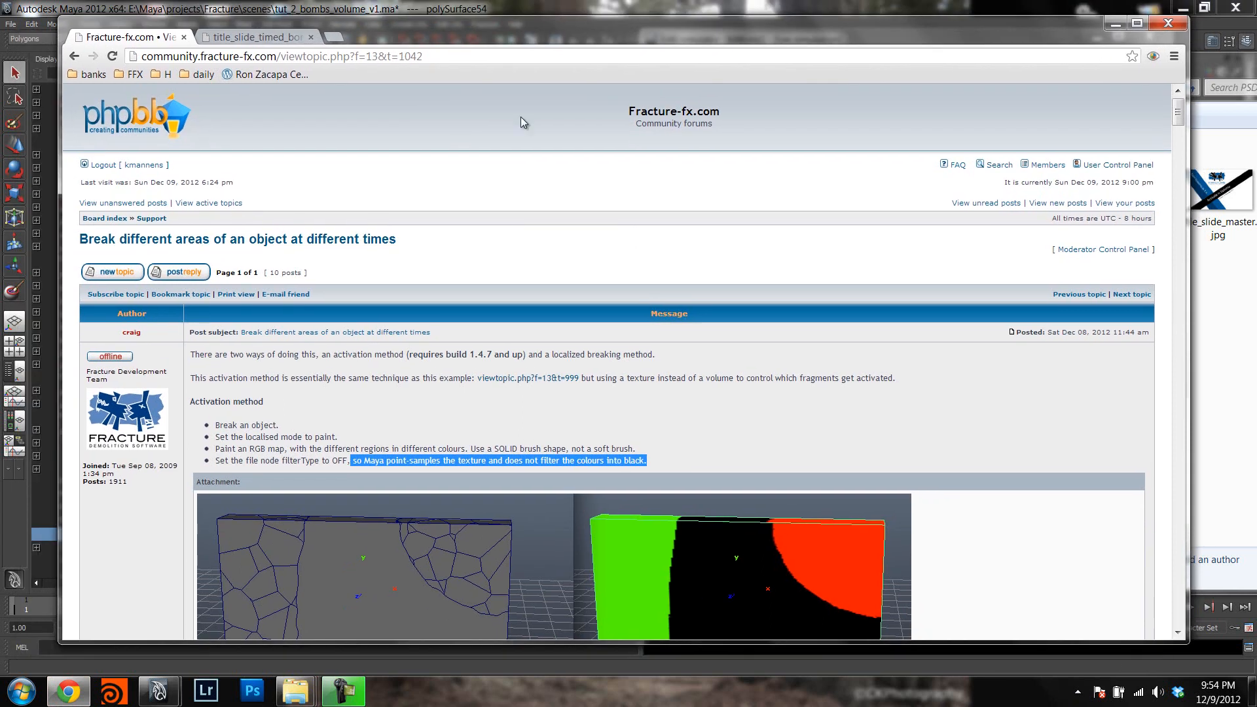
{"action": "scroll", "scroll_direction": "down", "scroll_amount": 3}
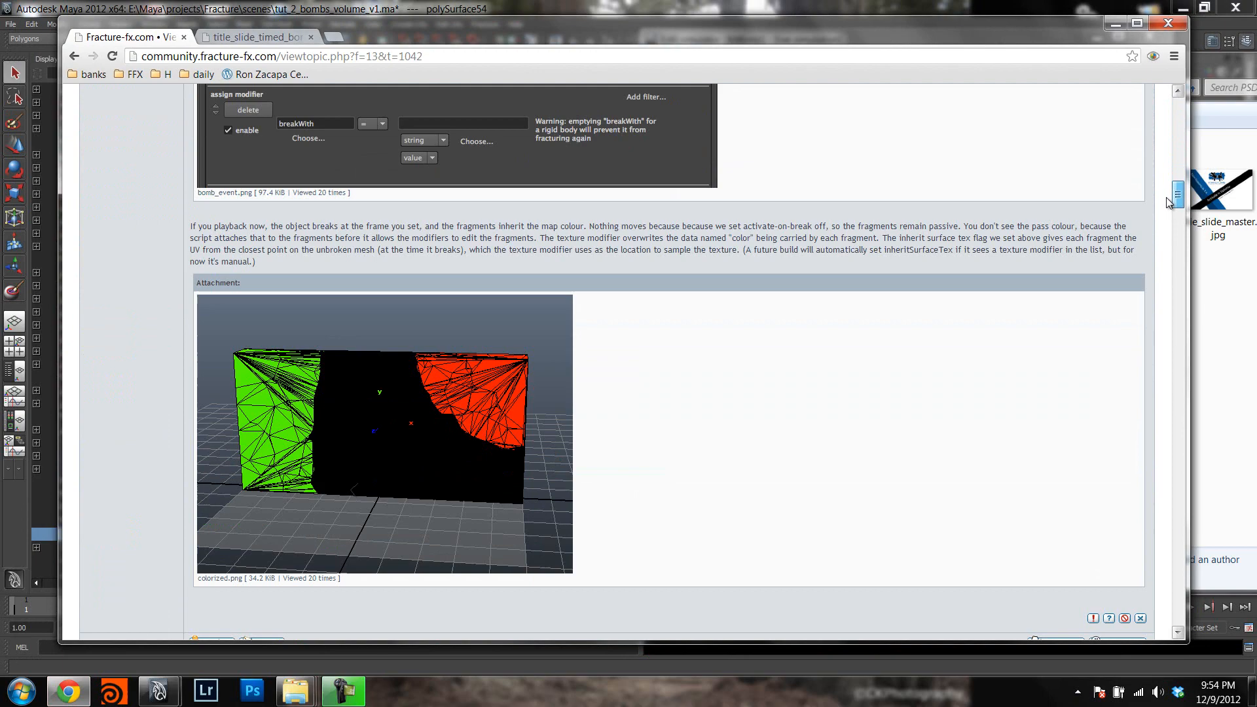
{"action": "scroll", "scroll_direction": "down", "scroll_amount": 3}
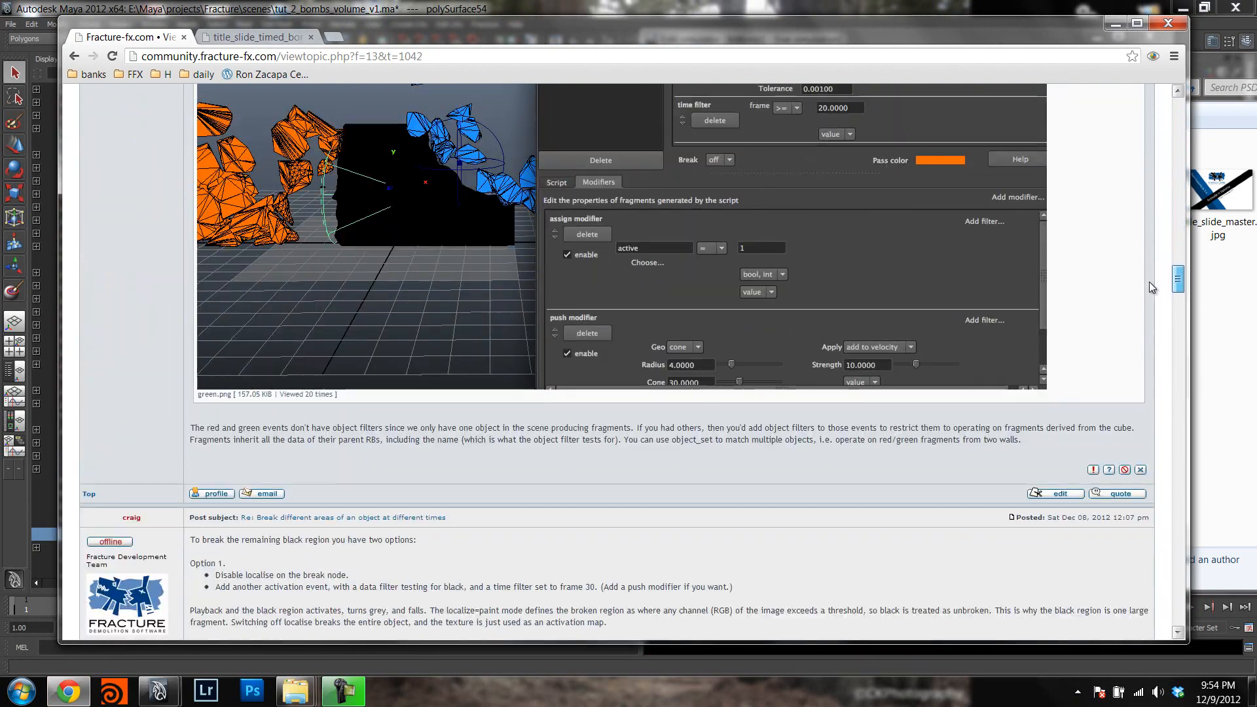
{"action": "scroll", "scroll_direction": "down", "scroll_amount": 3}
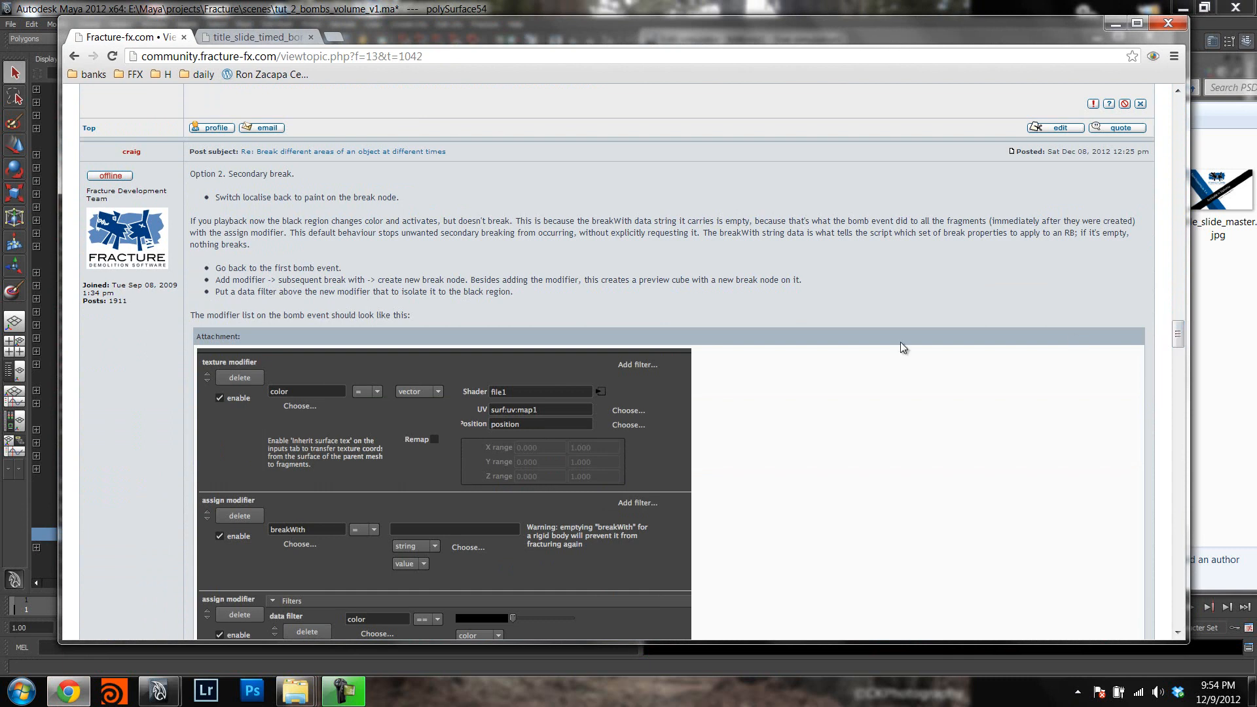
{"action": "scroll", "scroll_direction": "down", "scroll_amount": 3}
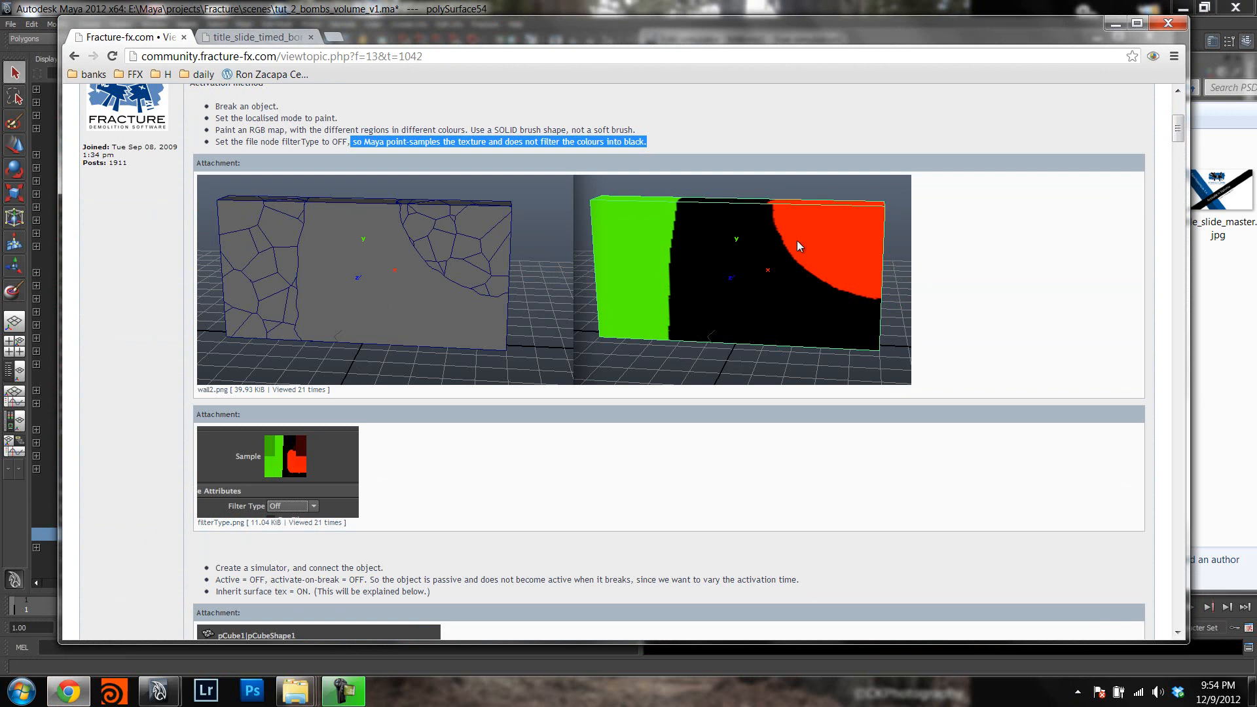
{"action": "mouse_move", "coordinate": [611, 258]}
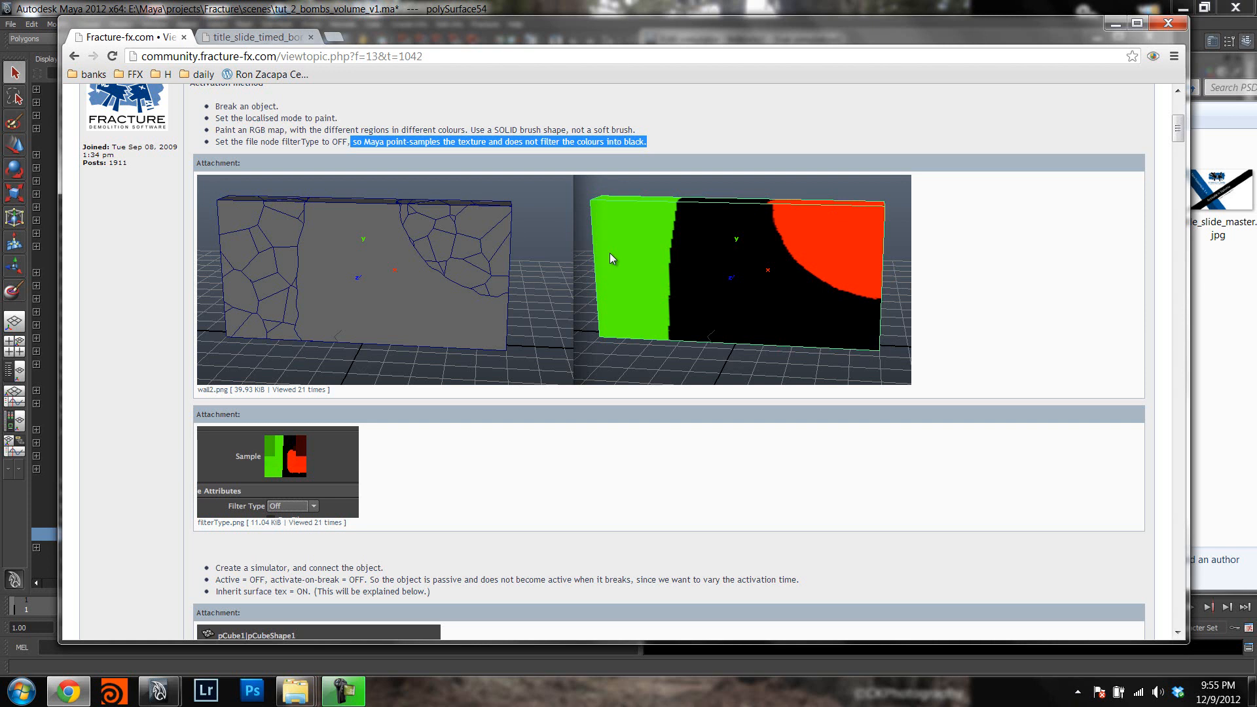
{"action": "mouse_move", "coordinate": [747, 212]}
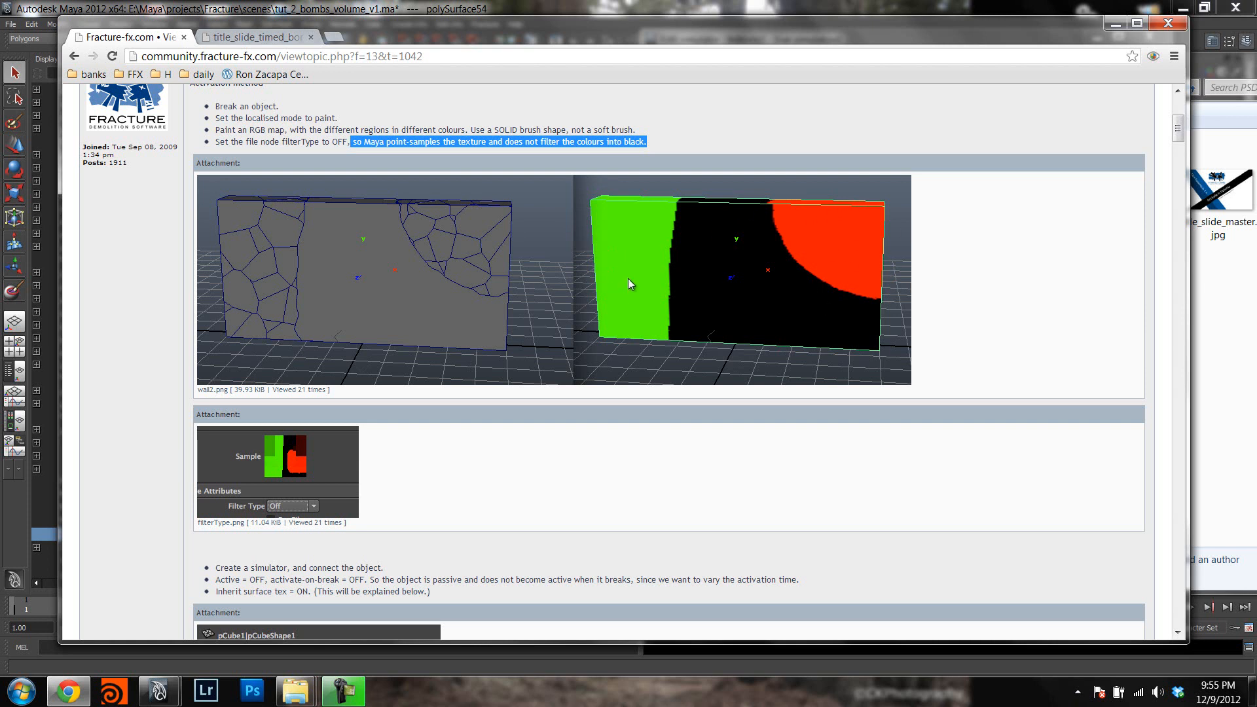
{"action": "mouse_move", "coordinate": [635, 282]}
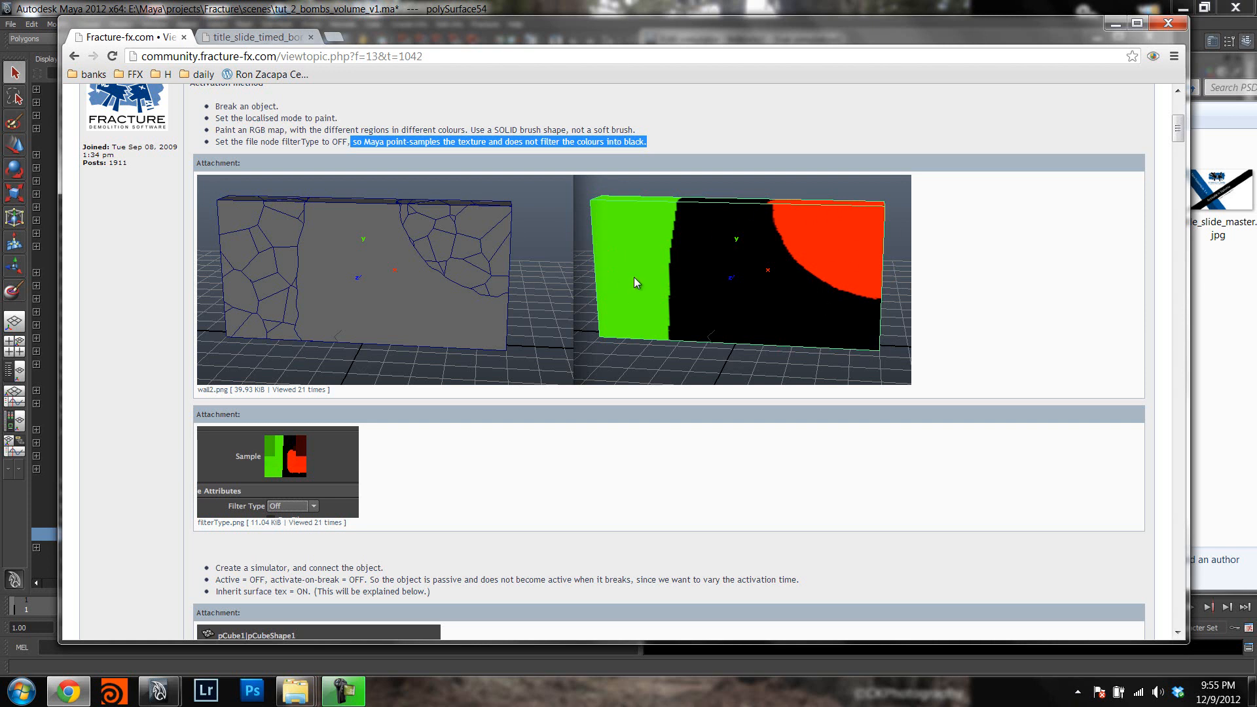
{"action": "mouse_move", "coordinate": [815, 154]}
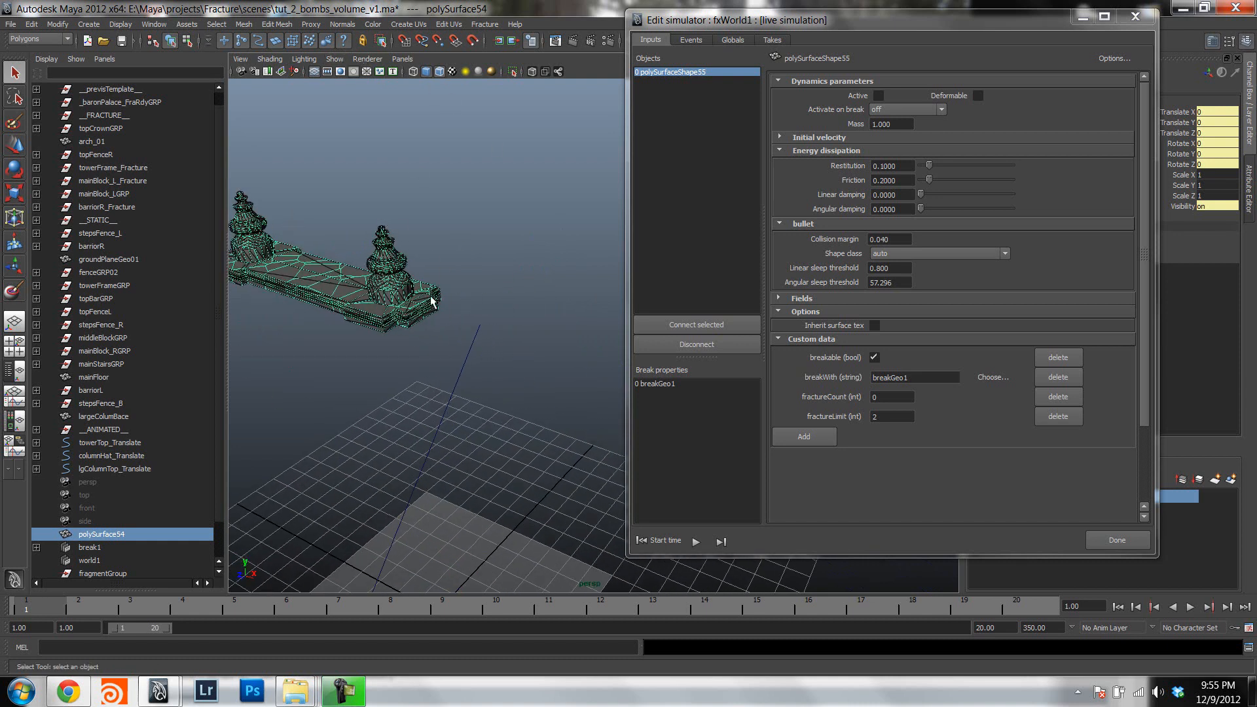
{"action": "mouse_move", "coordinate": [574, 240]}
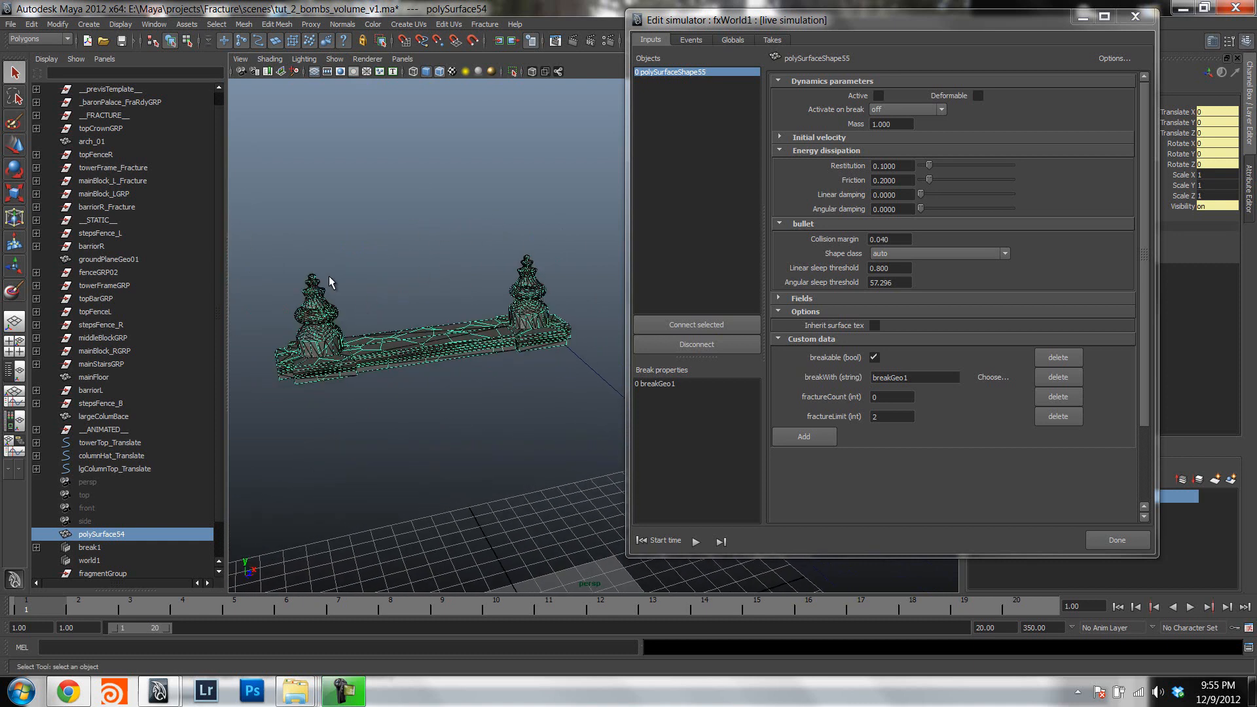
{"action": "mouse_move", "coordinate": [313, 305]}
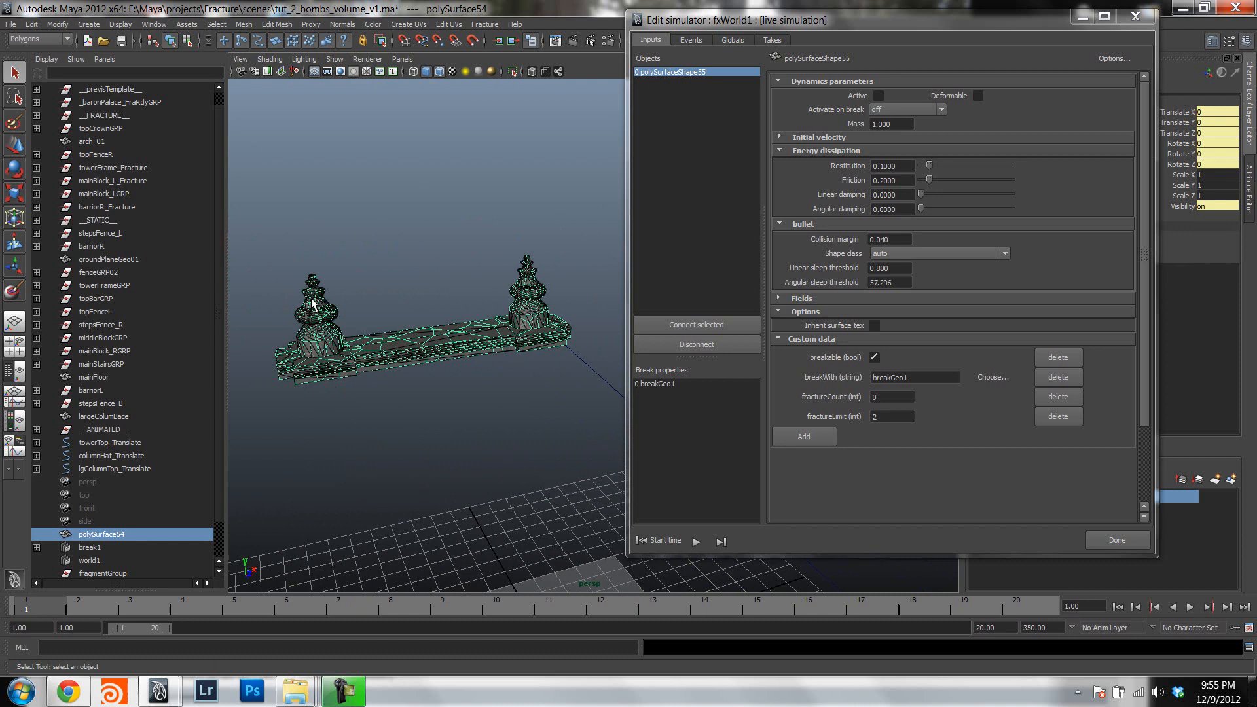
{"action": "mouse_move", "coordinate": [553, 322]}
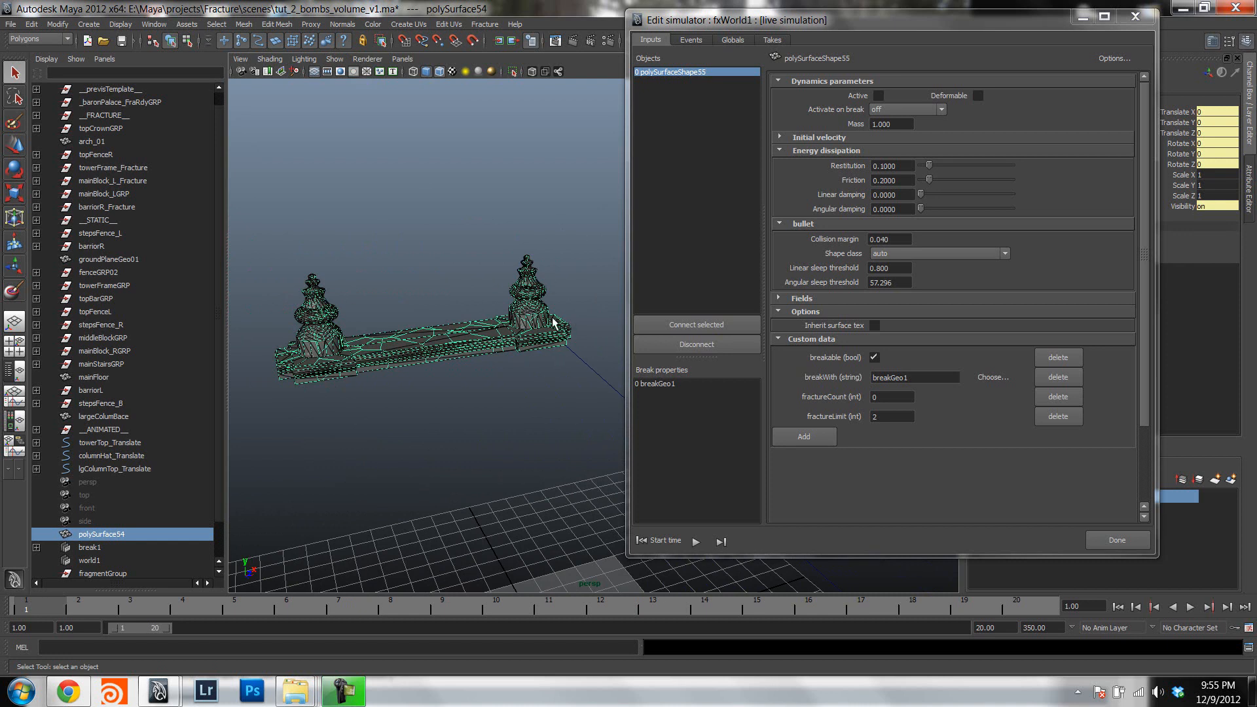
{"action": "mouse_move", "coordinate": [377, 356]}
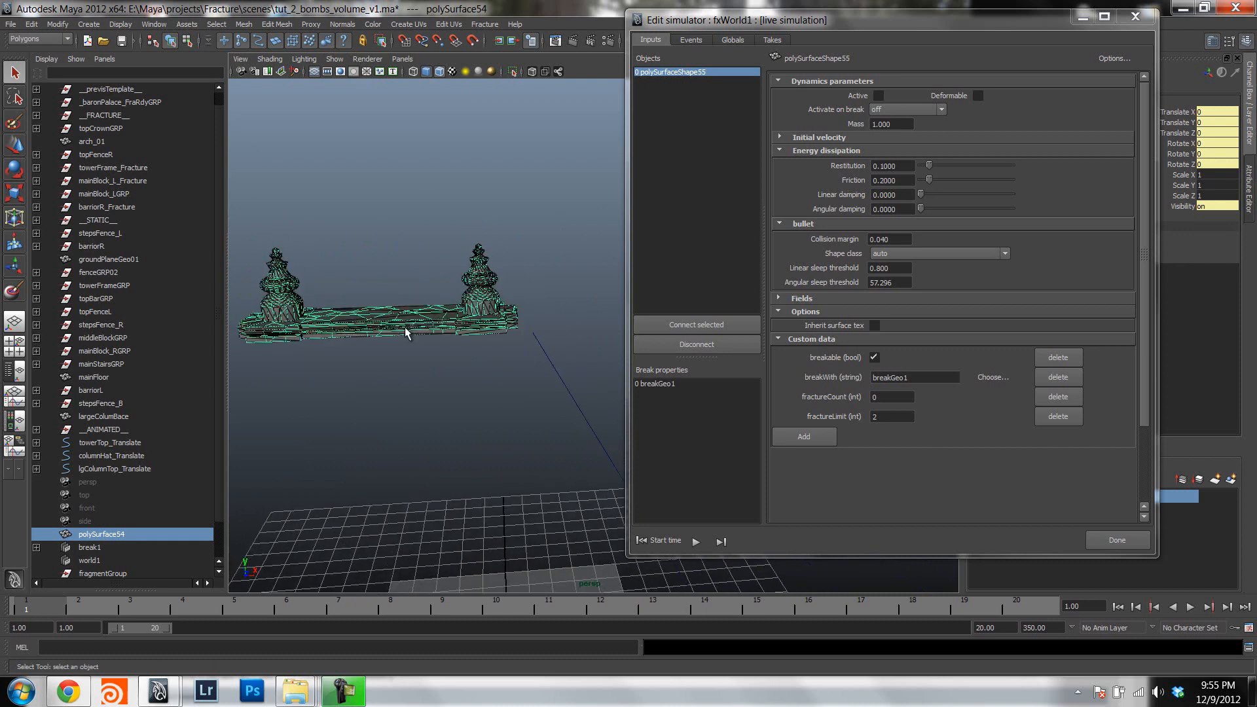
{"action": "mouse_move", "coordinate": [460, 342]}
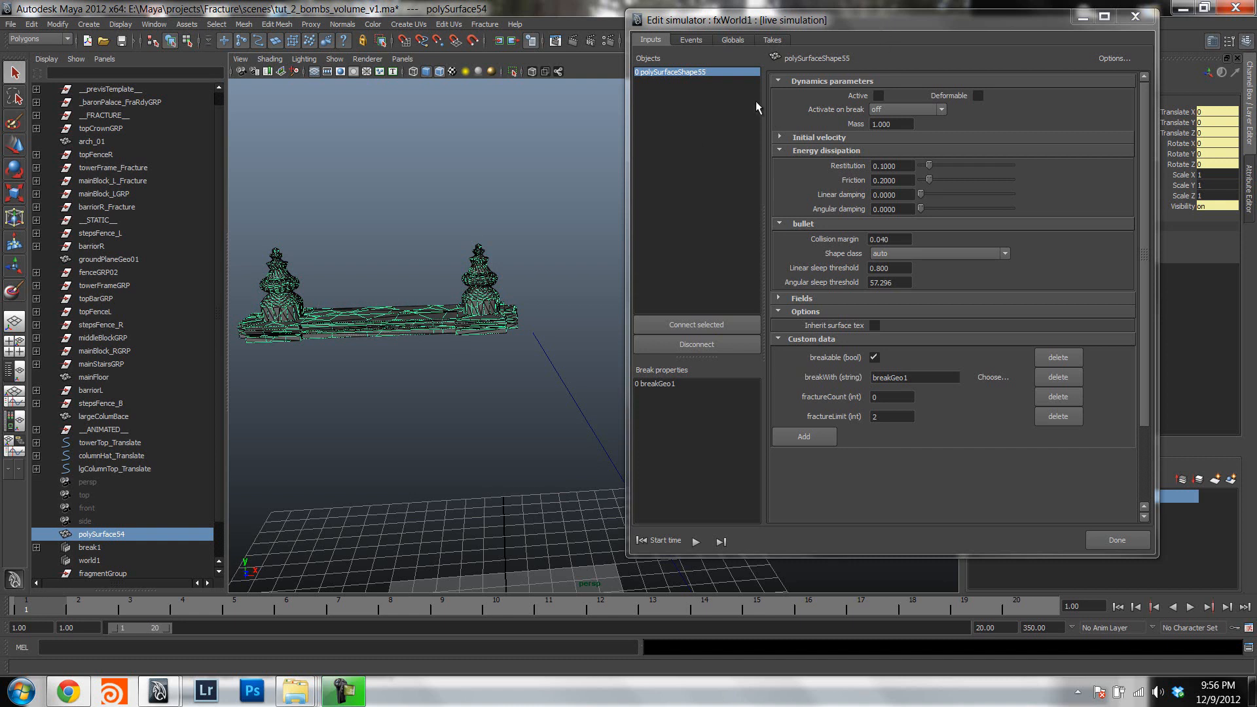
{"action": "mouse_move", "coordinate": [719, 385]}
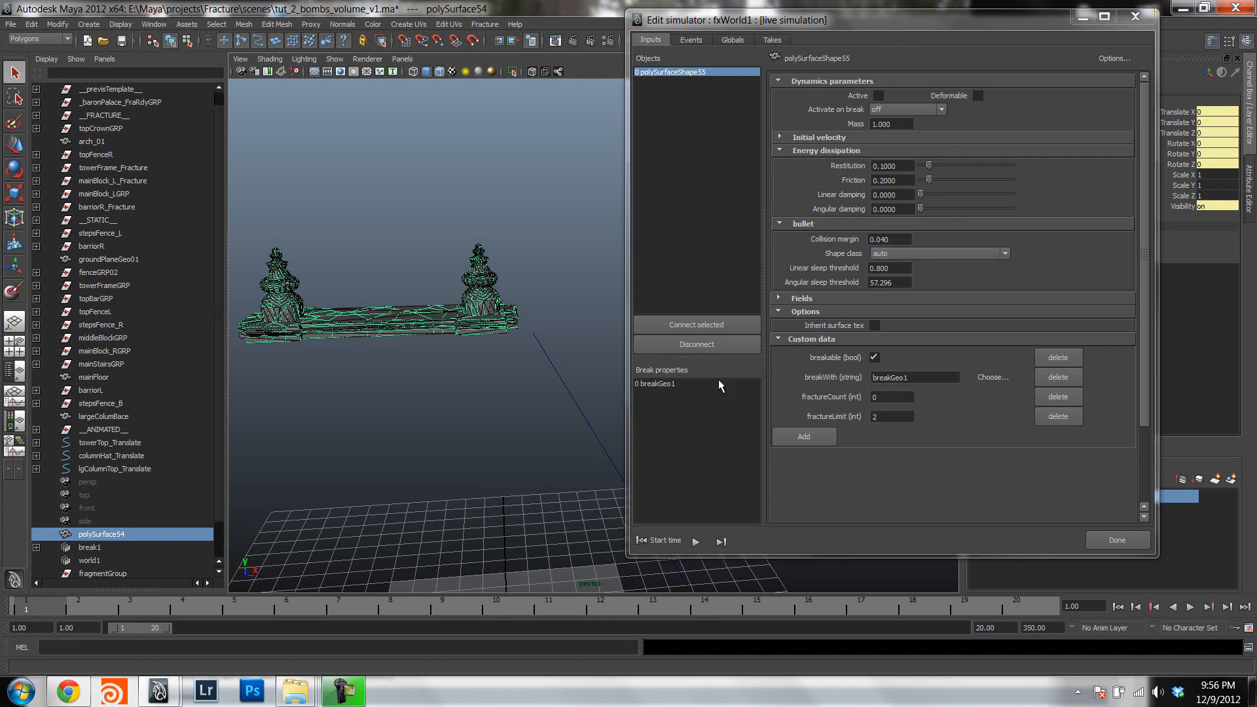
Review the breakGeo1 node, Takes and Globals settings, then show the Events page.
{"action": "left_click", "coordinate": [654, 383]}
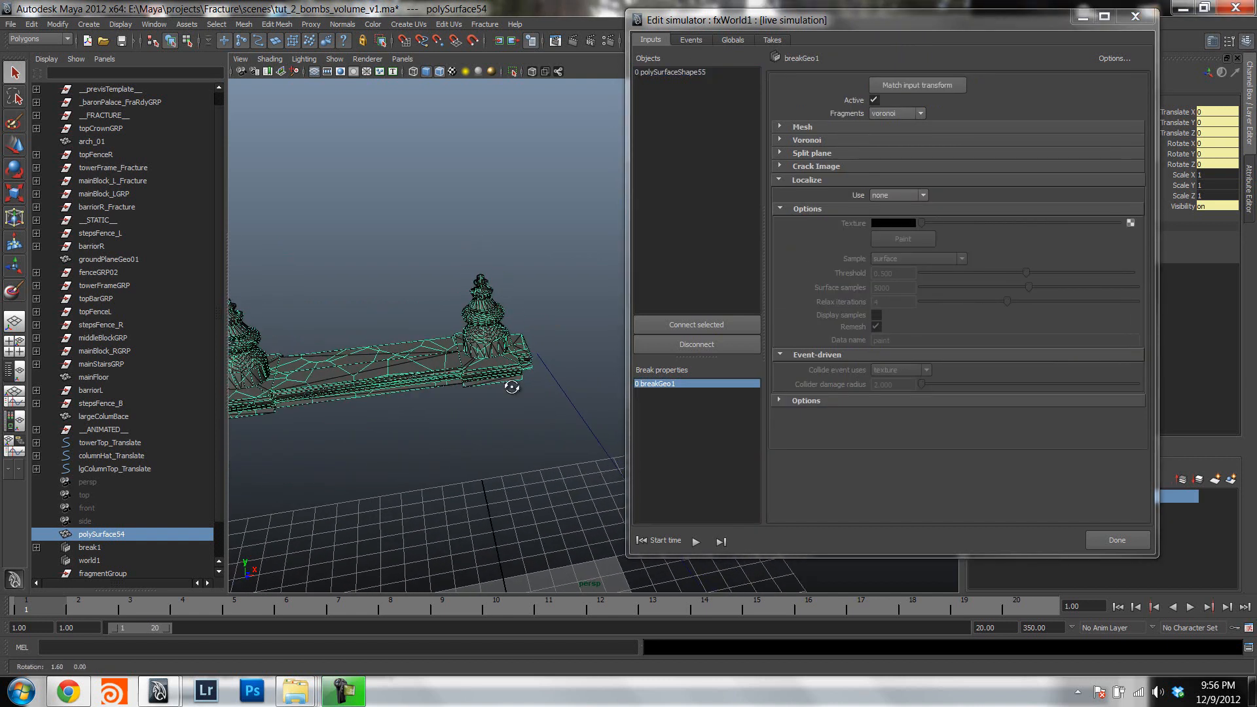
{"action": "left_click", "coordinate": [731, 40]}
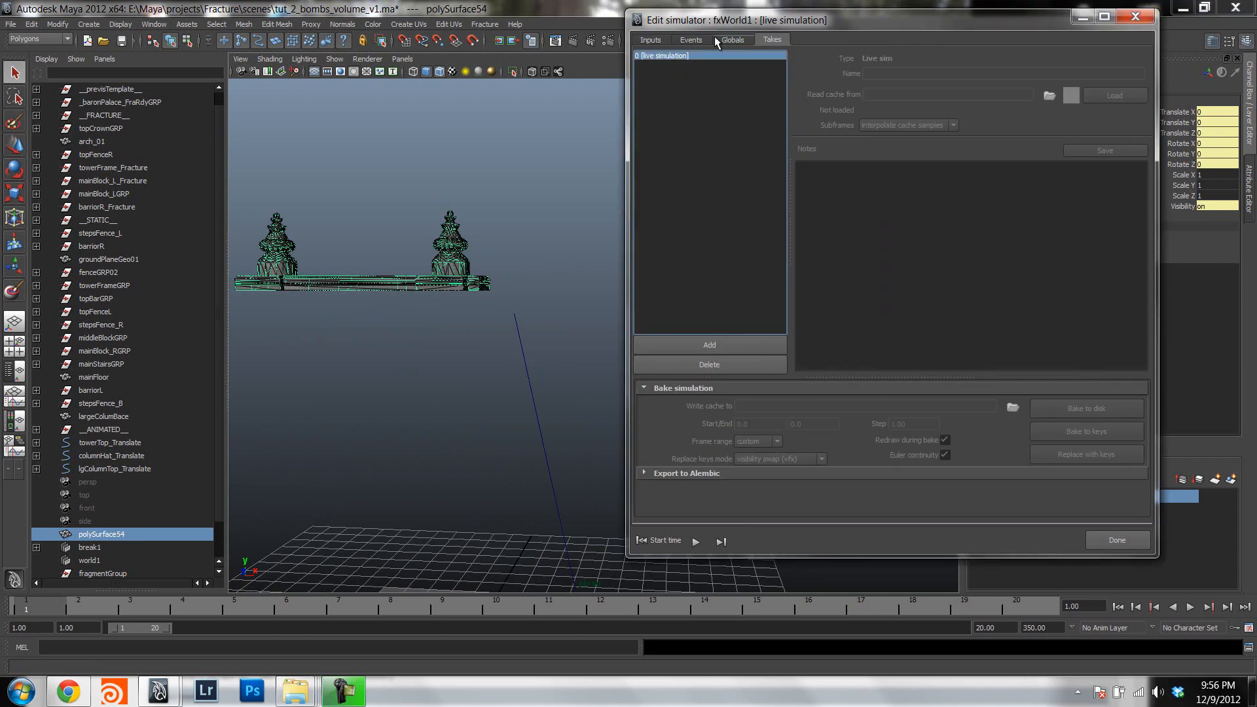
{"action": "left_click", "coordinate": [733, 40]}
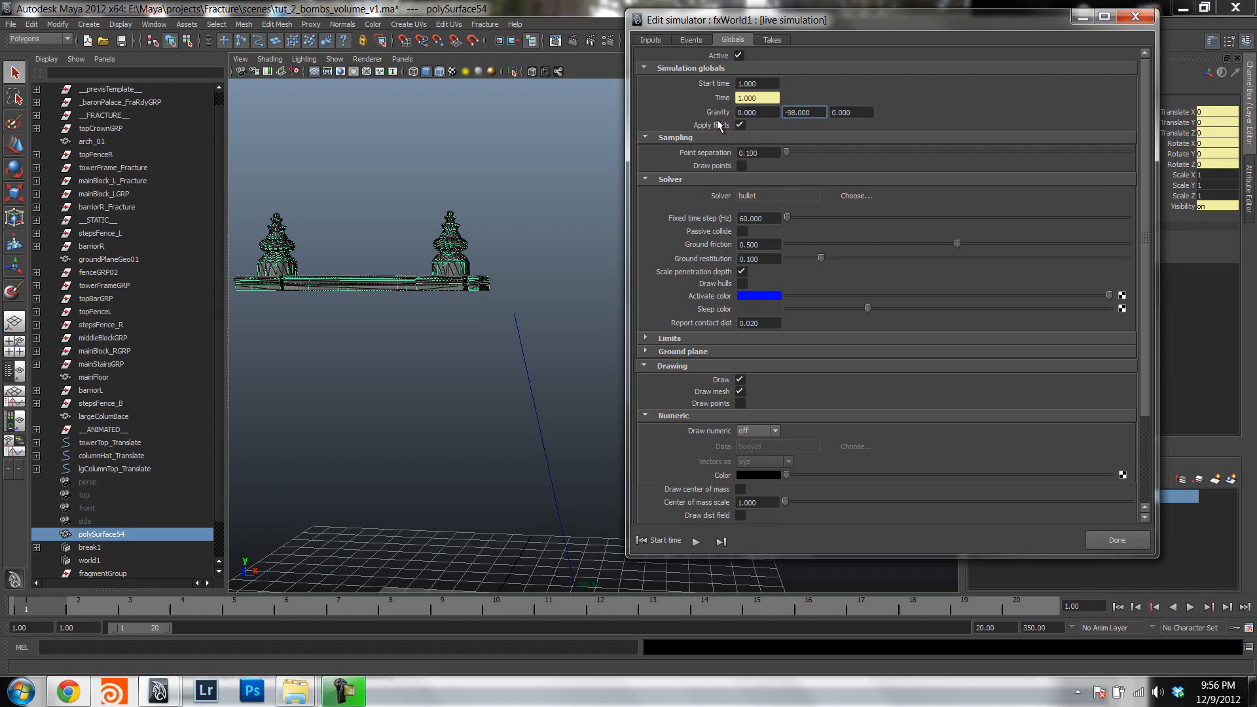
{"action": "left_click", "coordinate": [803, 111]}
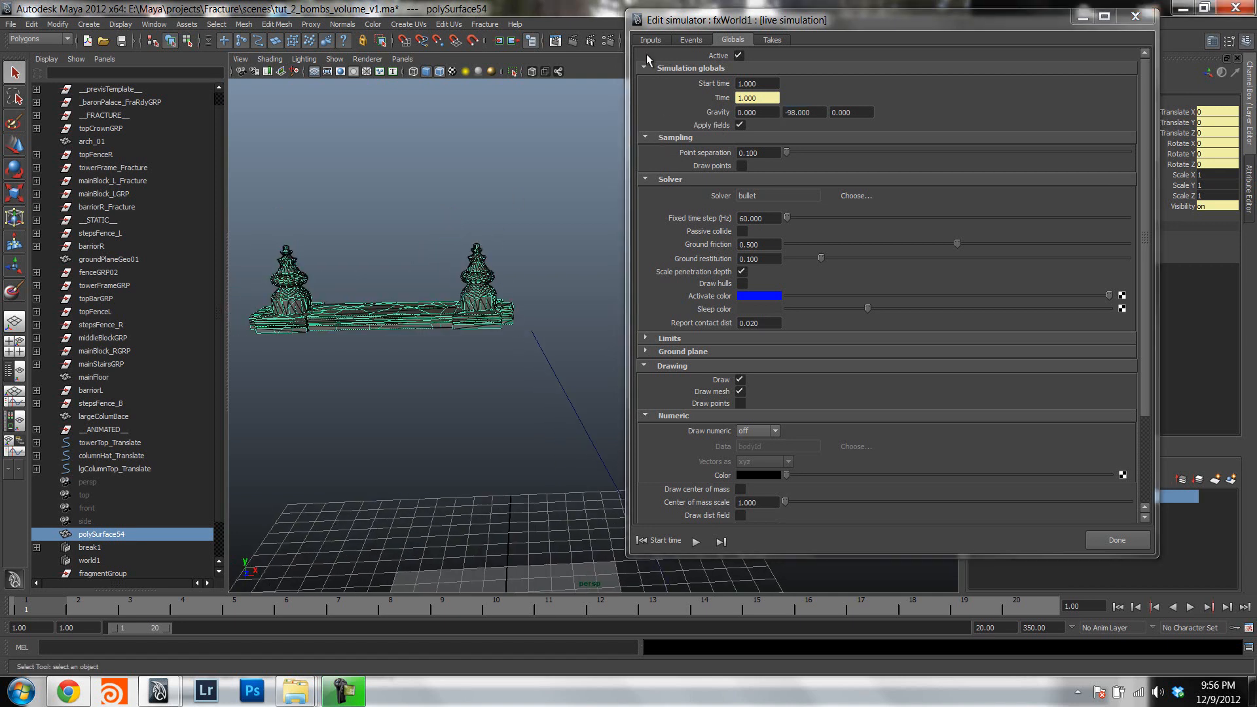
{"action": "left_click", "coordinate": [690, 39]}
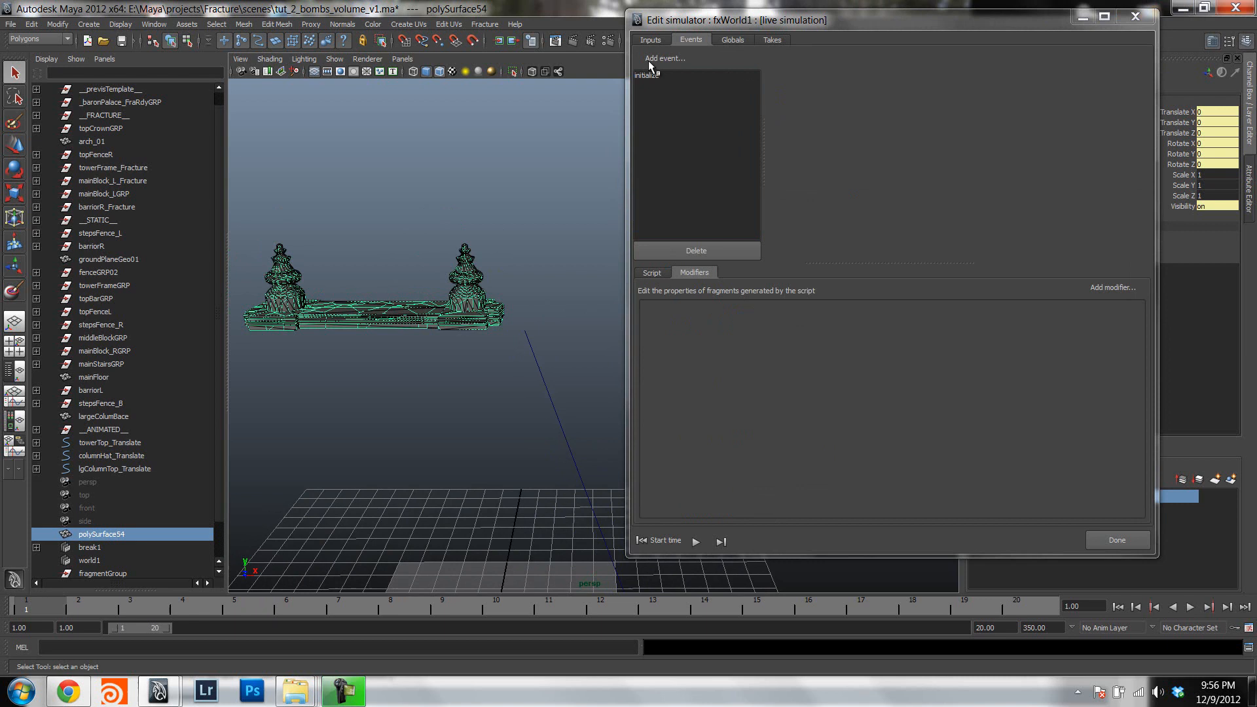
Add a bomb event, remove its object and time filters, and make it trigger once.
{"action": "left_click", "coordinate": [659, 58]}
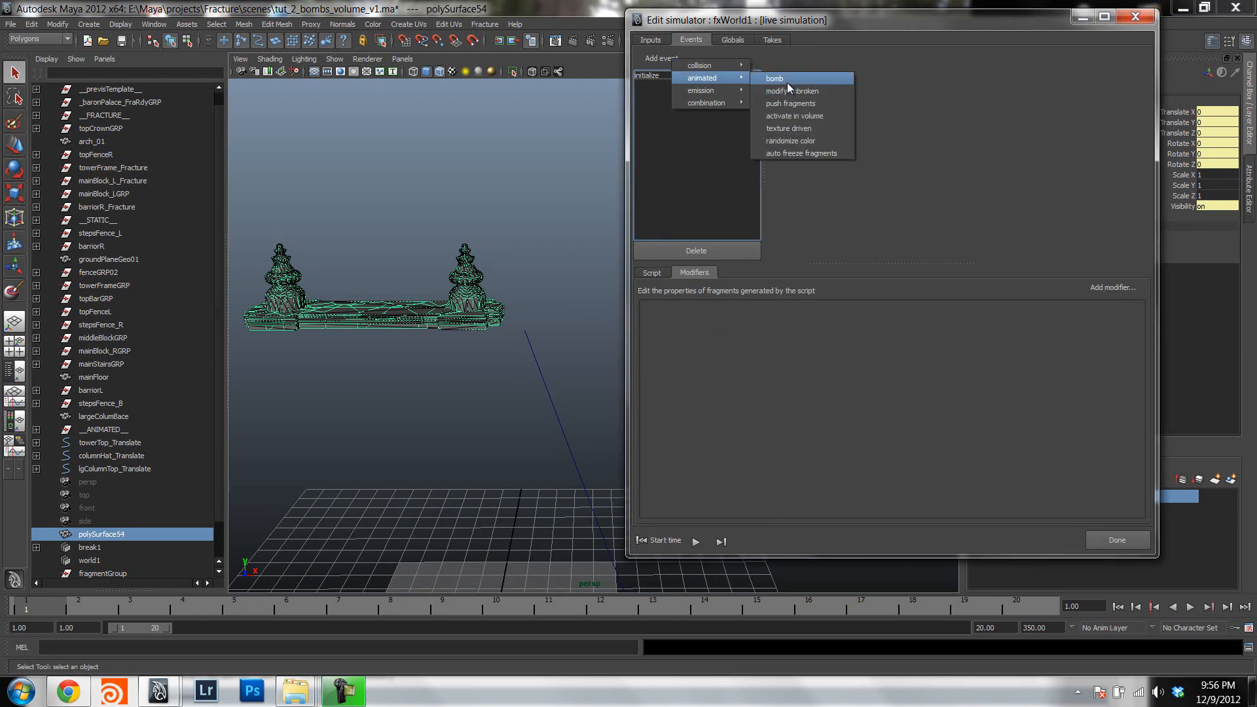
{"action": "left_click", "coordinate": [774, 78]}
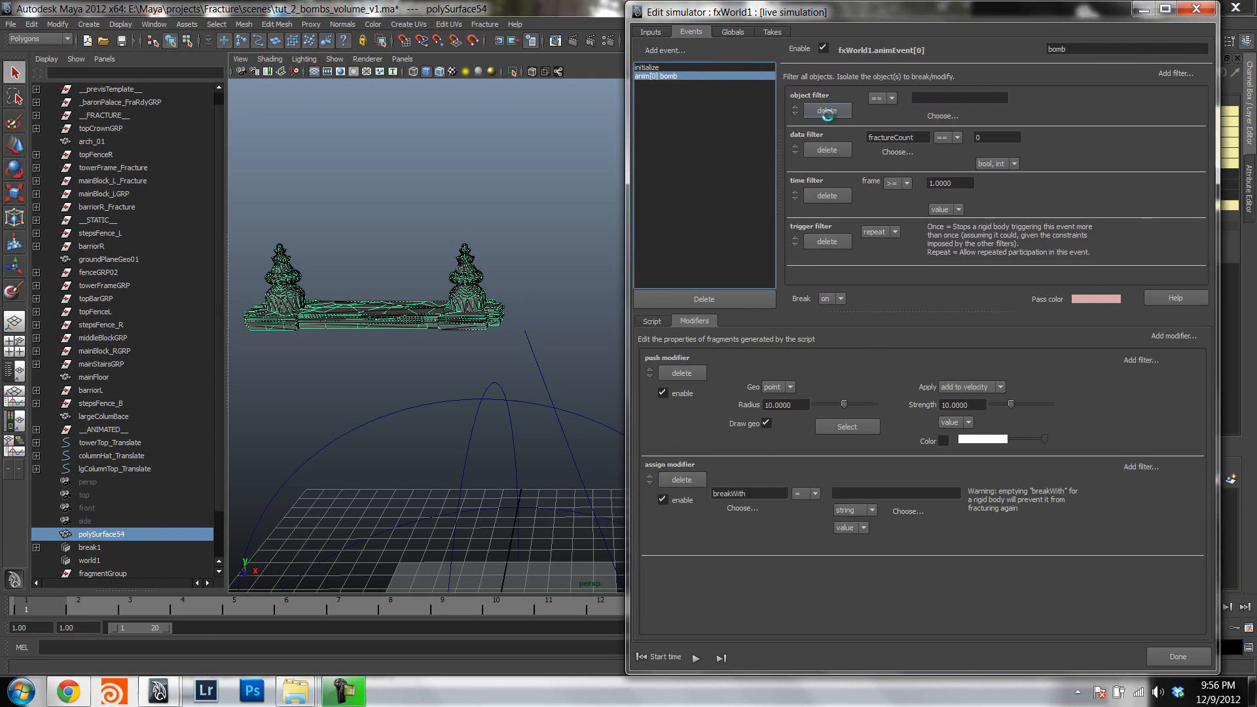
{"action": "left_click", "coordinate": [826, 110]}
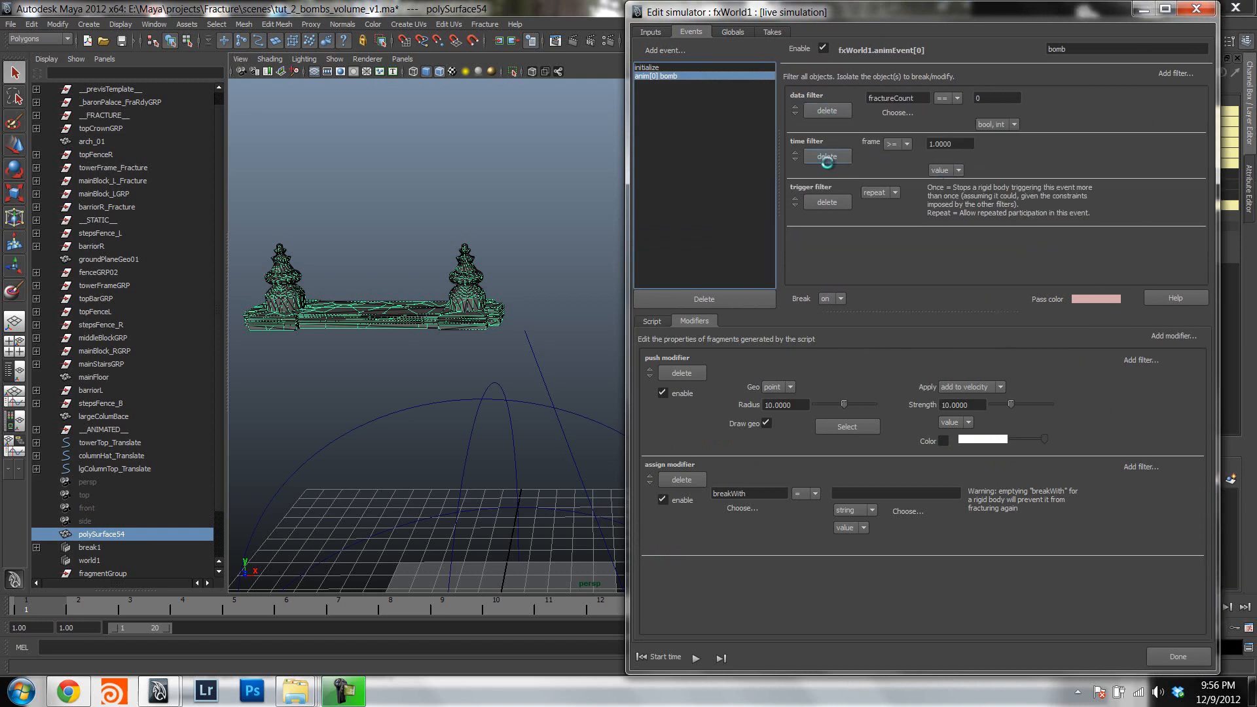
{"action": "left_click", "coordinate": [826, 156]}
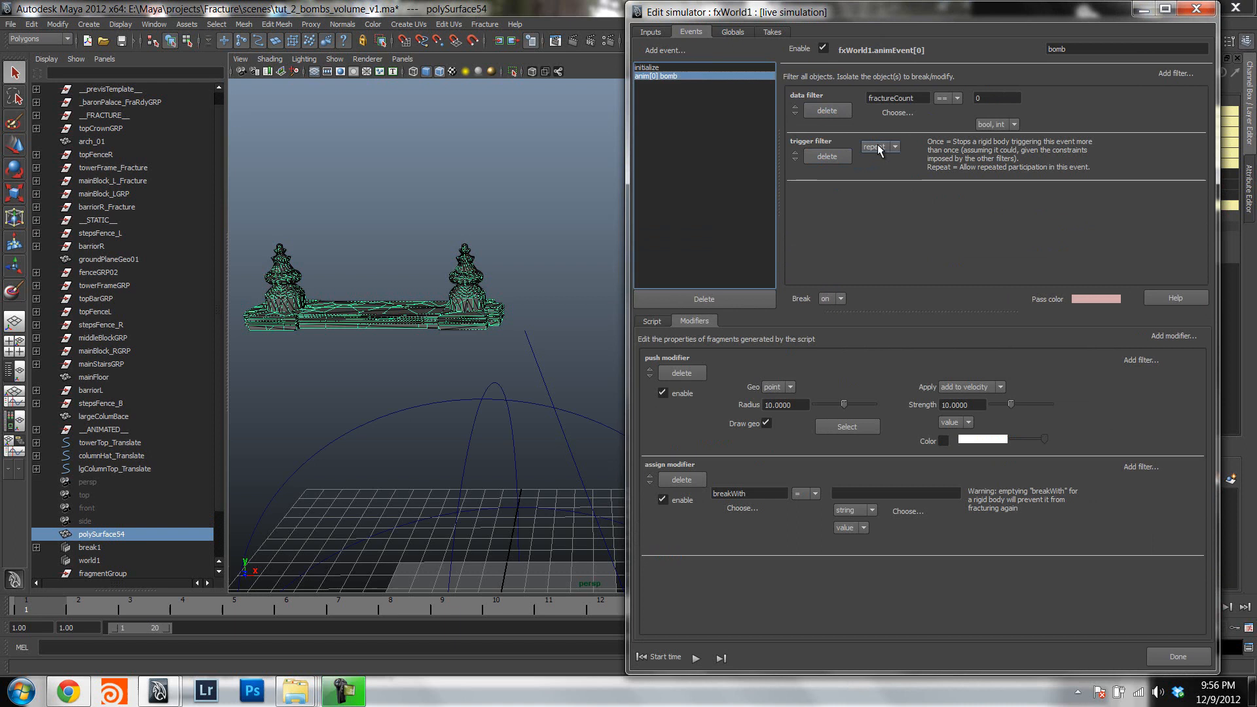
{"action": "left_click", "coordinate": [879, 146]}
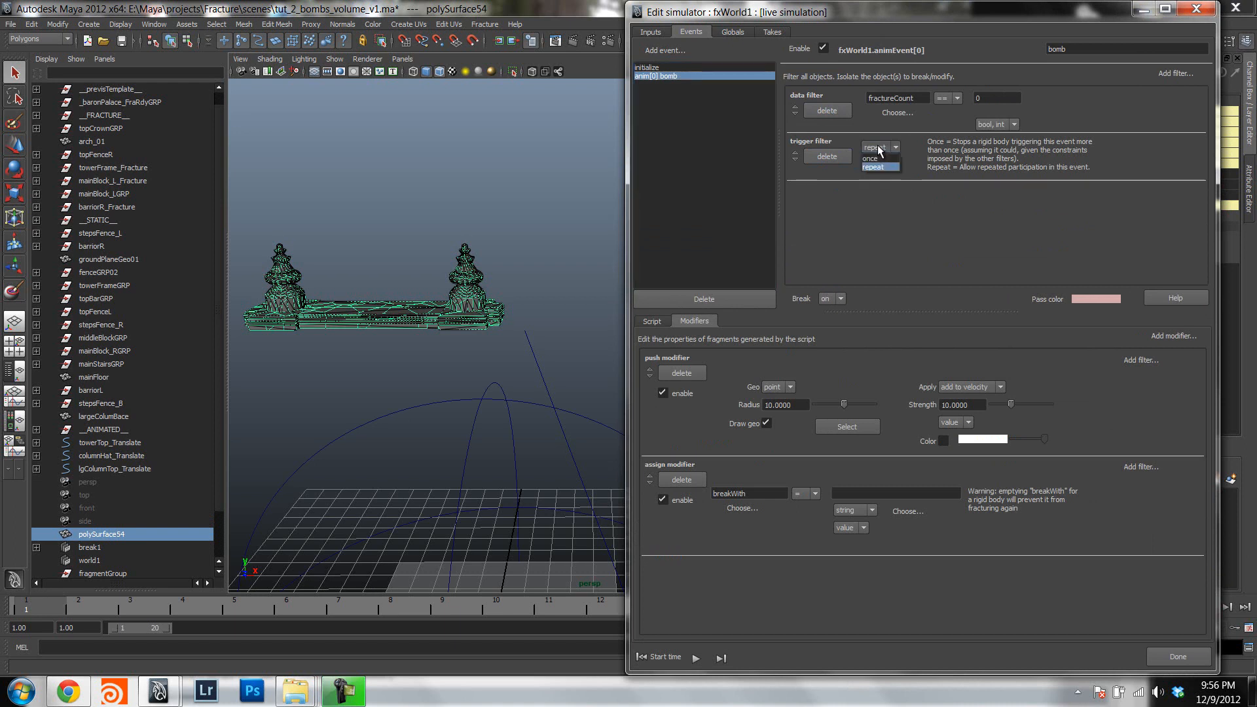
{"action": "left_click", "coordinate": [871, 157]}
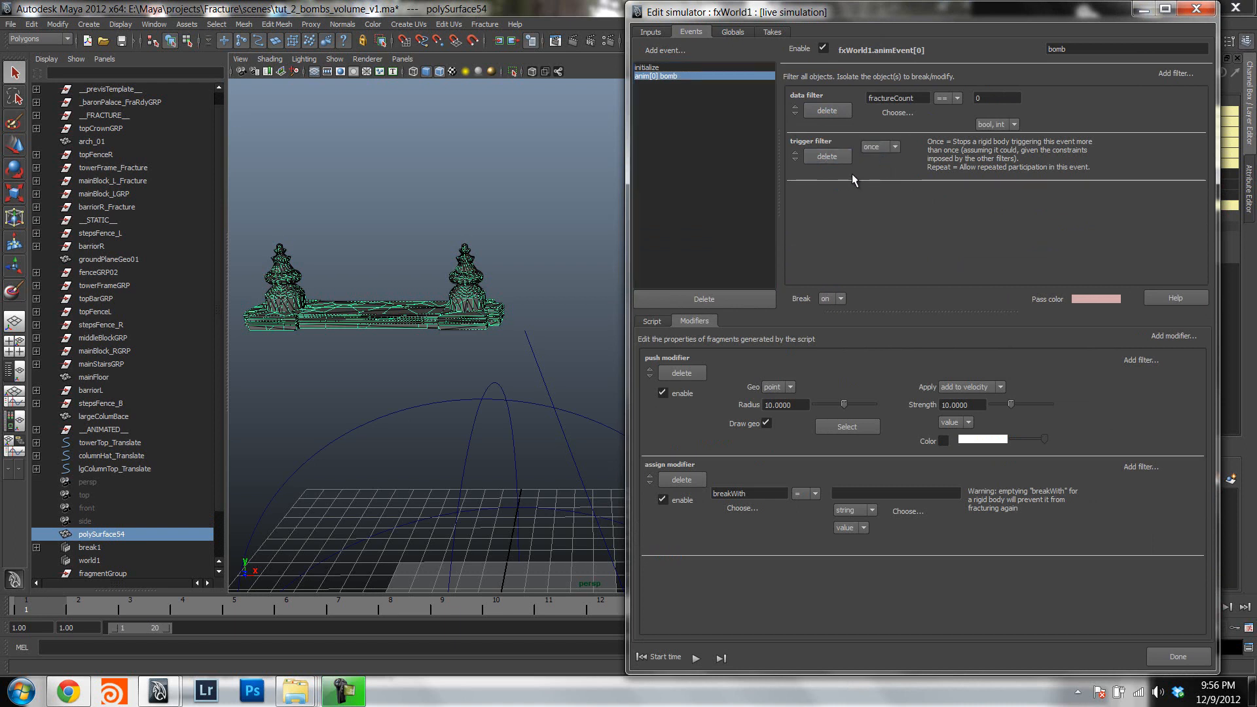
{"action": "mouse_move", "coordinate": [938, 153]}
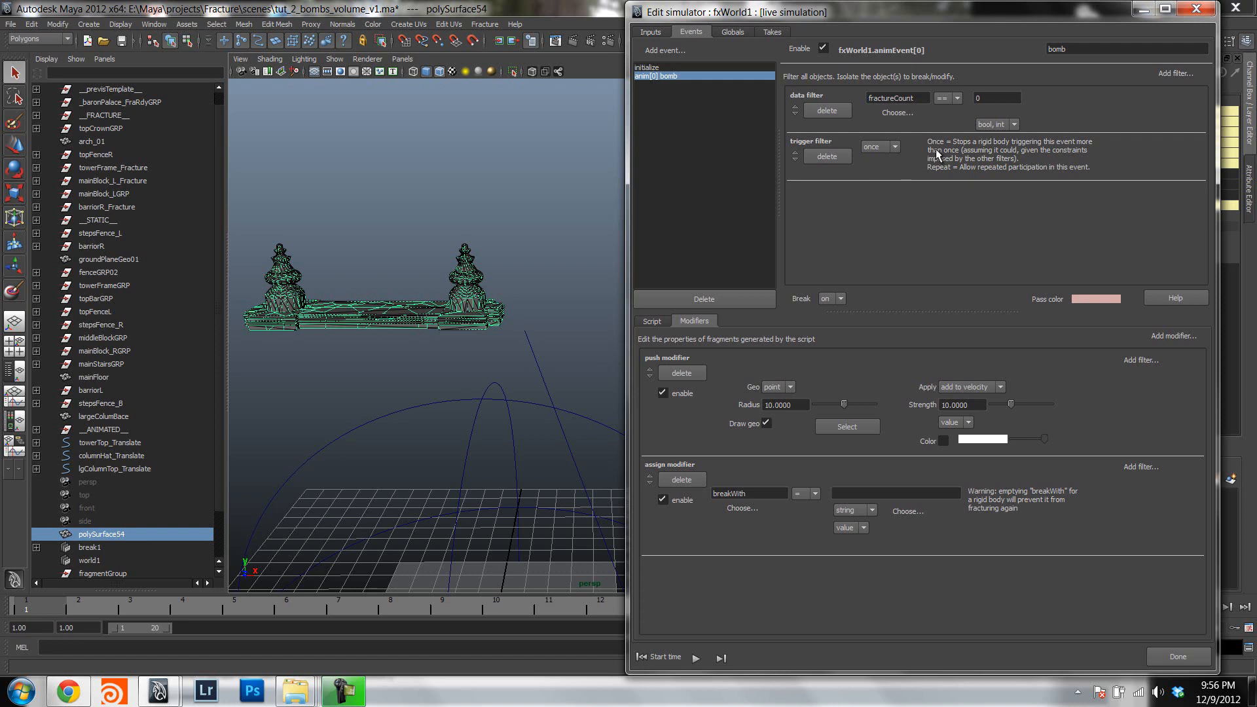
{"action": "mouse_move", "coordinate": [885, 310]}
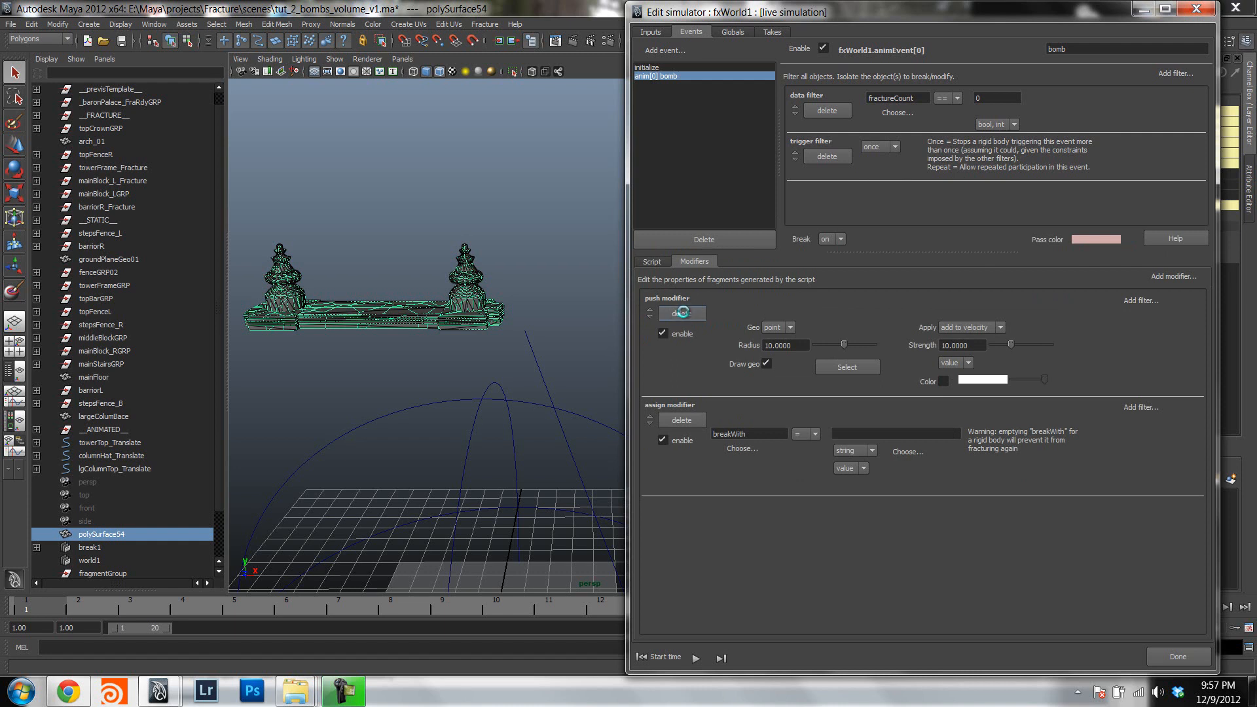
Remove the bomb event's push modifier and reset the simulation to start time.
{"action": "left_click", "coordinate": [682, 313]}
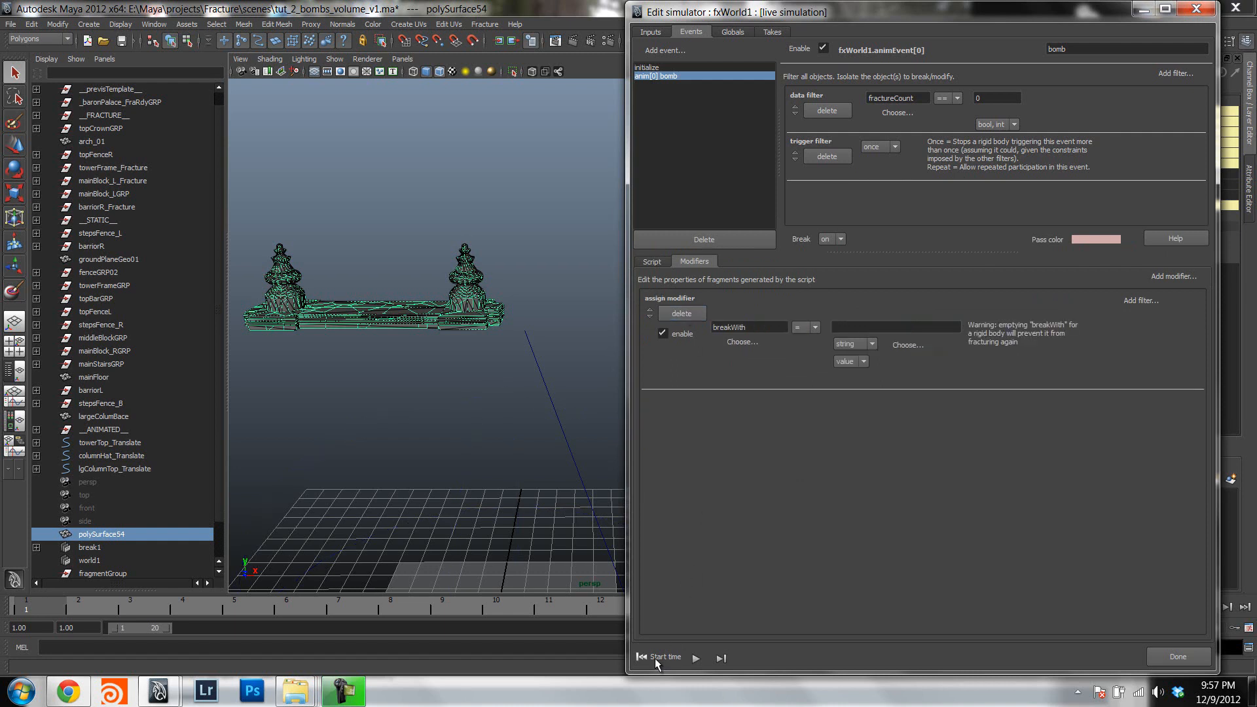
{"action": "left_click", "coordinate": [696, 657]}
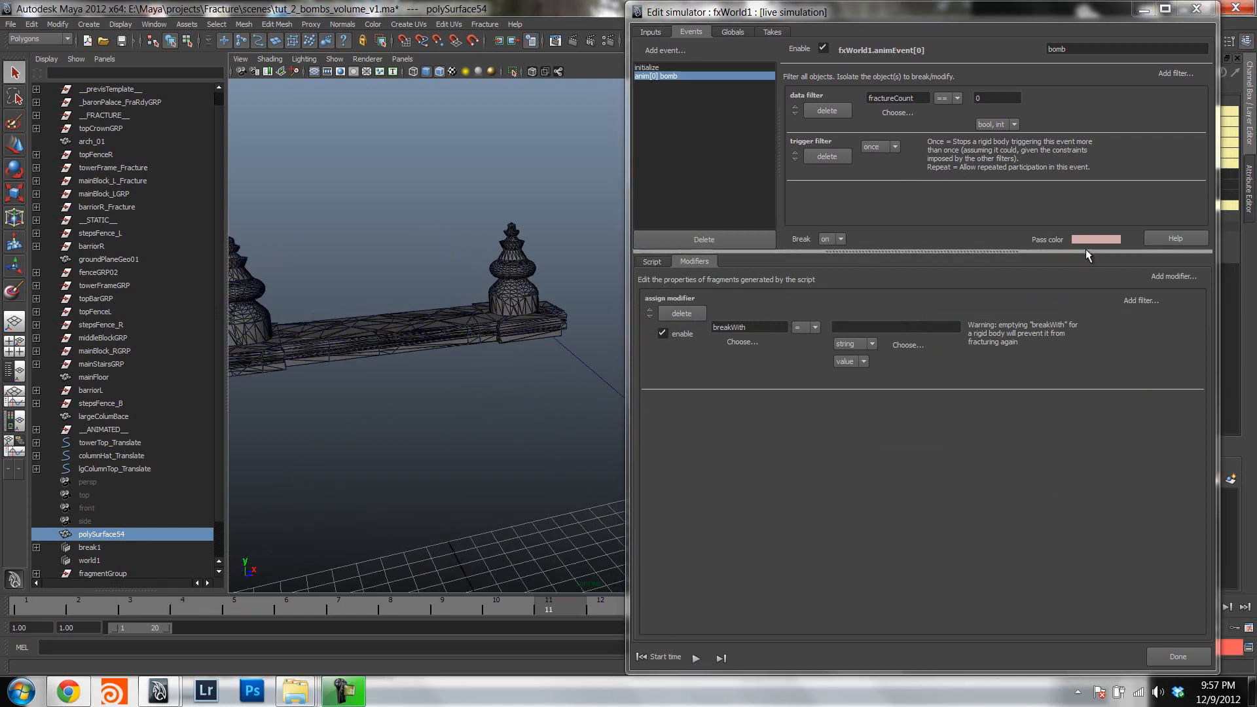
{"action": "left_click", "coordinate": [333, 58]}
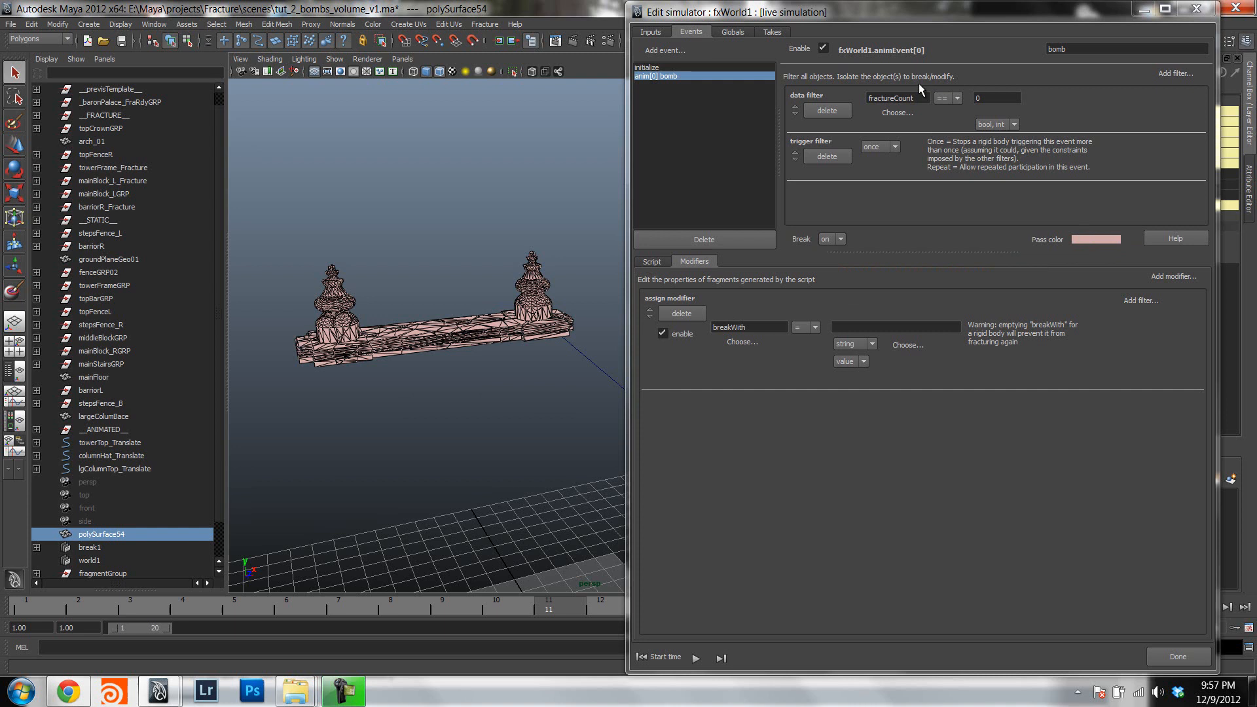
{"action": "mouse_move", "coordinate": [1042, 163]}
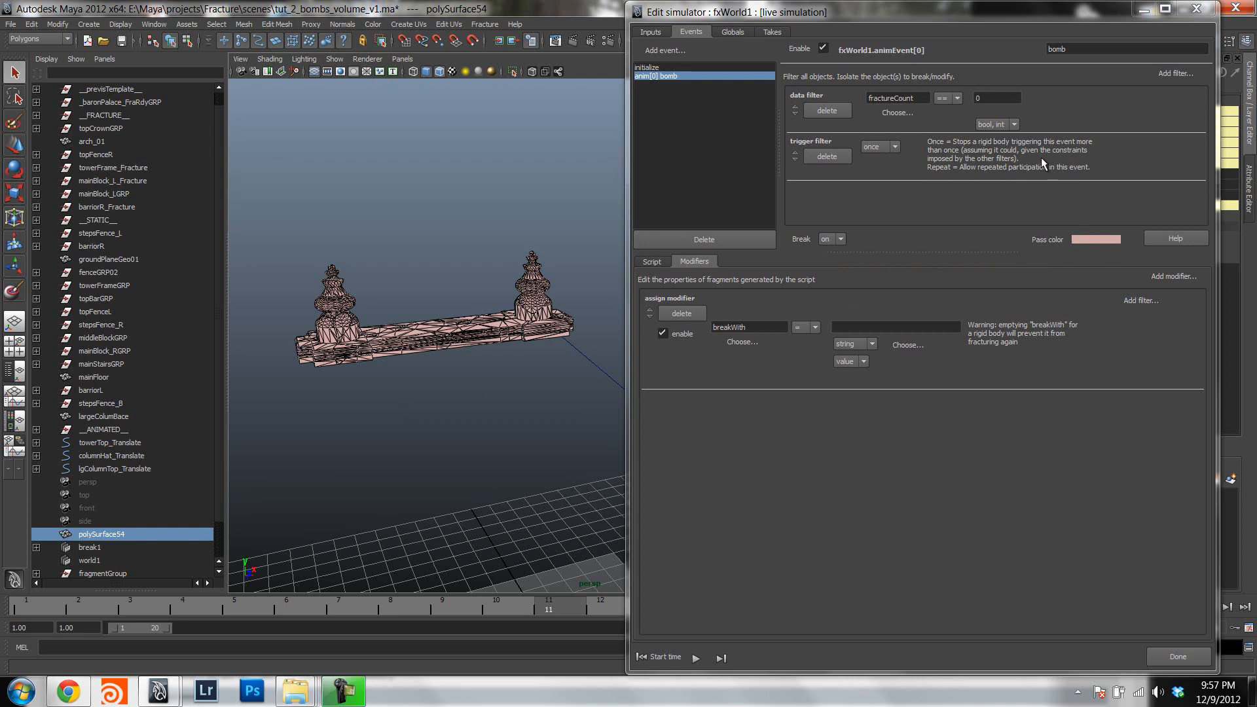
{"action": "mouse_move", "coordinate": [1047, 247]}
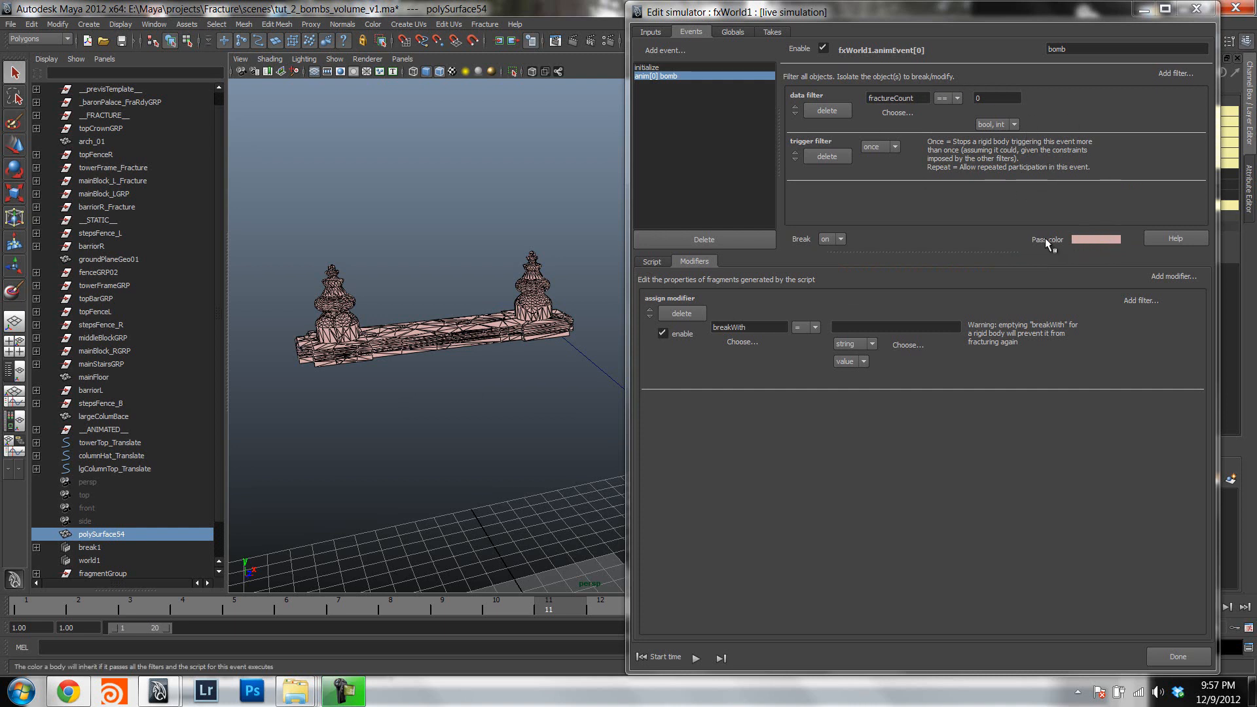
{"action": "mouse_move", "coordinate": [1089, 247]}
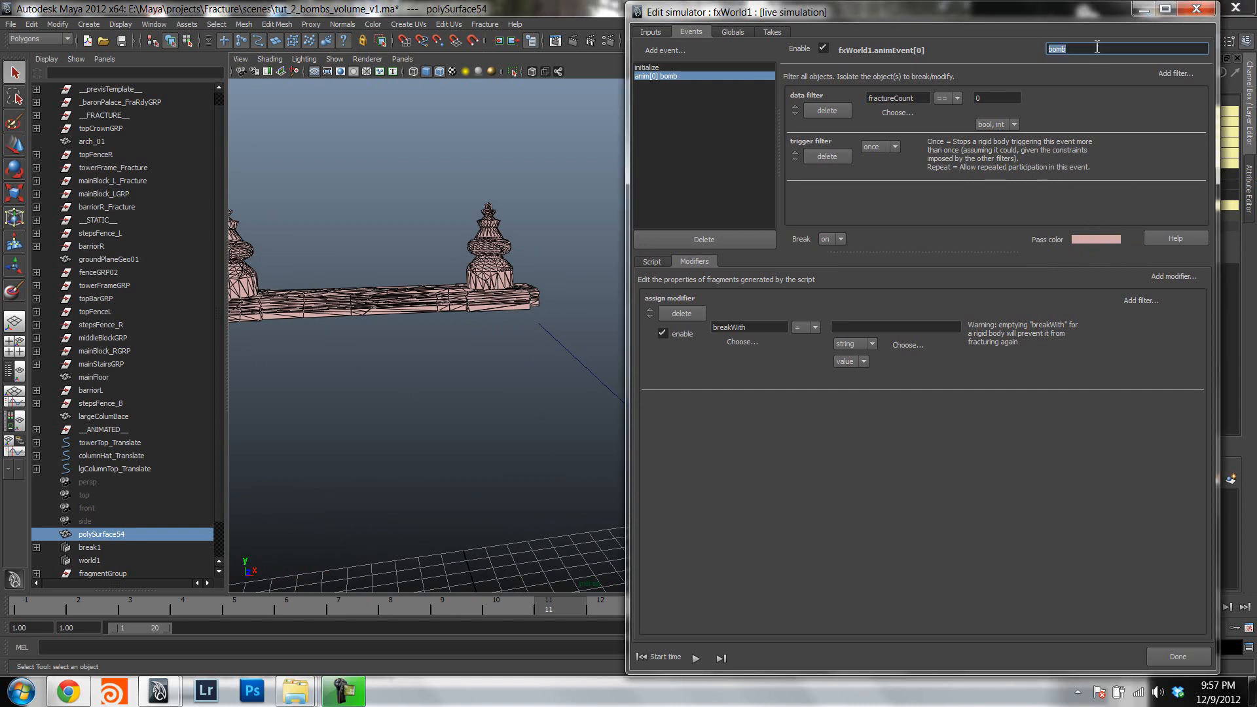
Rename the bomb event to 'break' and add an 'activate in volume' event.
{"action": "type", "text": "break"}
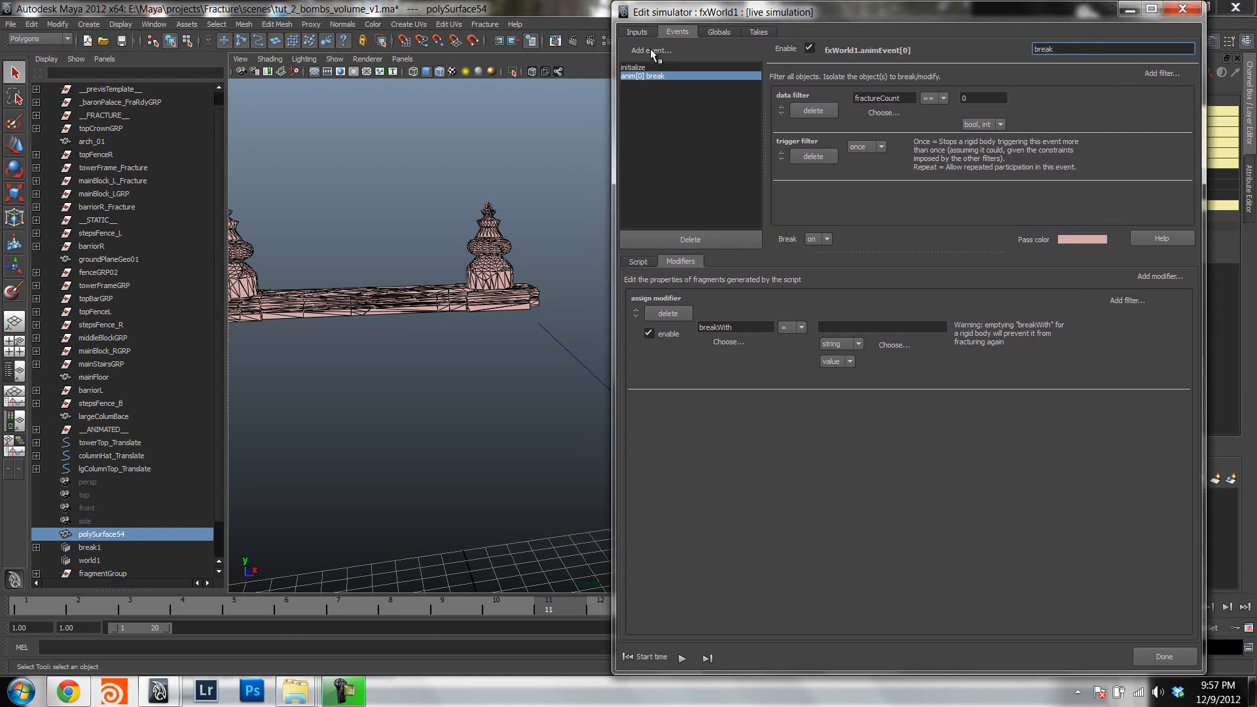
{"action": "left_click", "coordinate": [648, 50]}
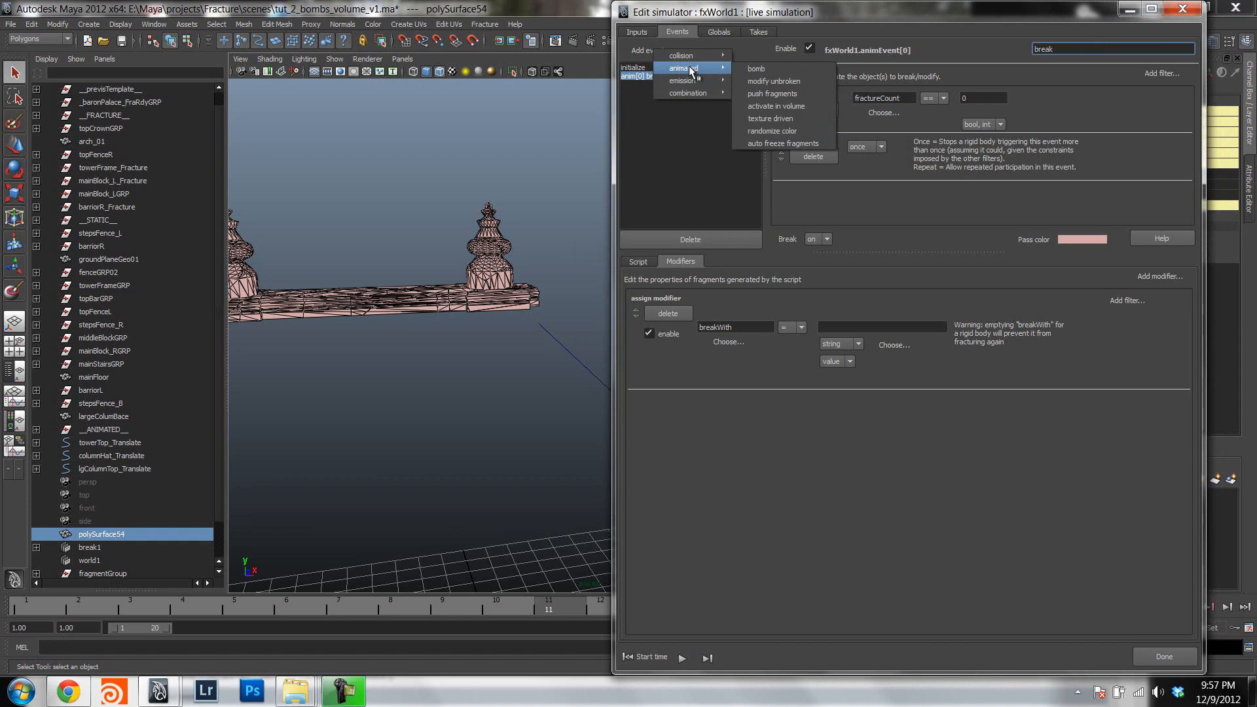
{"action": "mouse_move", "coordinate": [774, 82]}
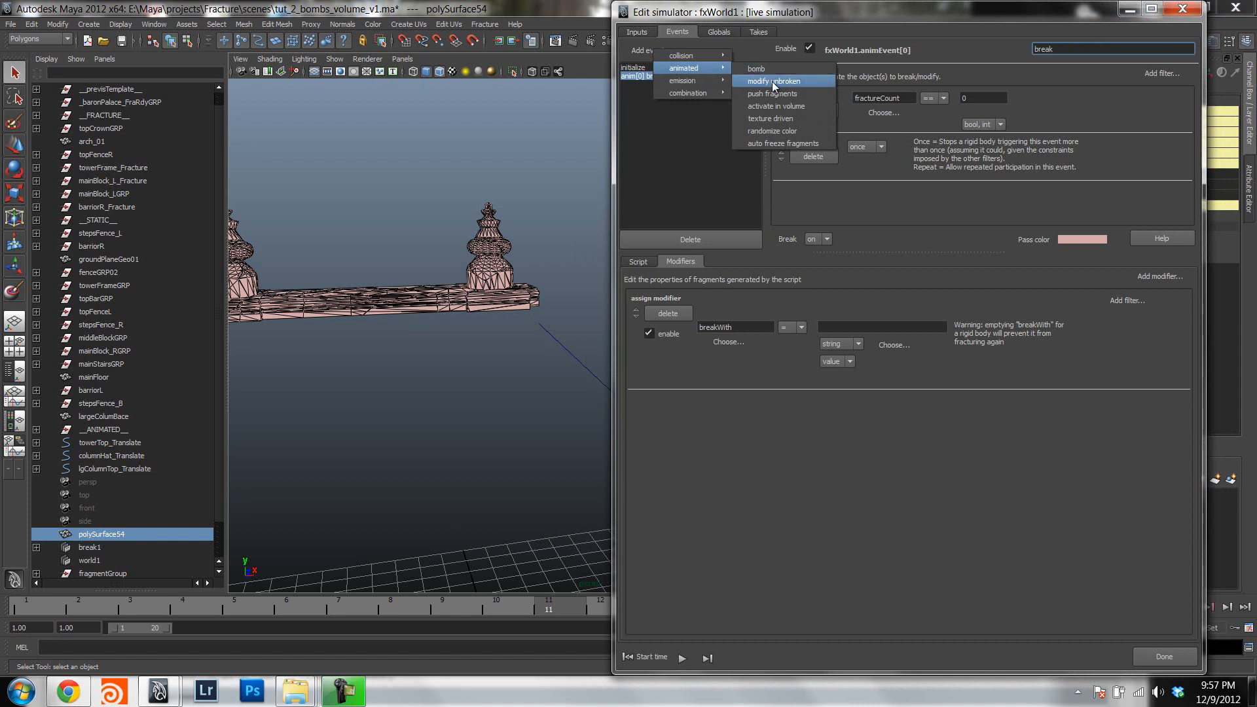
{"action": "left_click", "coordinate": [779, 106]}
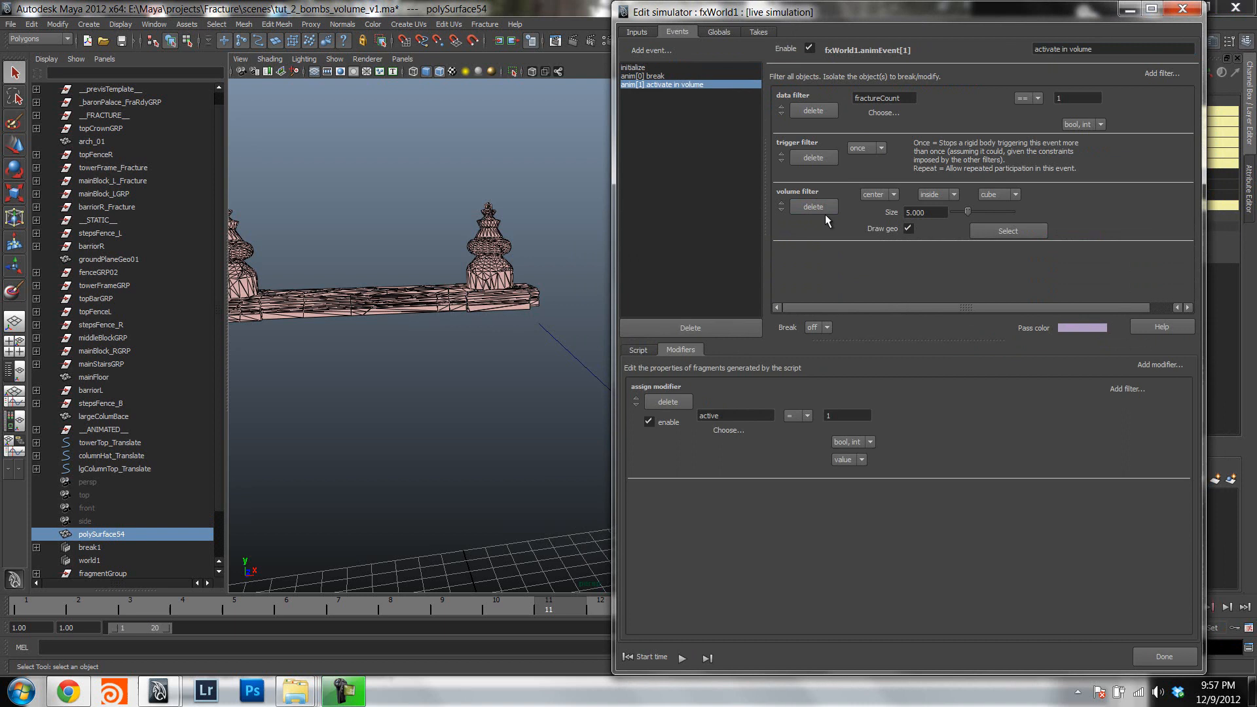
{"action": "mouse_move", "coordinate": [868, 421]}
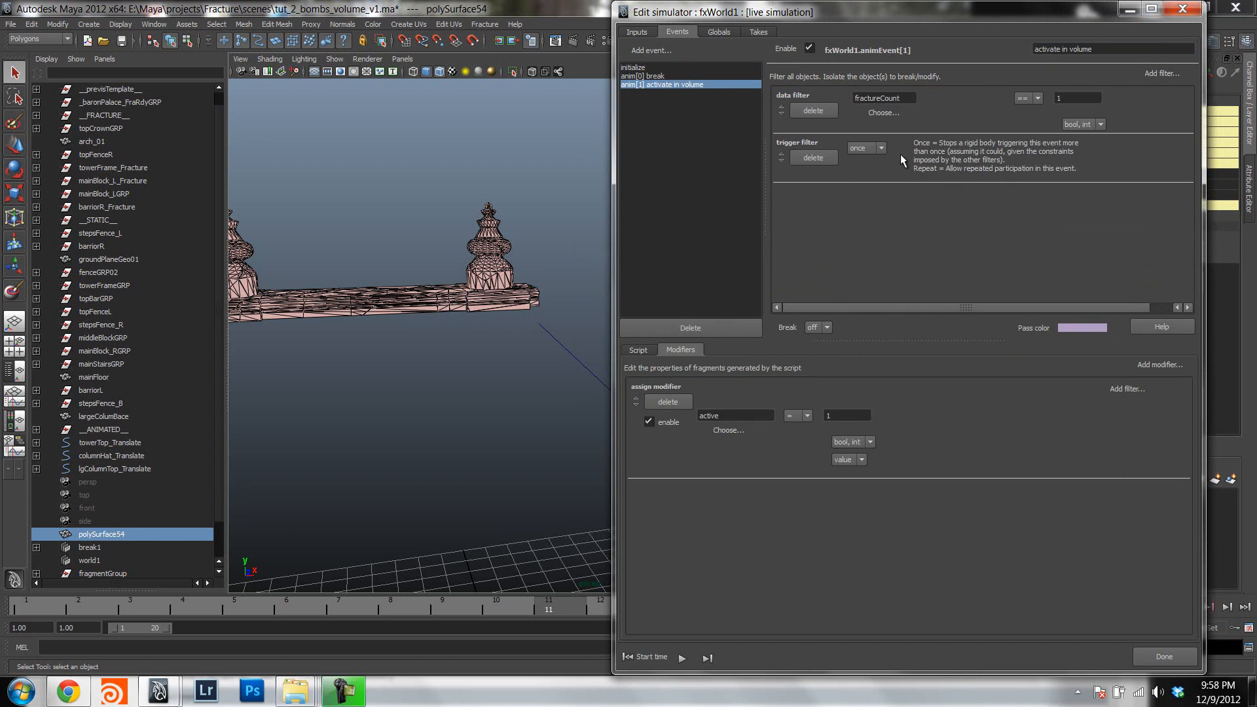
{"action": "mouse_move", "coordinate": [1002, 224]}
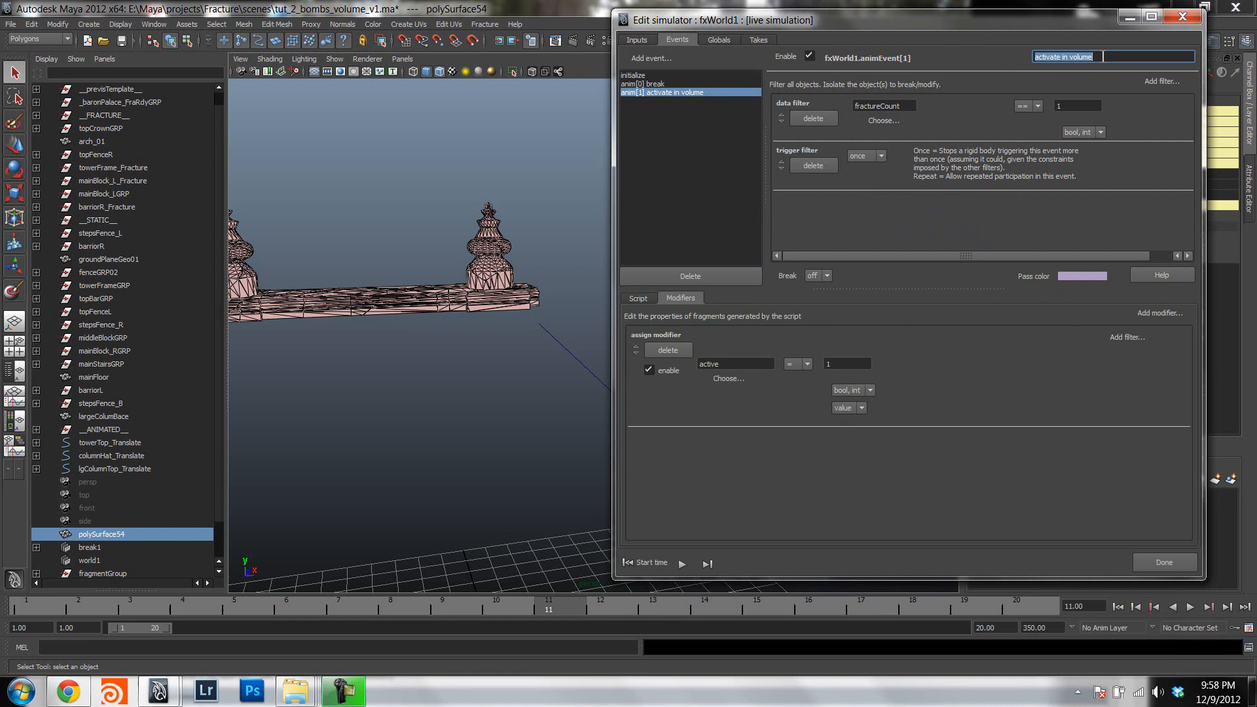
Rename the event 'right' and give its assign modifier a sphere volume filter over the tower.
{"action": "type", "text": "right"}
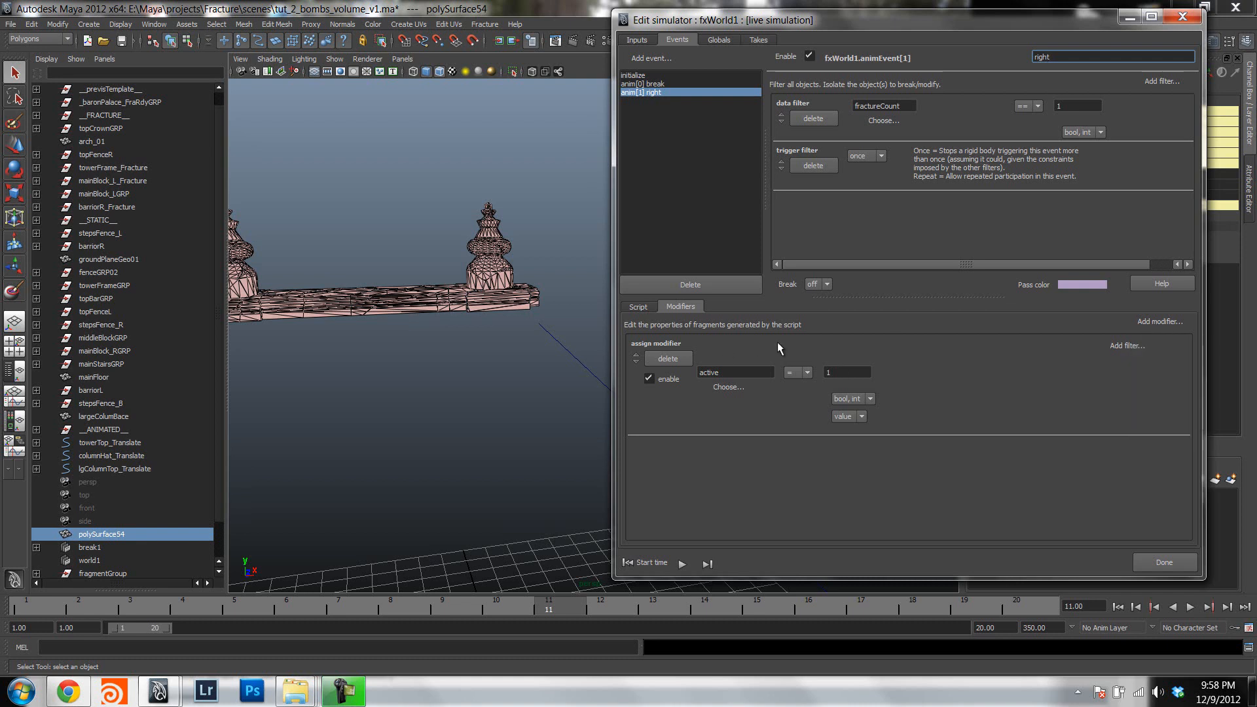
{"action": "left_click", "coordinate": [1158, 321]}
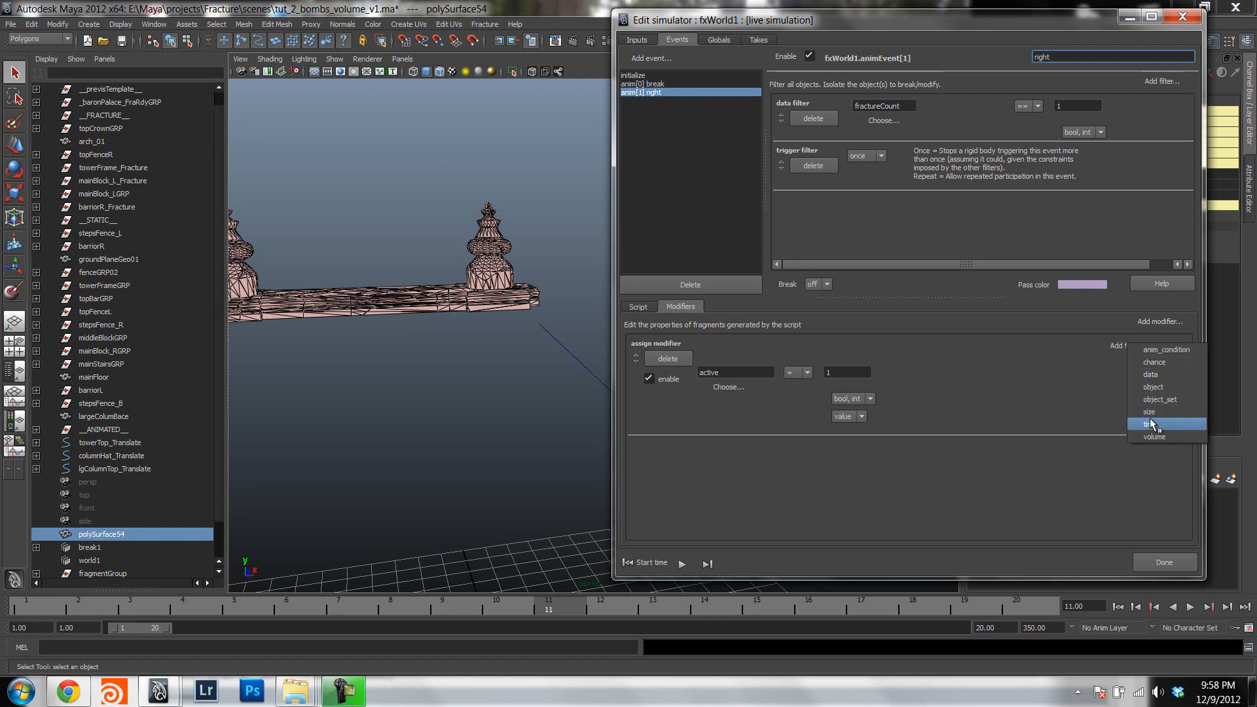
{"action": "left_click", "coordinate": [1153, 436]}
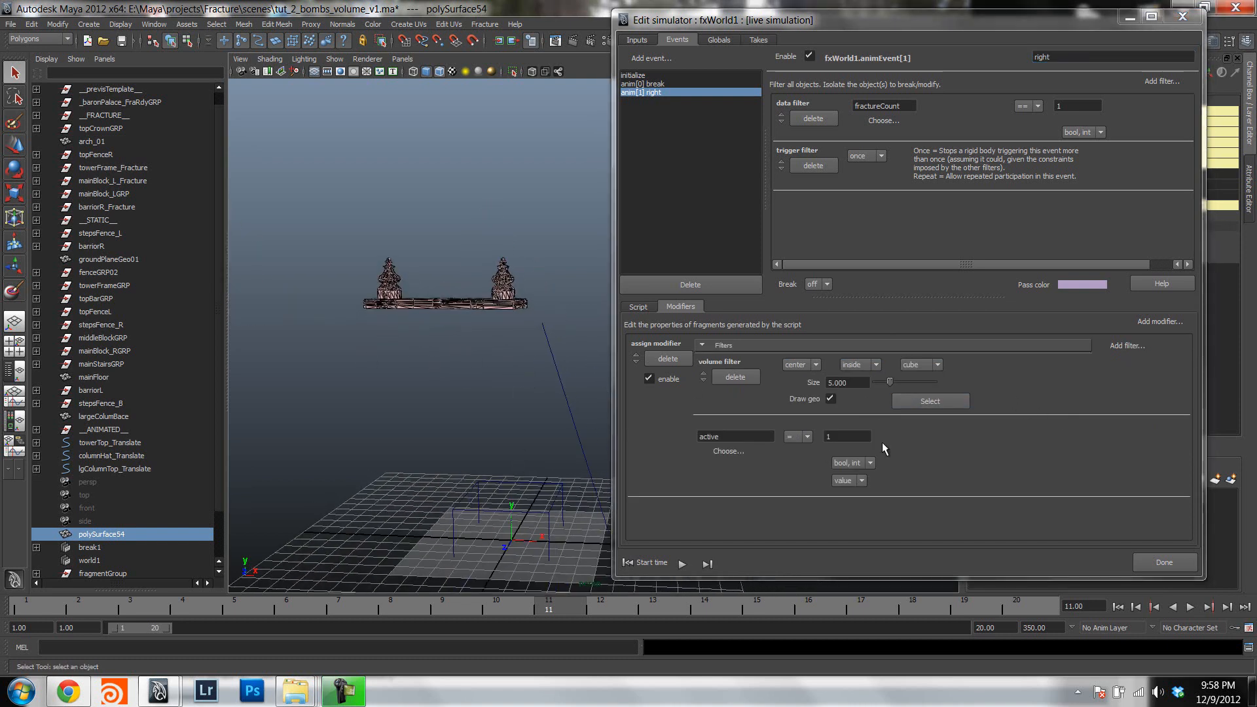
{"action": "left_click", "coordinate": [919, 364]}
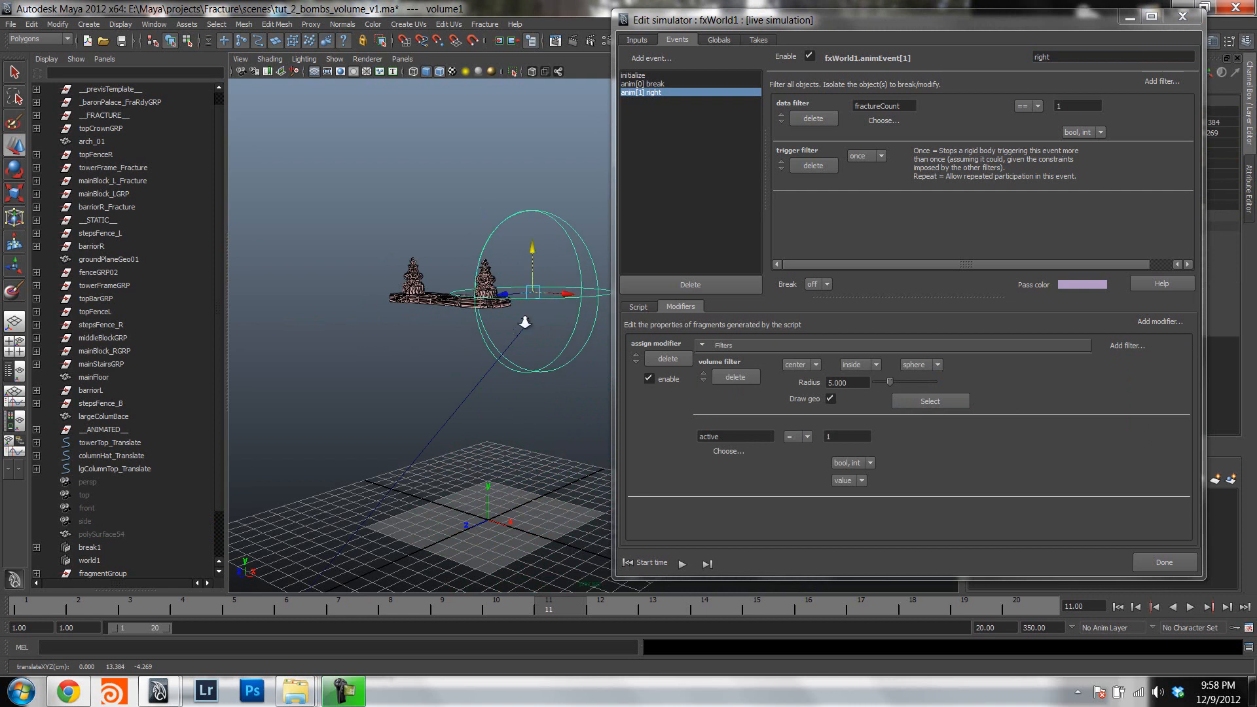
{"action": "left_click_drag", "start_coordinate": [529, 312], "coordinate": [537, 300]}
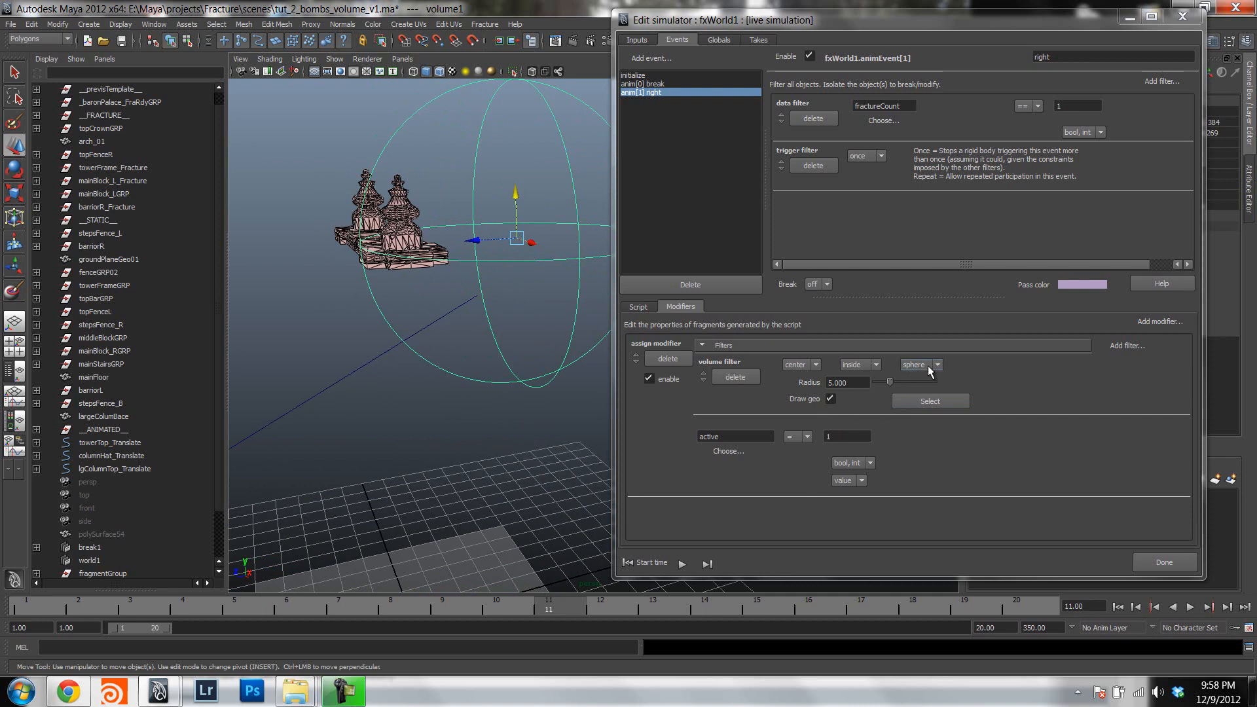
{"action": "left_click", "coordinate": [919, 364]}
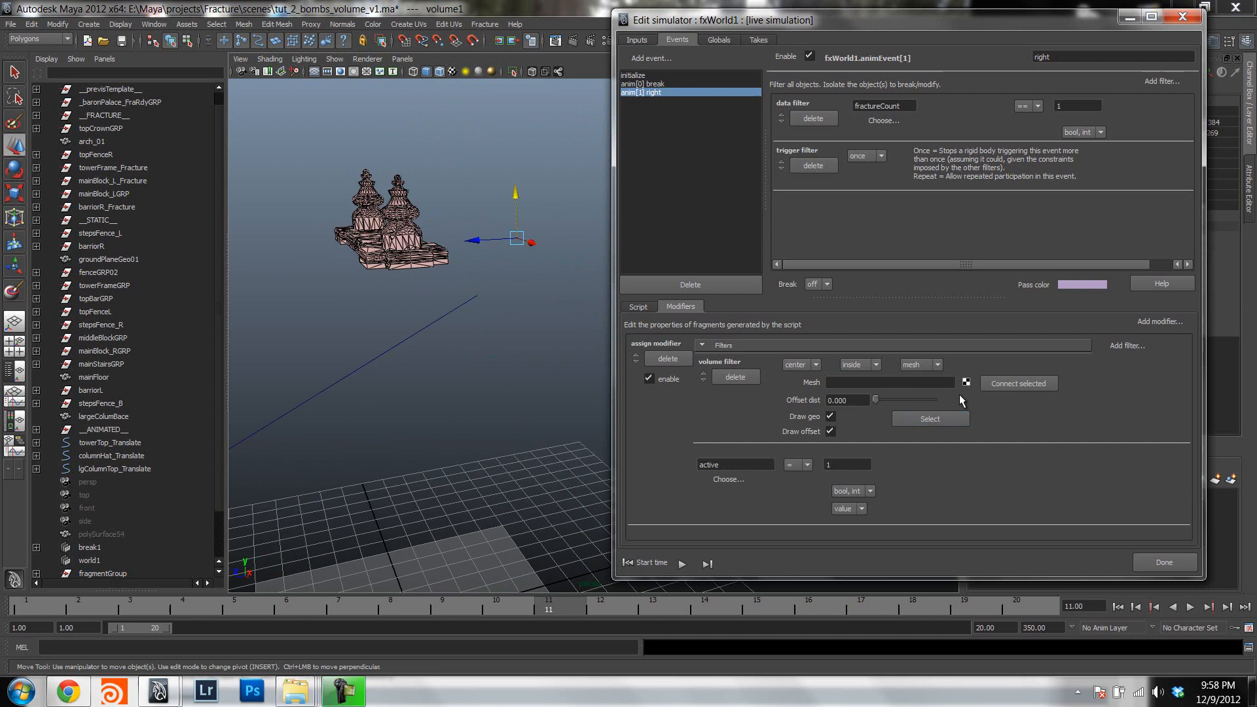
{"action": "mouse_move", "coordinate": [1026, 430]}
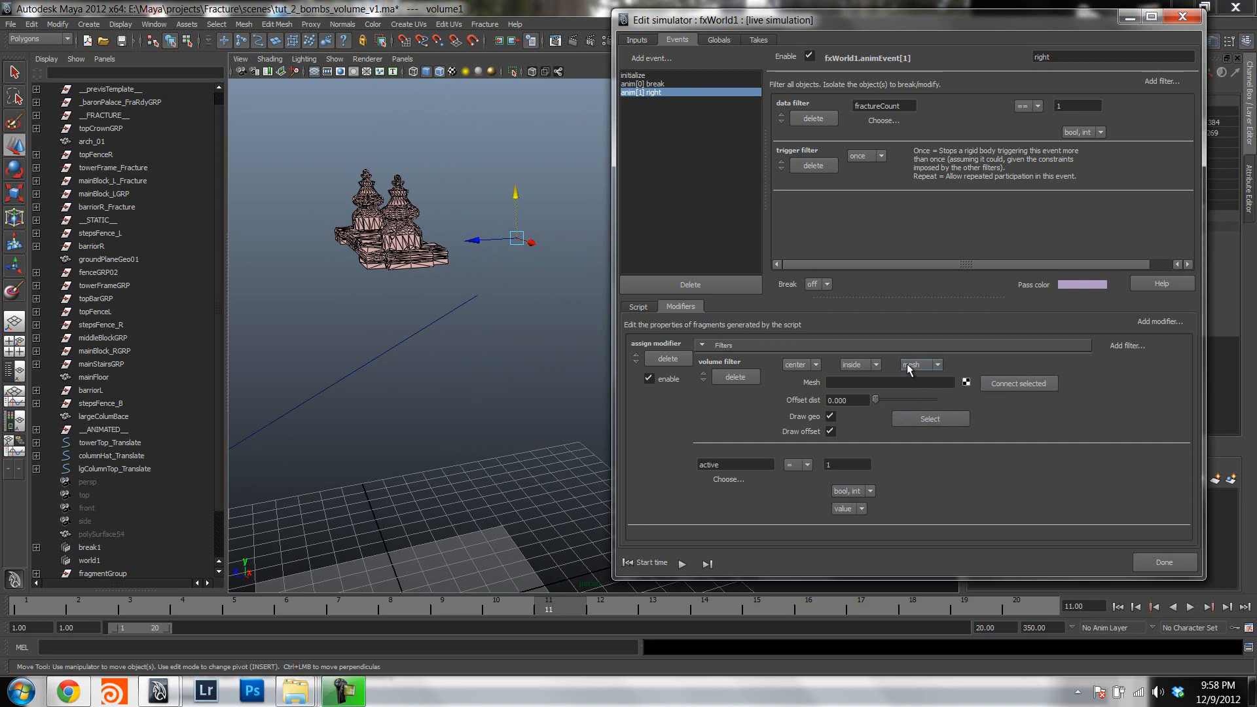
{"action": "left_click", "coordinate": [935, 364]}
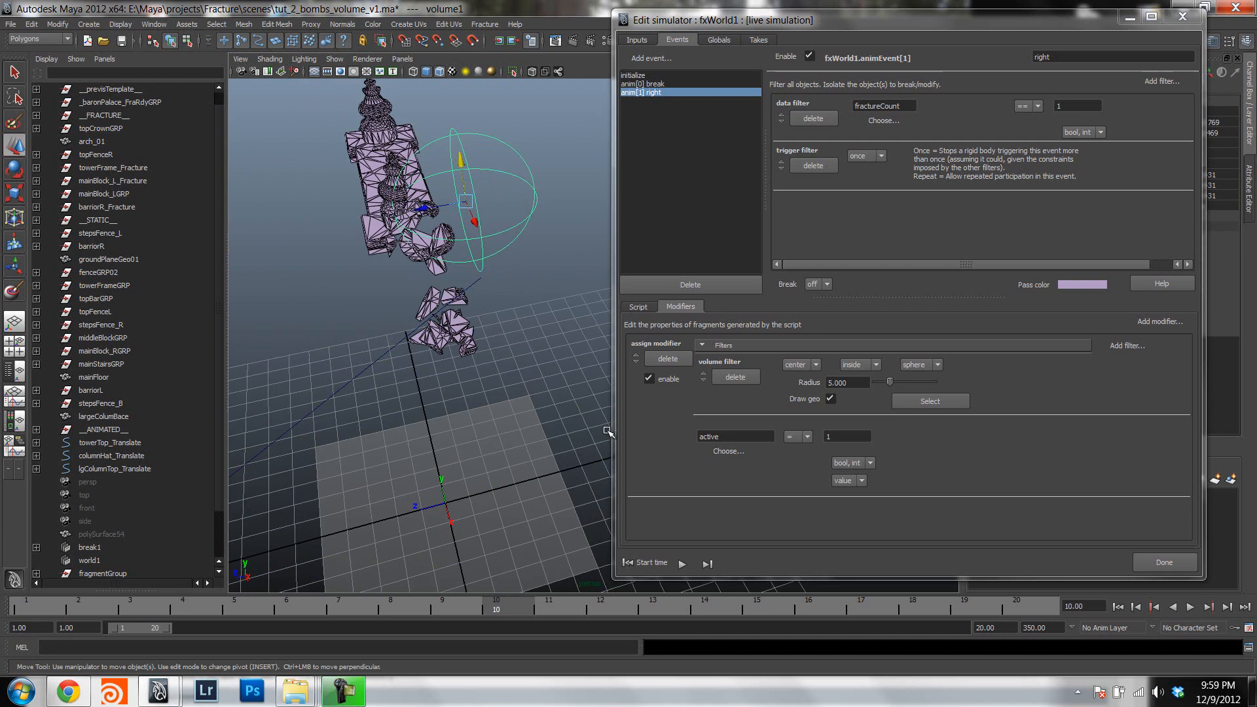
Reset, play and stop the simulation to test the 'right' event, then list modifier types.
{"action": "left_click", "coordinate": [622, 563]}
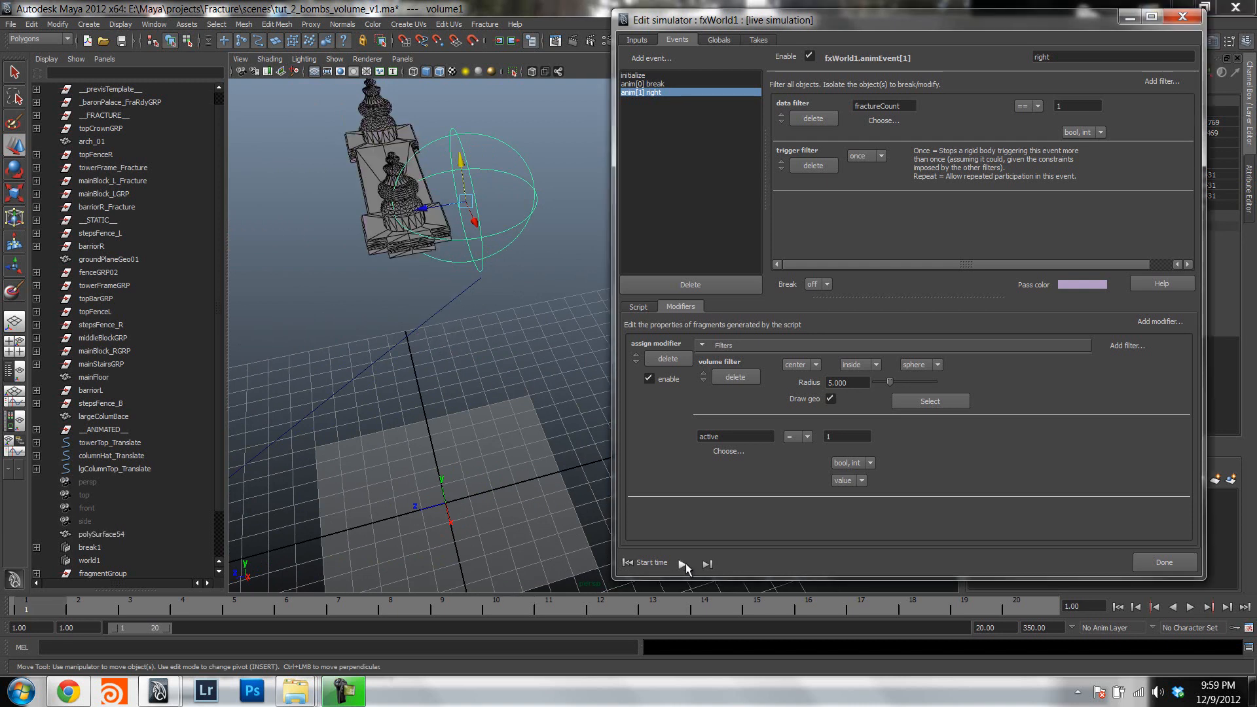
{"action": "left_click", "coordinate": [683, 563]}
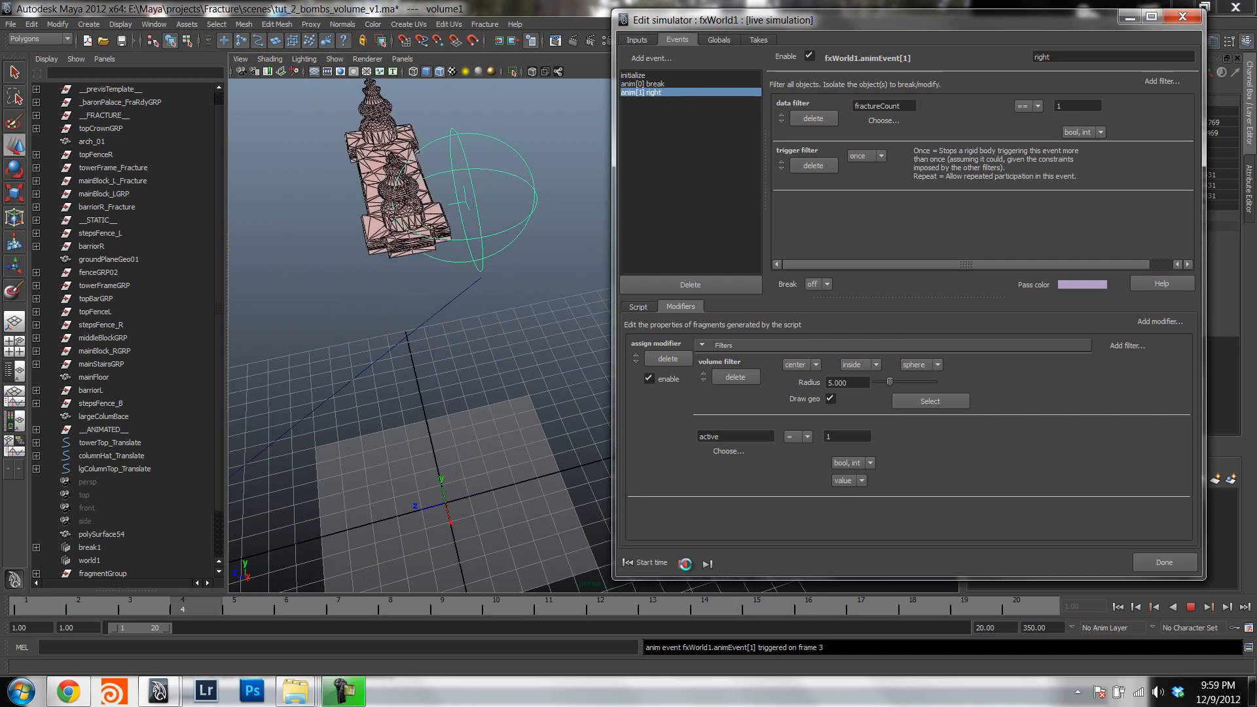
{"action": "left_click", "coordinate": [682, 563]}
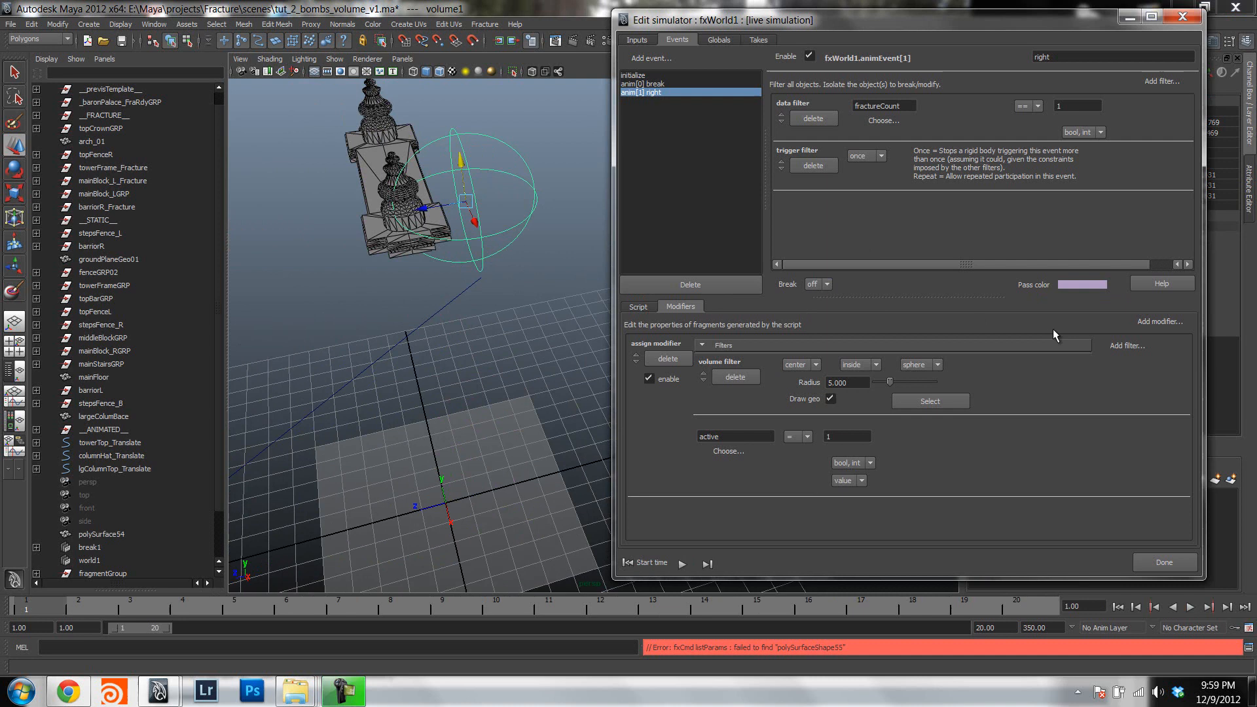
{"action": "left_click", "coordinate": [1159, 321]}
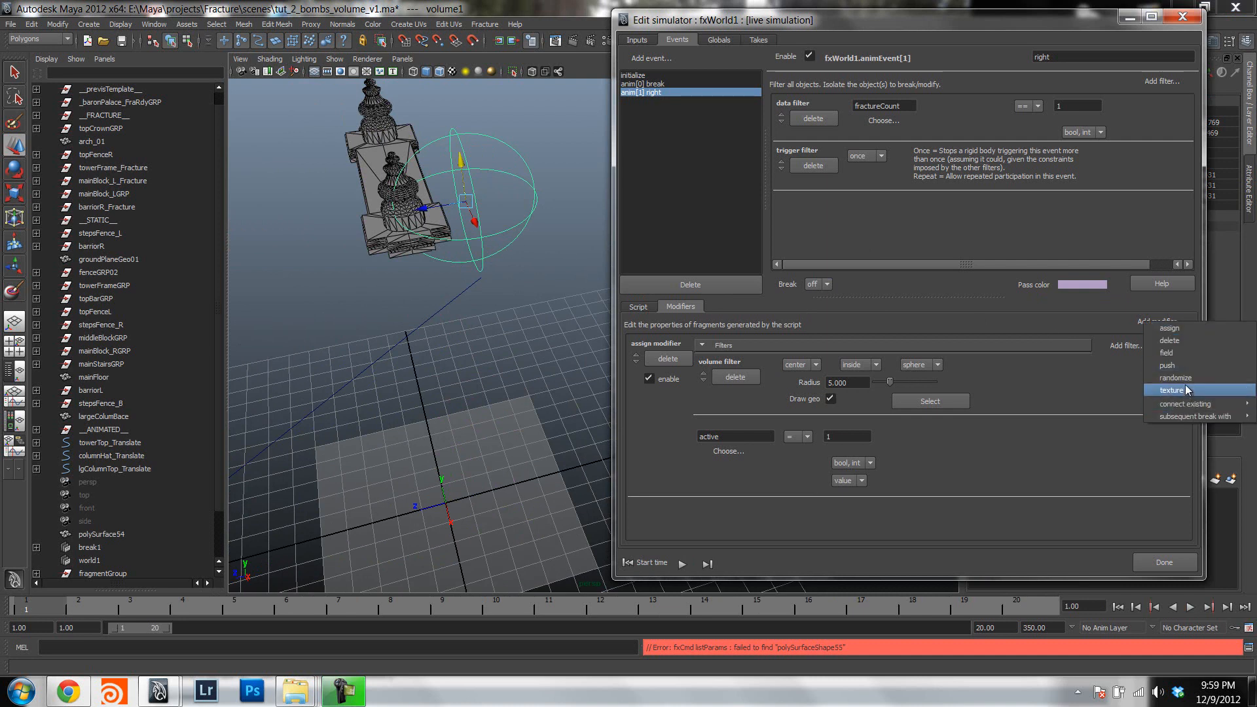
{"action": "mouse_move", "coordinate": [1189, 353]}
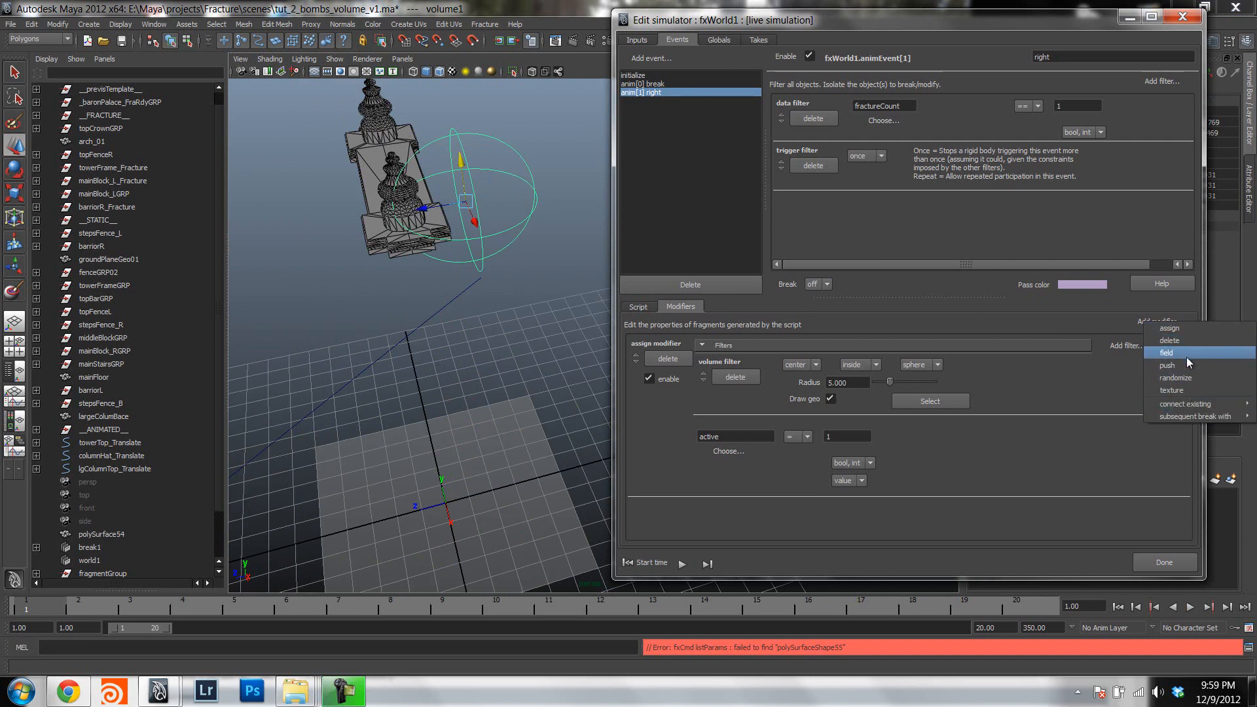
Add a cone-shaped push modifier with strength 100 to the 'right' event and pick its colour.
{"action": "left_click", "coordinate": [1167, 365]}
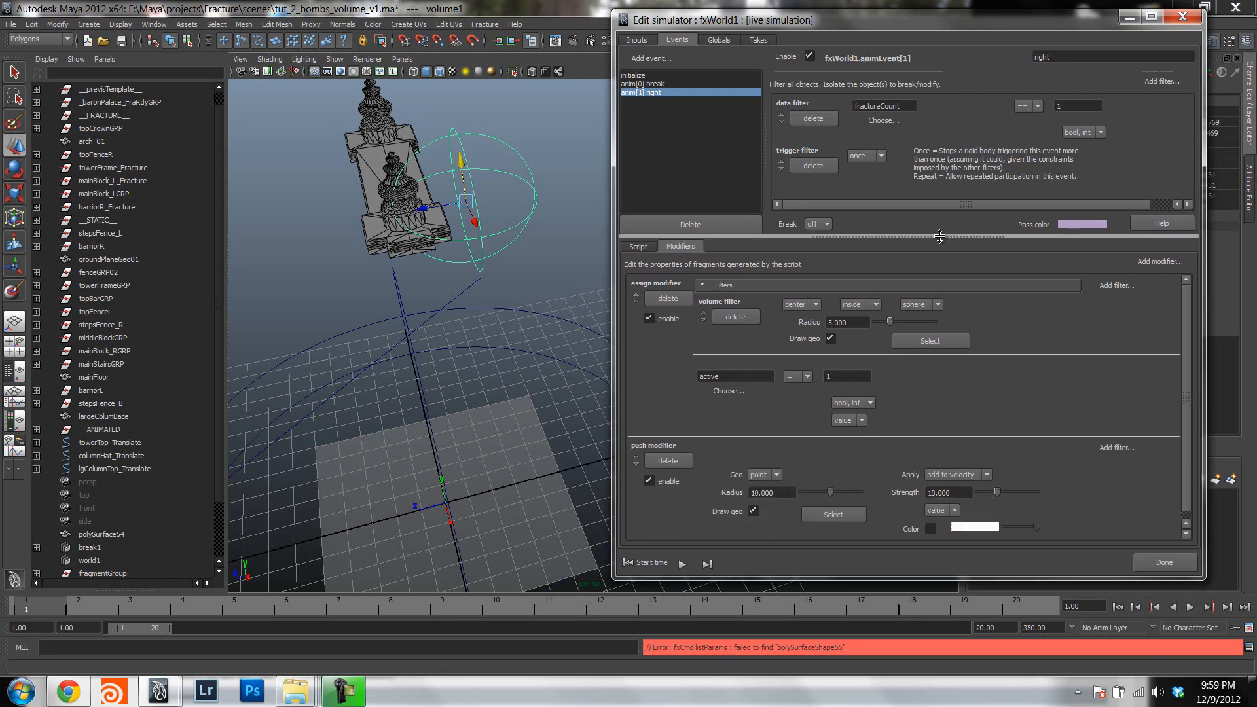
{"action": "left_click", "coordinate": [765, 470]}
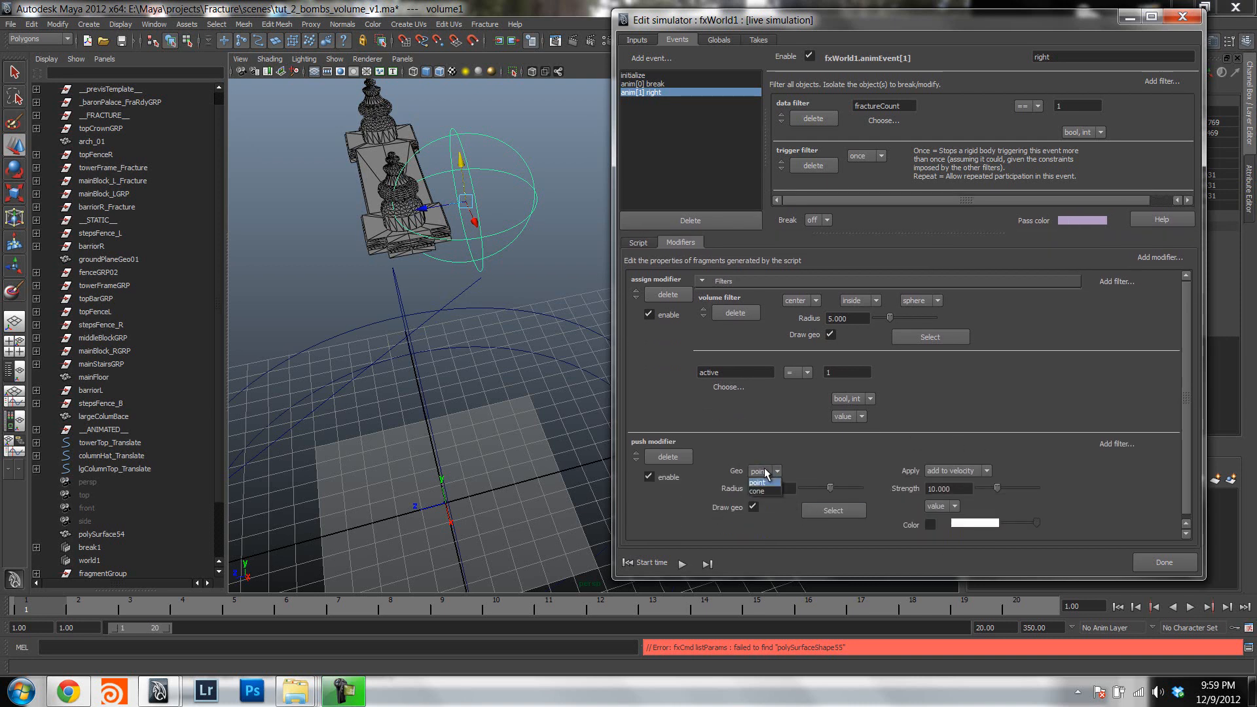
{"action": "left_click", "coordinate": [756, 492]}
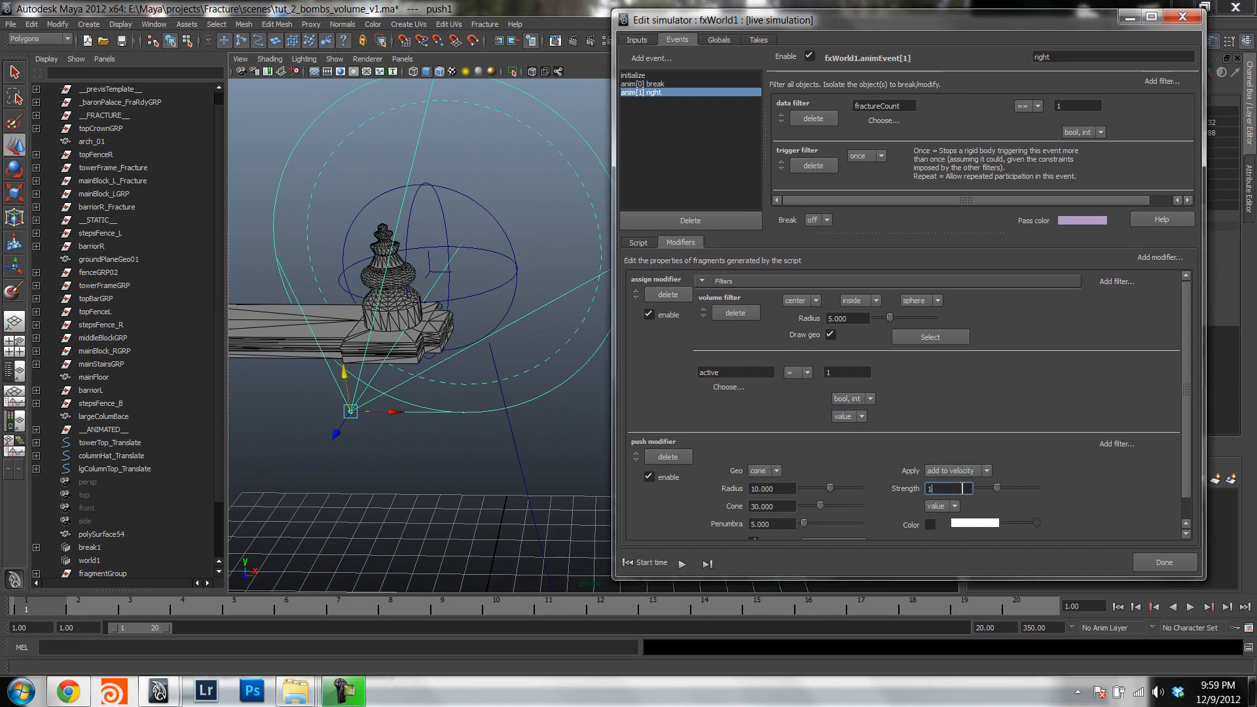
{"action": "type", "text": "100.000"}
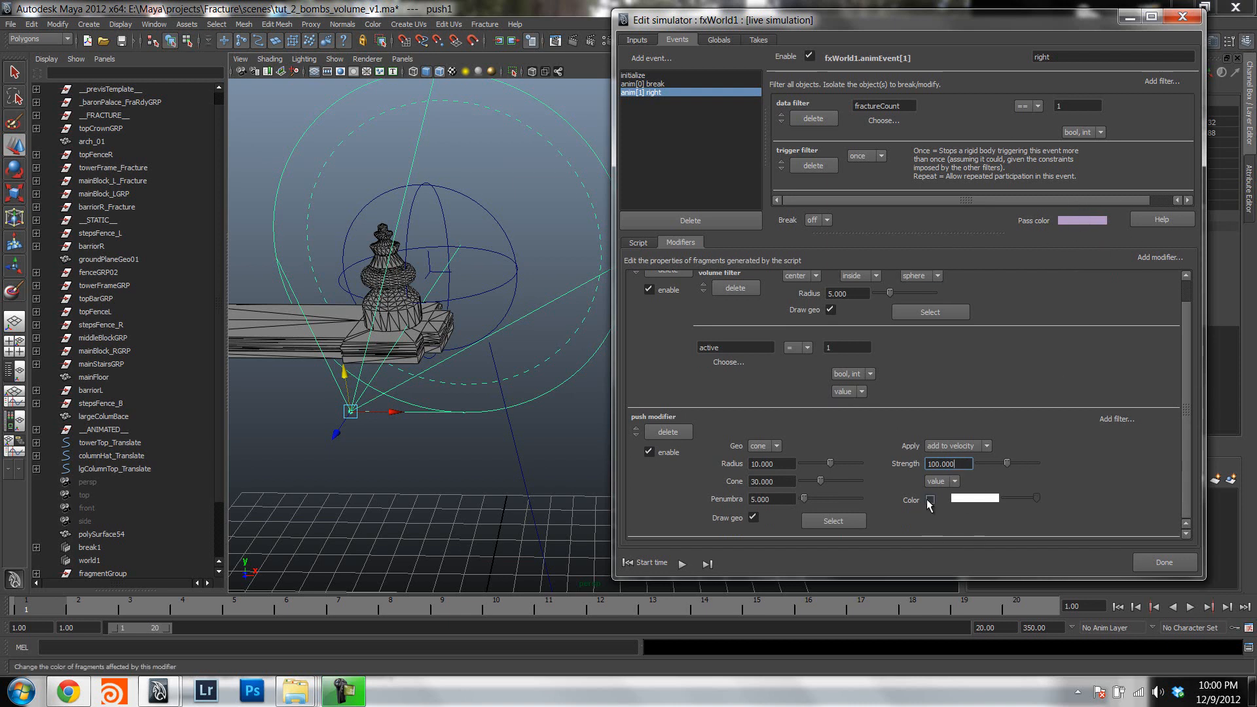
{"action": "mouse_move", "coordinate": [932, 501]}
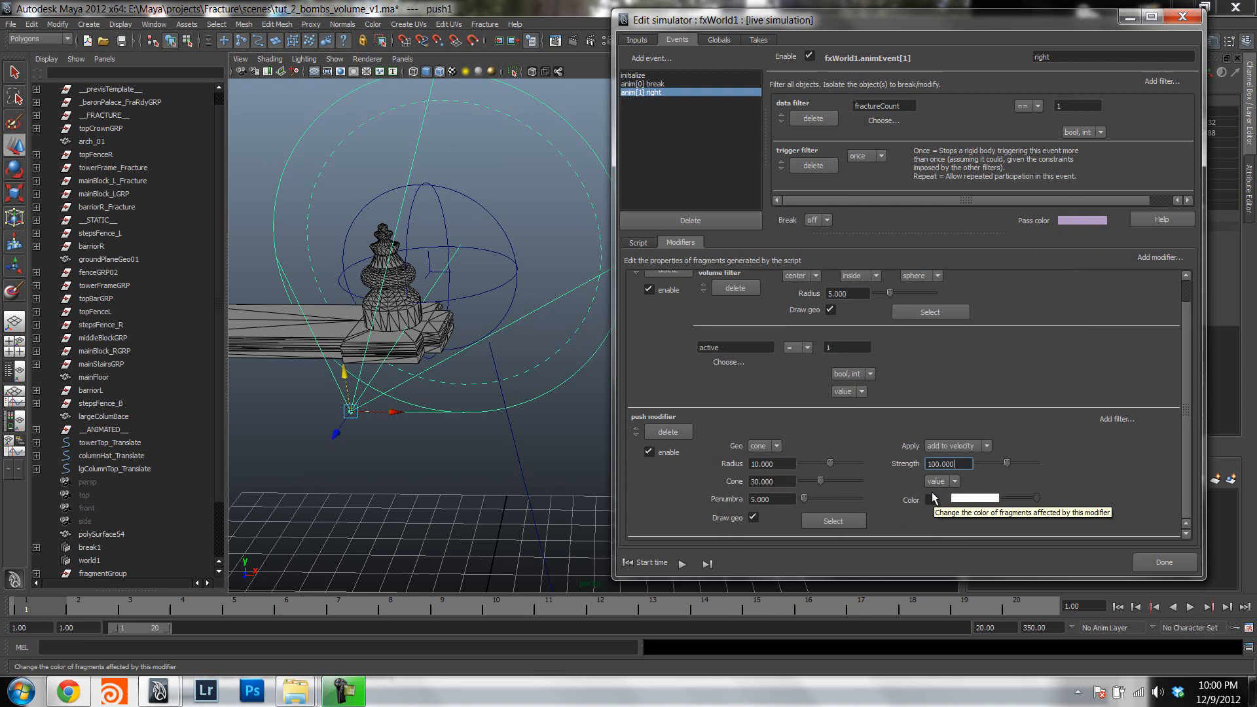
{"action": "left_click", "coordinate": [973, 498]}
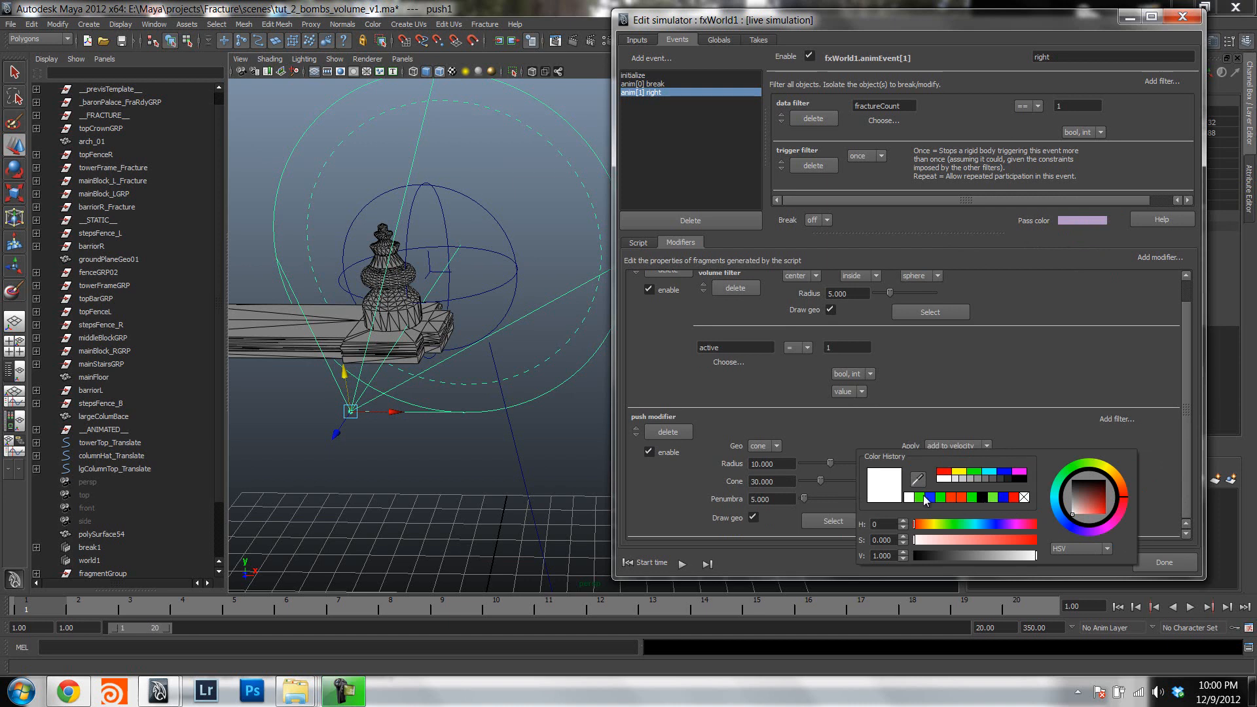
{"action": "mouse_move", "coordinate": [1121, 499]}
{"action": "type", "text": "100.000"}
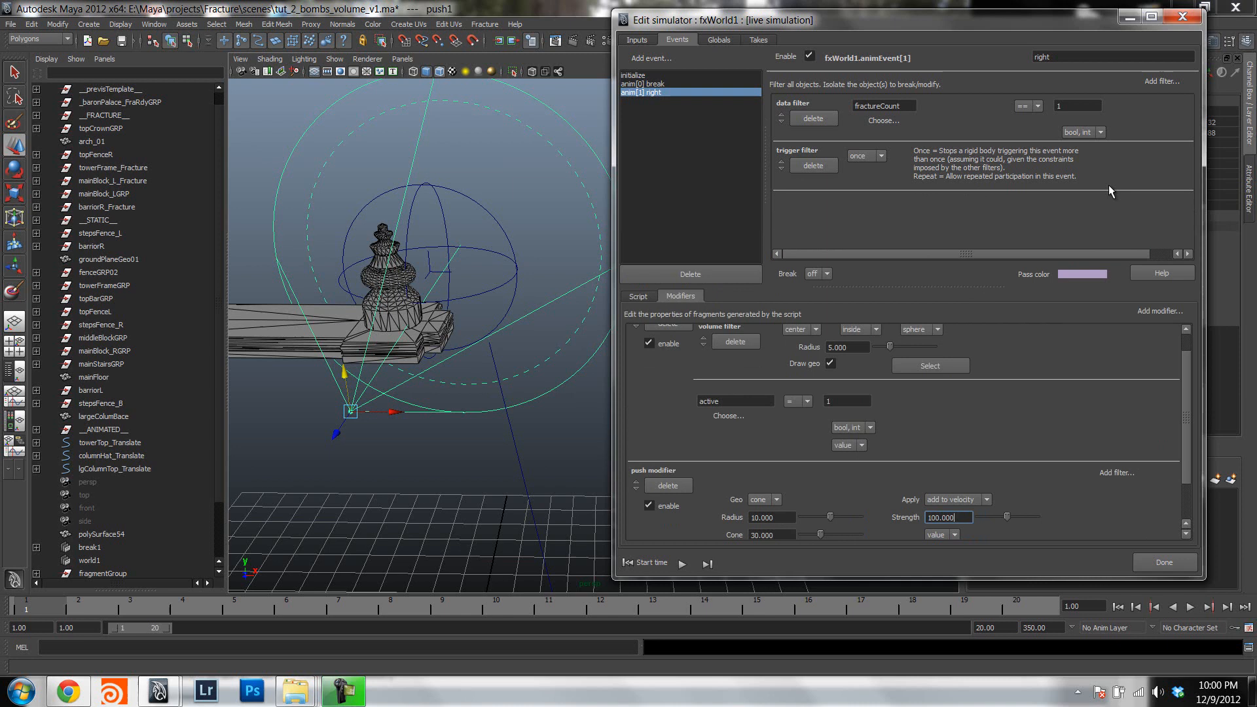
Add a time filter so the 'right' event fires from frame 5 onward.
{"action": "left_click", "coordinate": [1159, 81]}
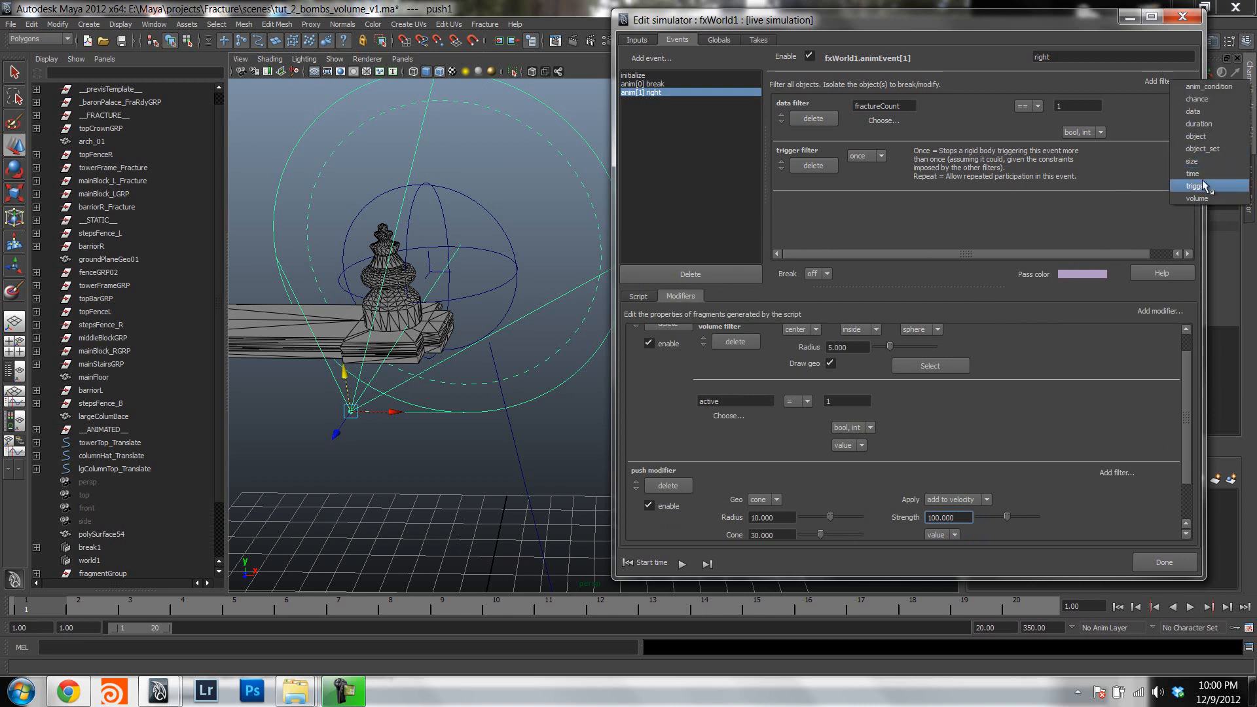
{"action": "left_click", "coordinate": [1192, 172]}
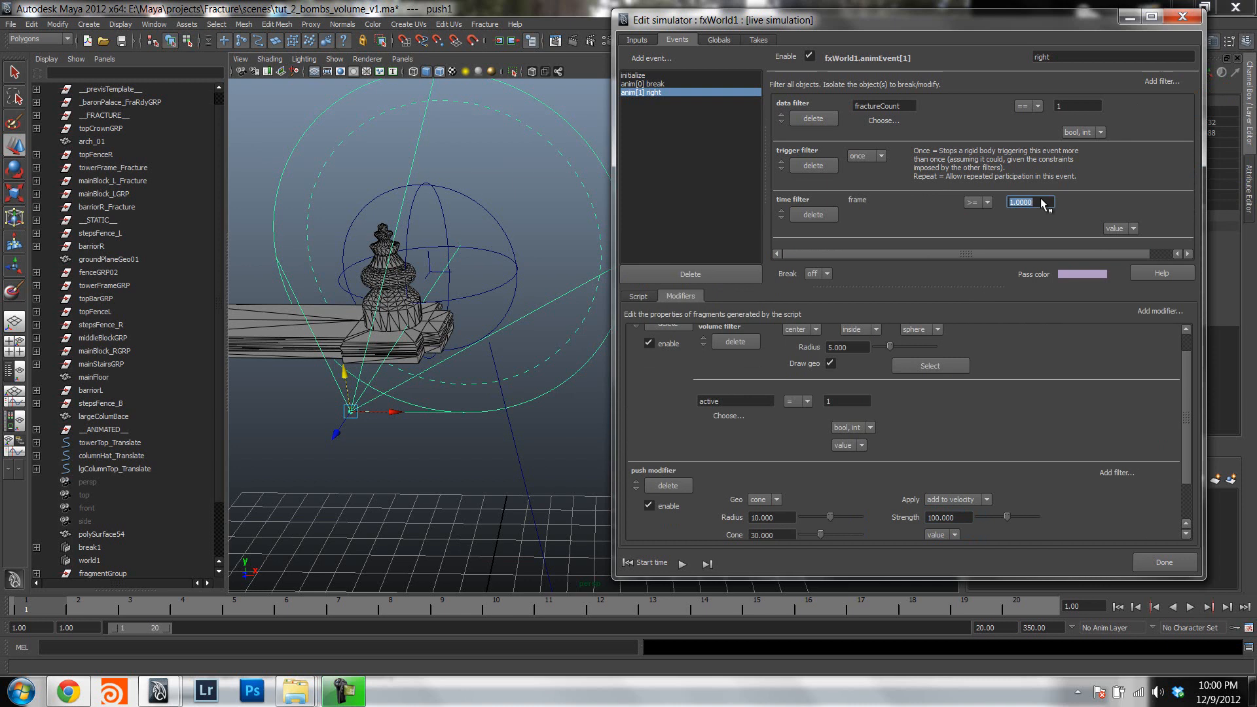
{"action": "type", "text": "5.0000"}
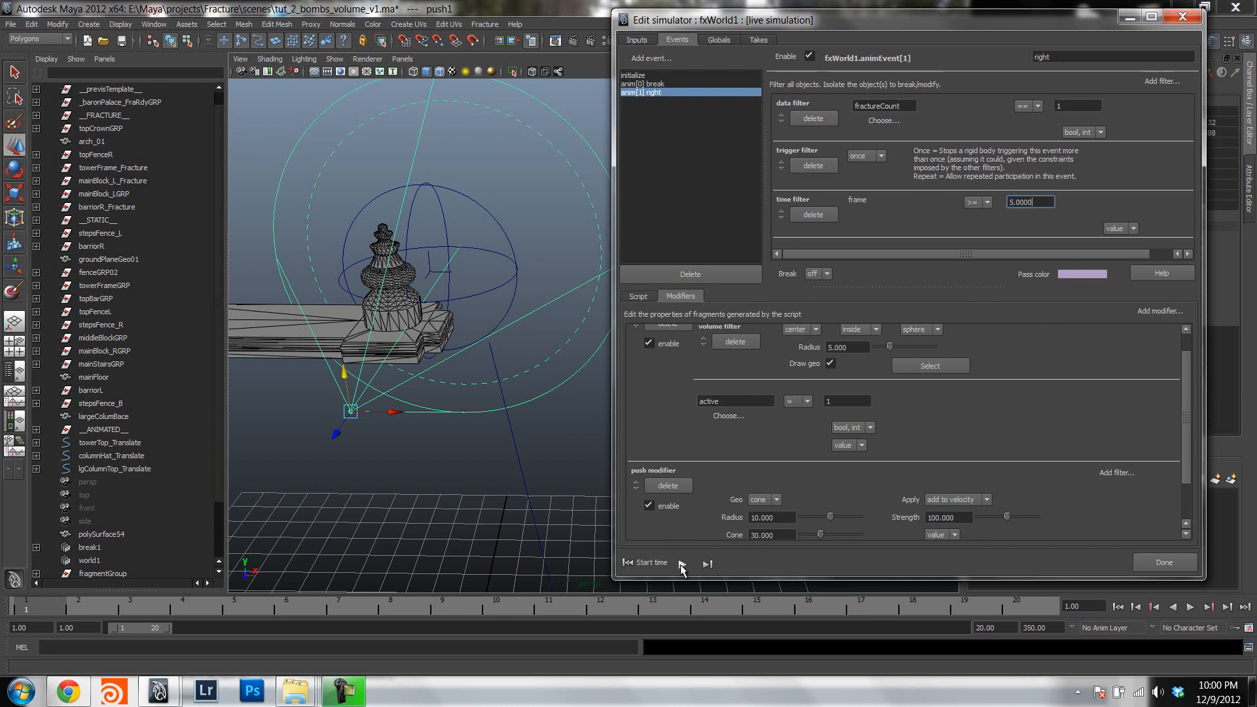
Preview the blast, lower push strength to 30, replay, and rewind to start.
{"action": "left_click", "coordinate": [681, 563]}
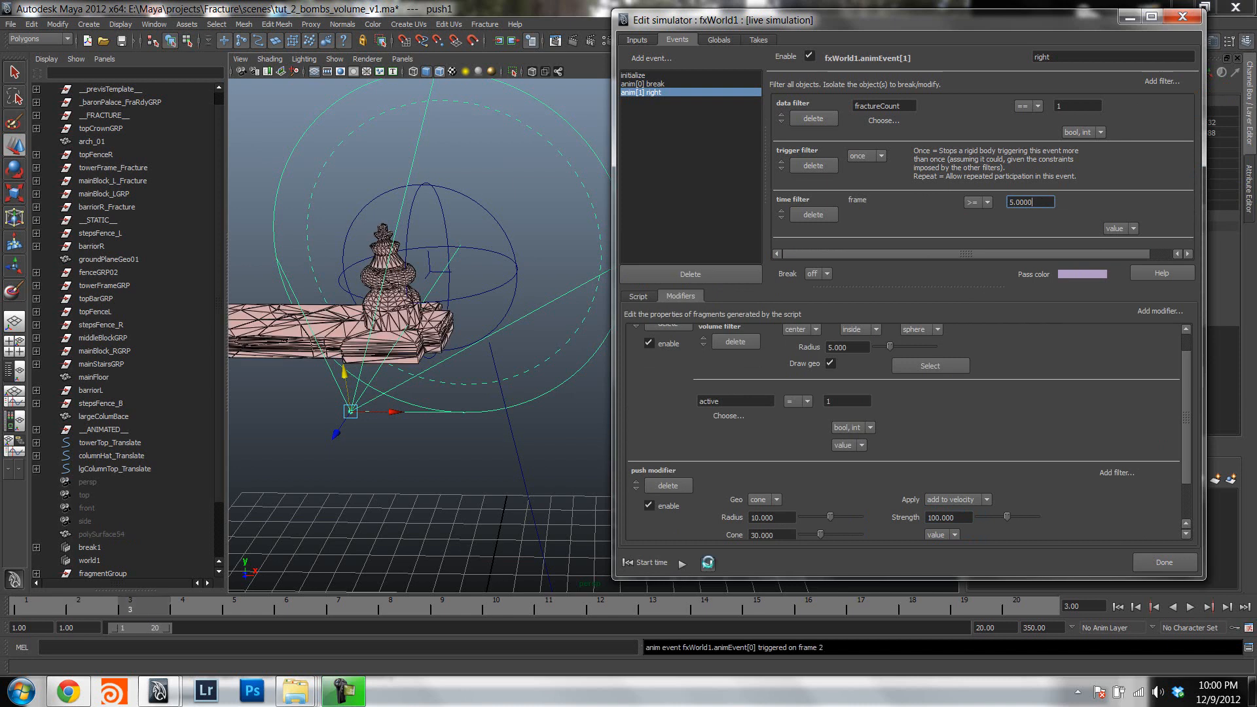
{"action": "left_click", "coordinate": [707, 564]}
{"action": "type", "text": "30.000"}
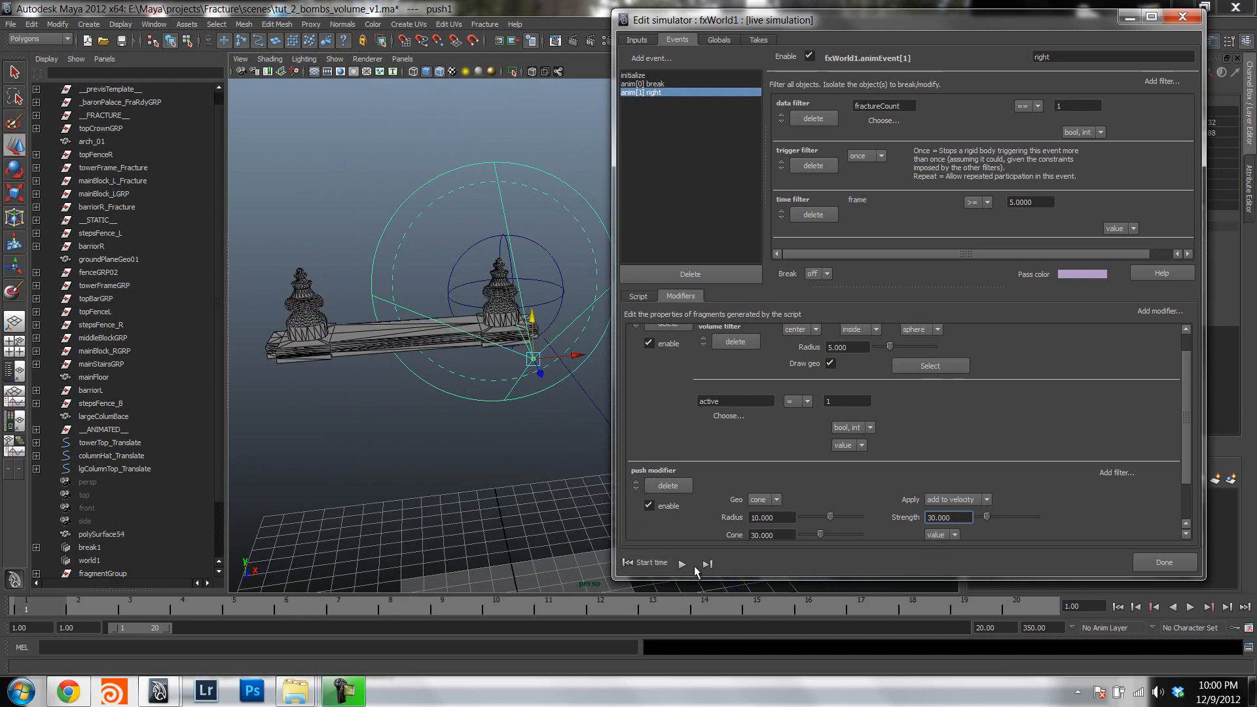
{"action": "left_click", "coordinate": [681, 563]}
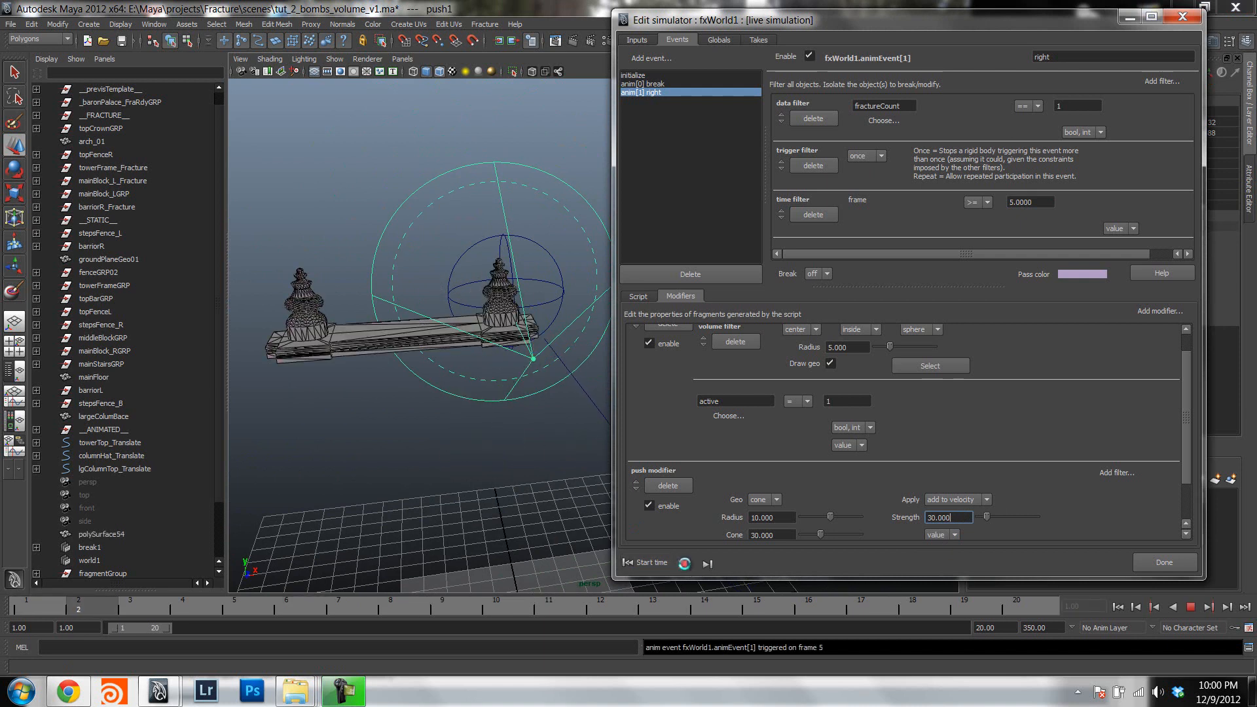
{"action": "left_click", "coordinate": [681, 564]}
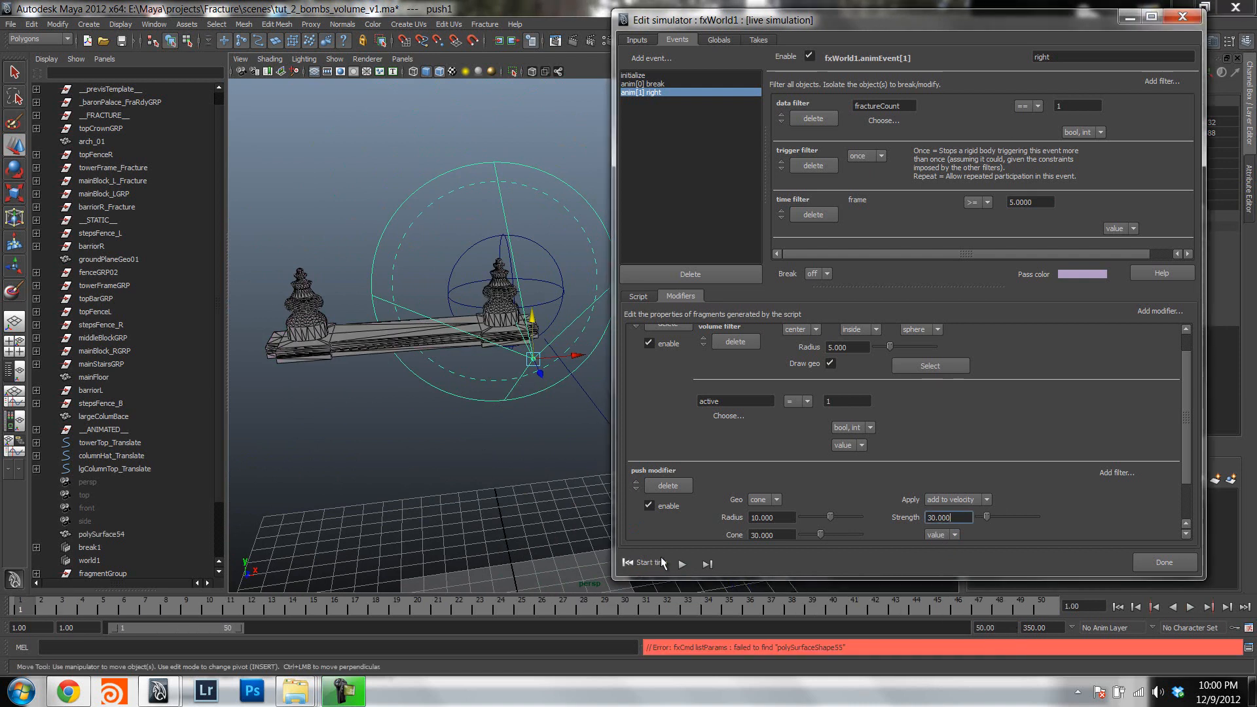
{"action": "left_click", "coordinate": [682, 564]}
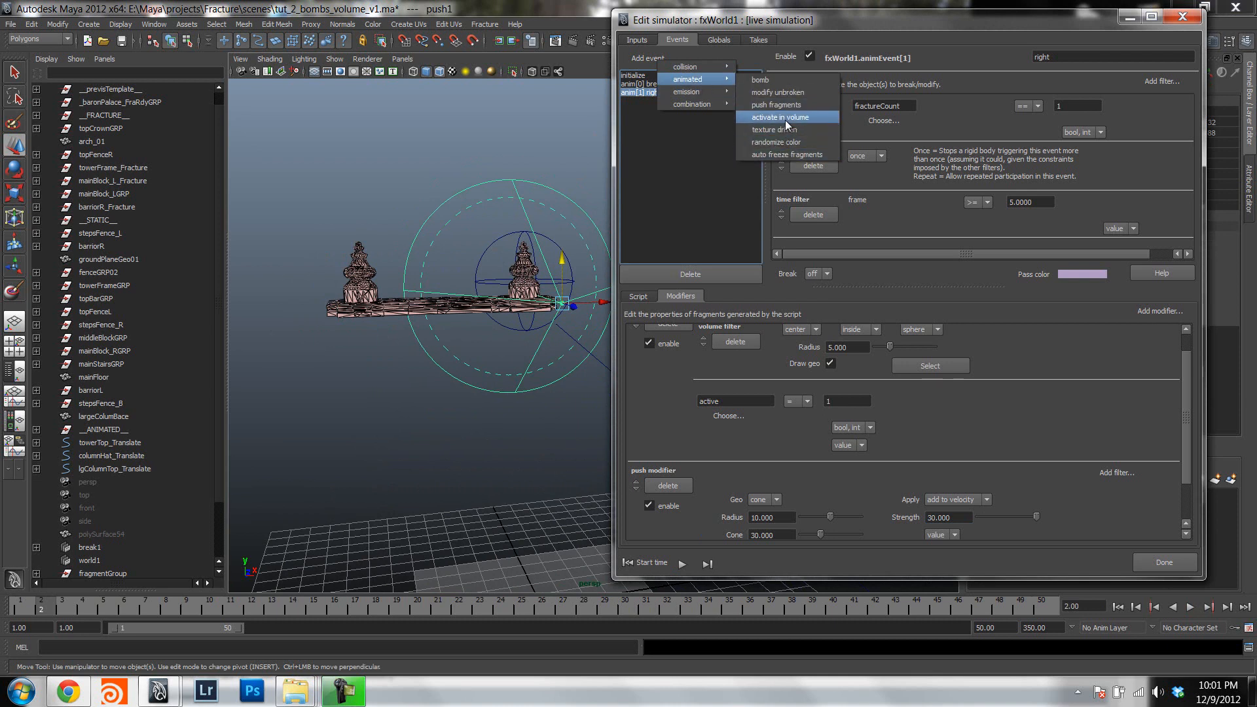
Add an 'activate in volume' event from frame 10 with a sphere volume over the left tower.
{"action": "left_click", "coordinate": [779, 117]}
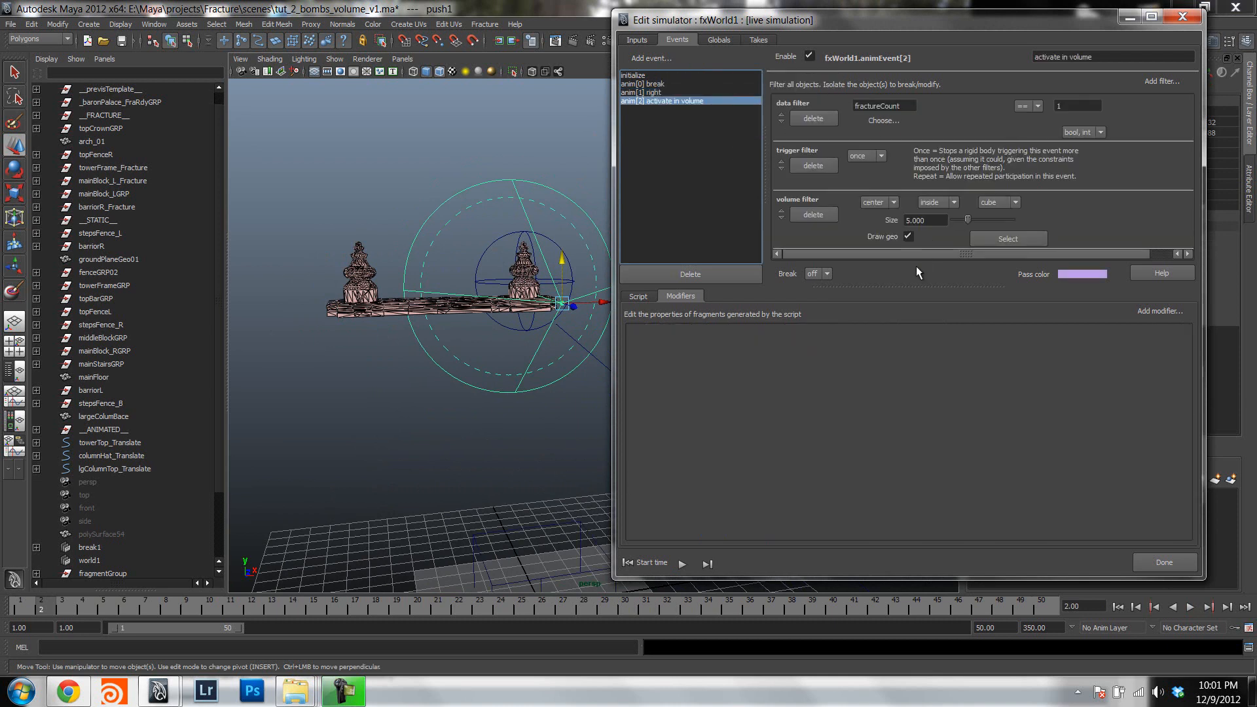
{"action": "left_click", "coordinate": [1159, 311]}
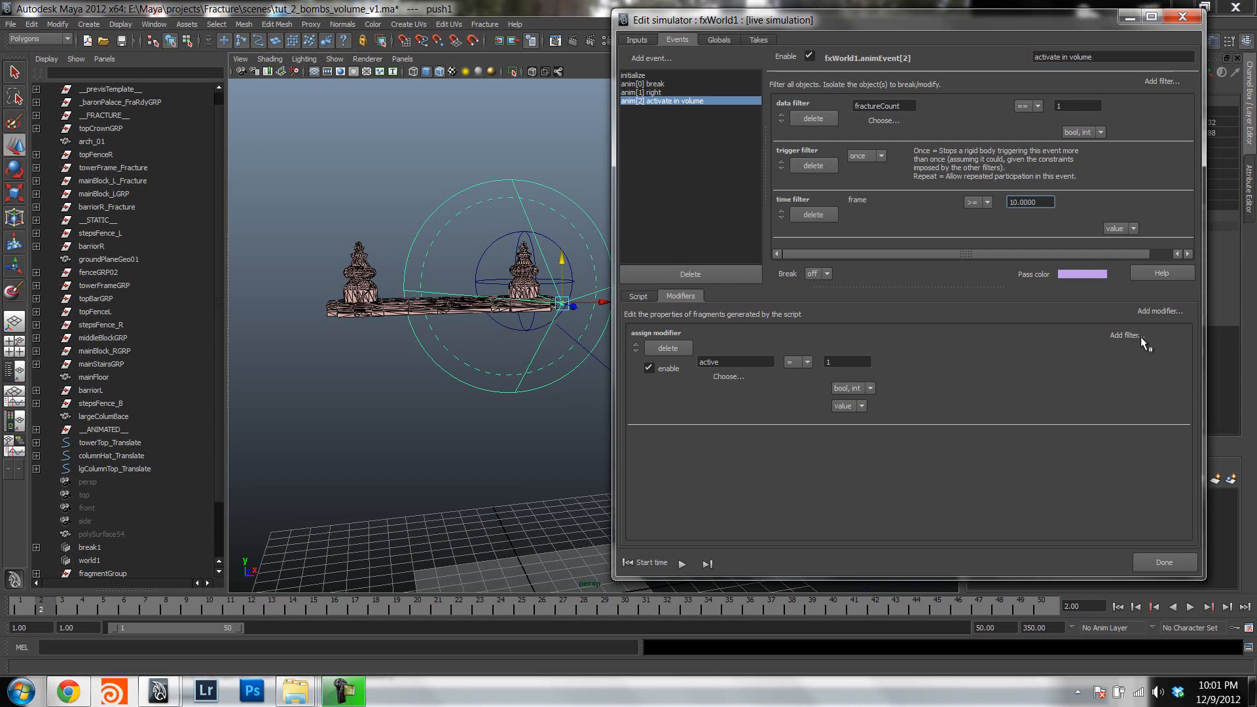
{"action": "left_click", "coordinate": [1121, 334]}
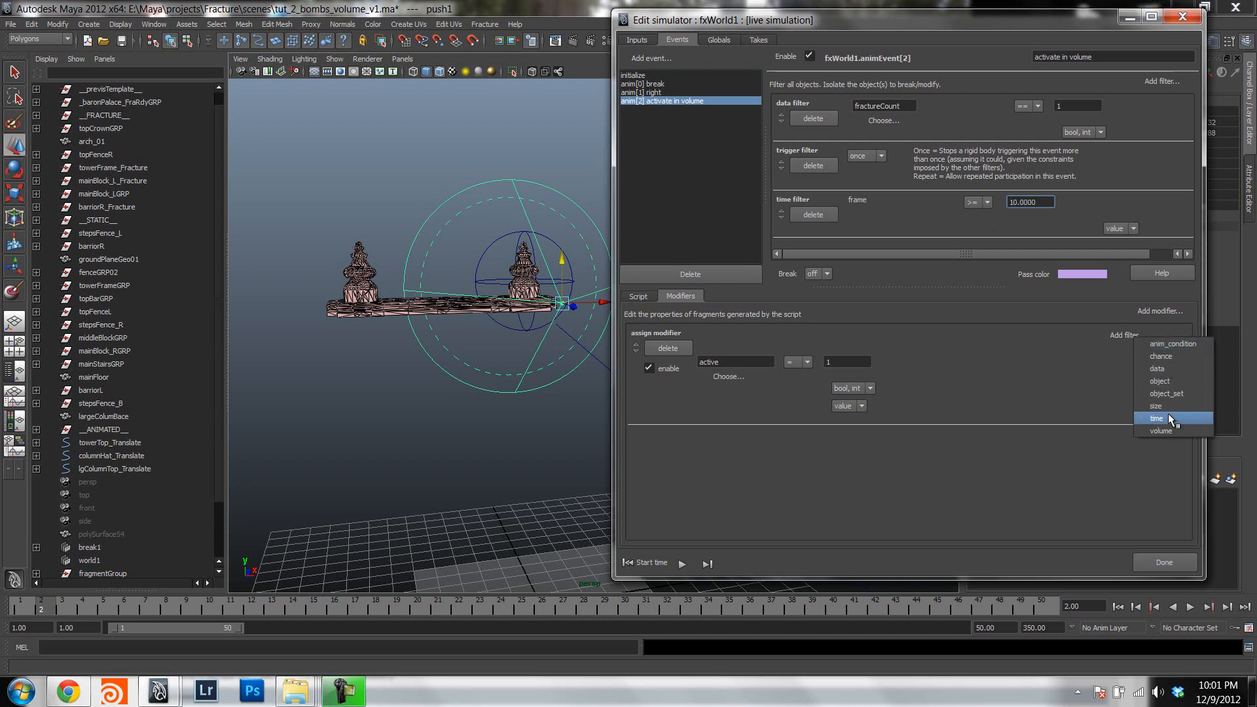
{"action": "left_click", "coordinate": [1157, 417]}
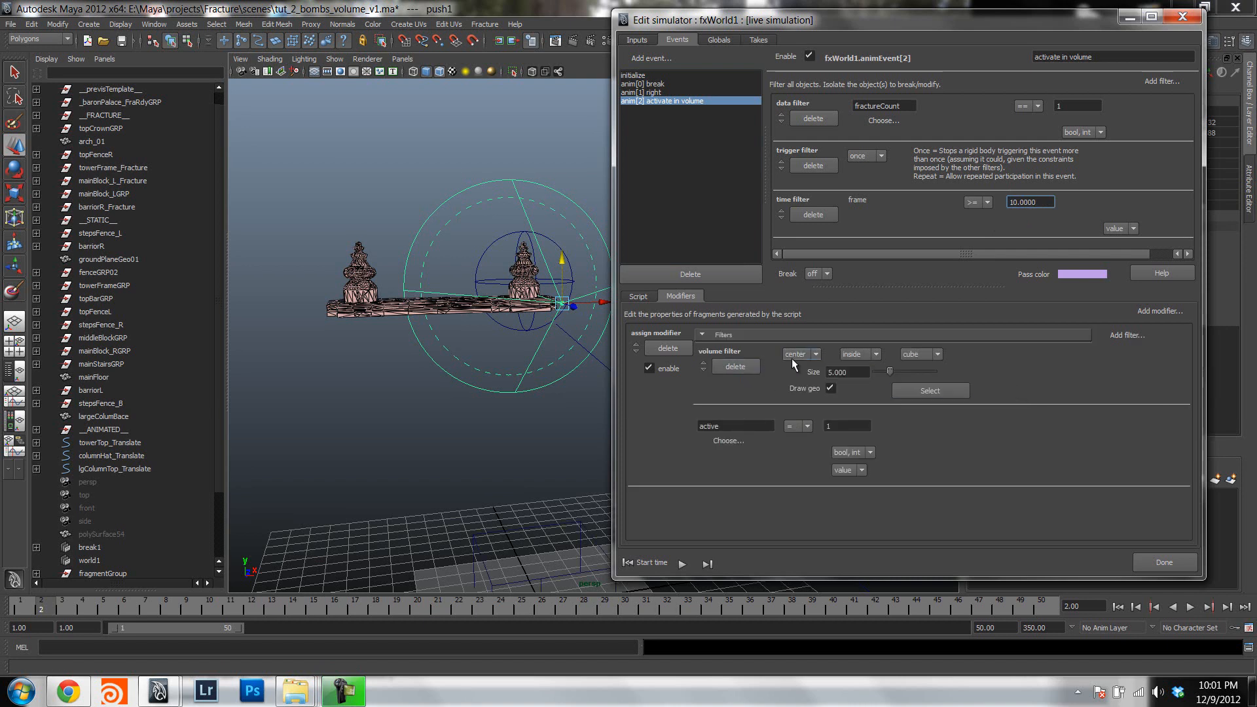
{"action": "left_click", "coordinate": [917, 354]}
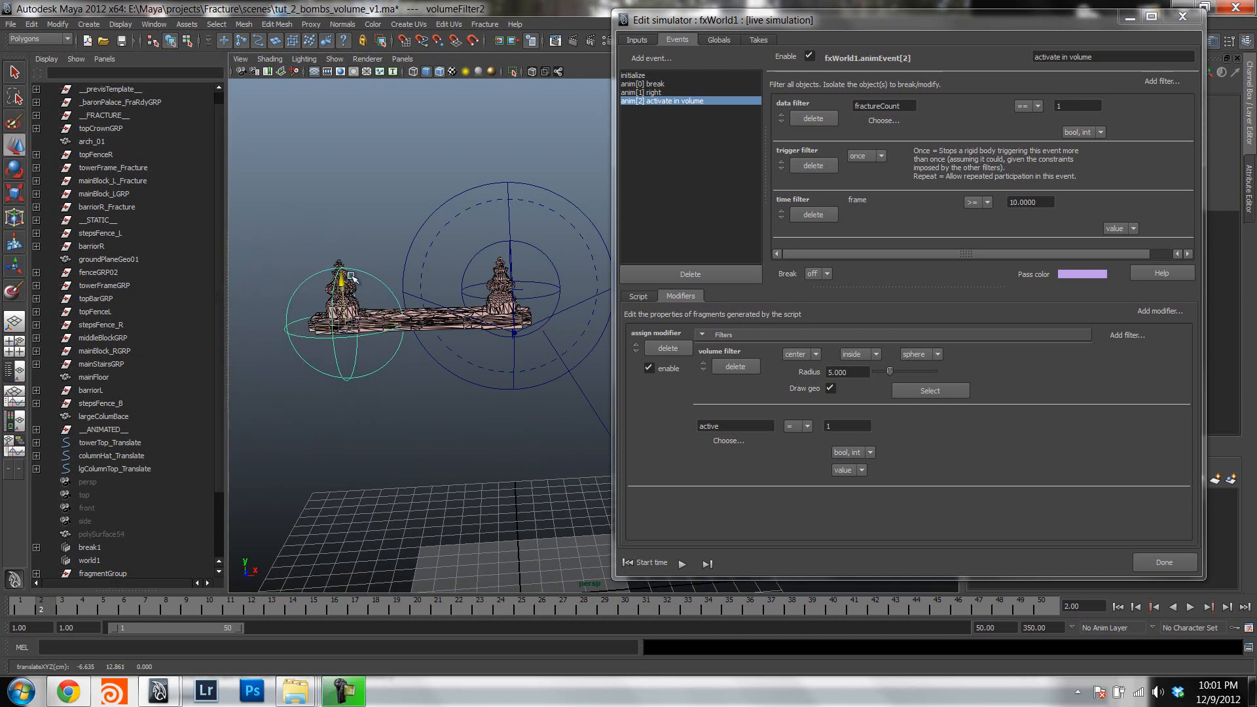
{"action": "left_click_drag", "start_coordinate": [350, 276], "coordinate": [330, 253]}
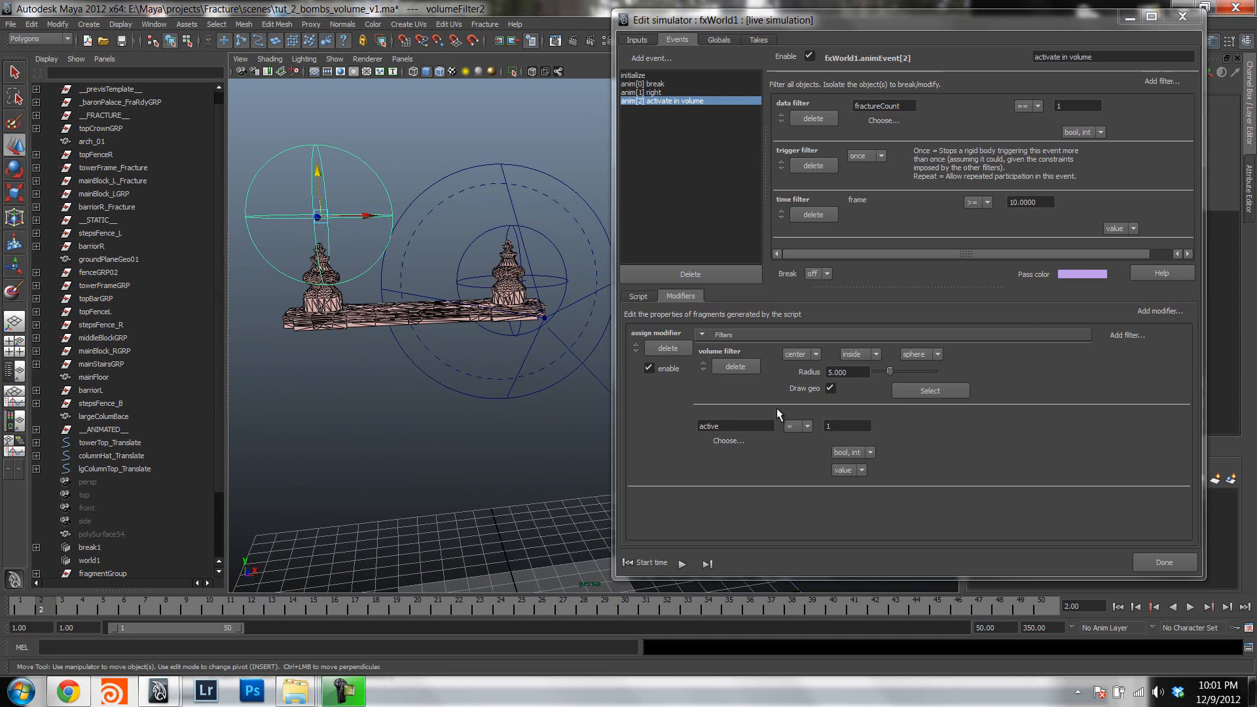
{"action": "left_click", "coordinate": [1157, 310]}
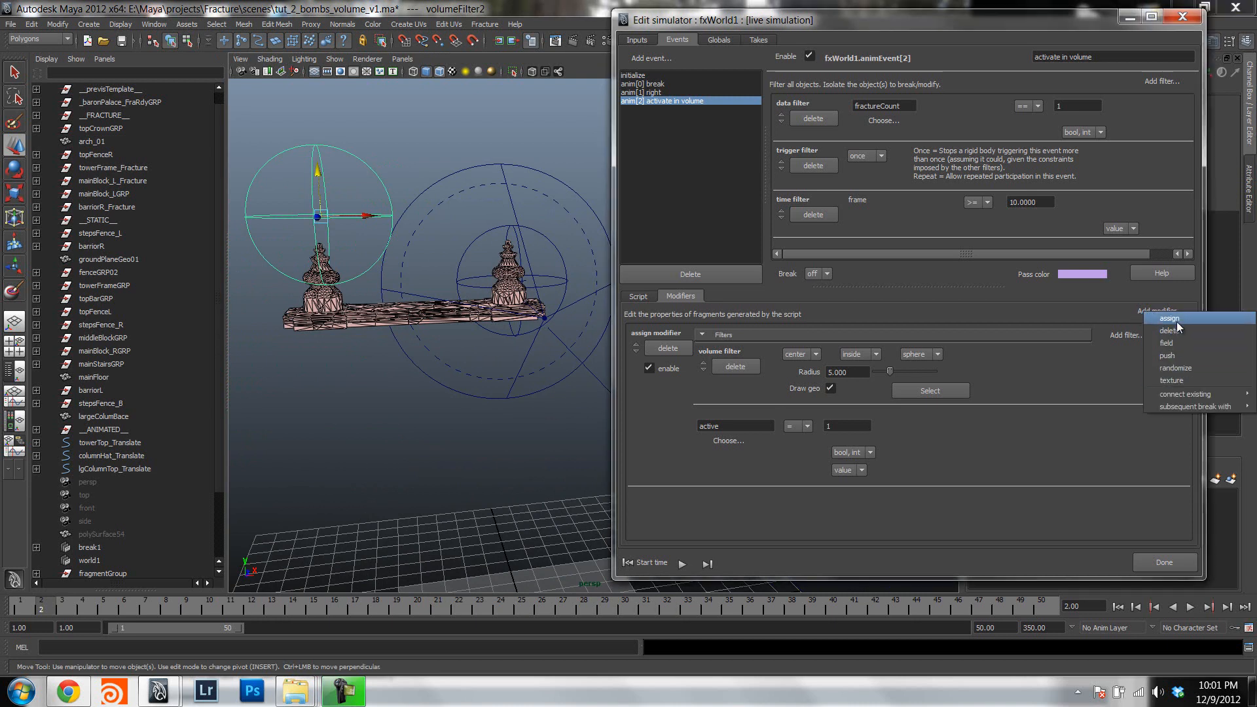
{"action": "mouse_move", "coordinate": [1036, 316]}
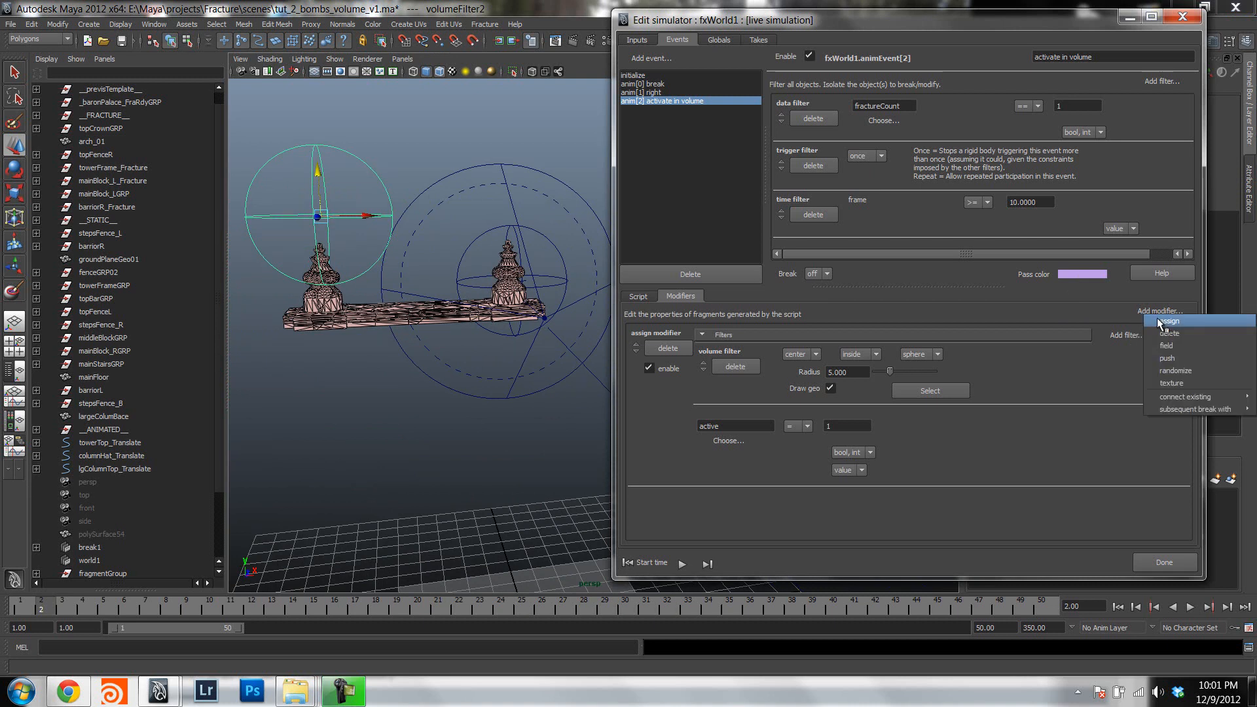
Add a push modifier under the left tower with strength 30 and play the simulation.
{"action": "left_click", "coordinate": [1165, 357]}
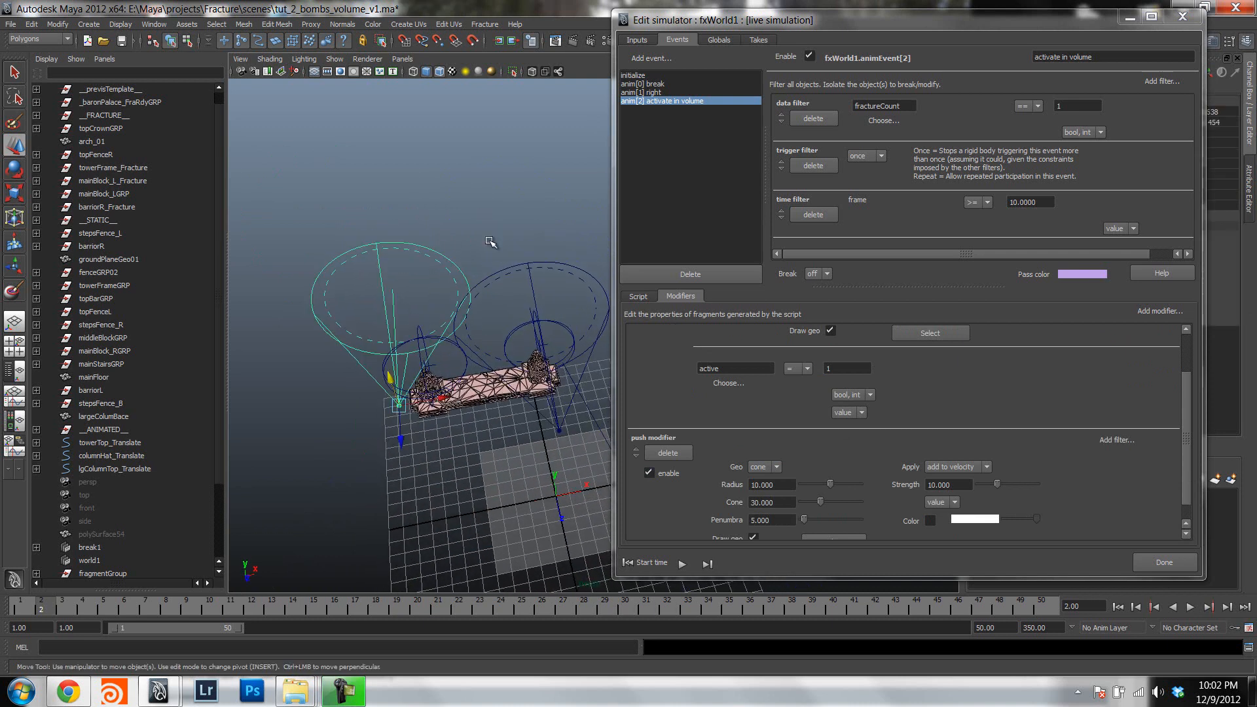
{"action": "left_click_drag", "start_coordinate": [393, 384], "coordinate": [404, 477]}
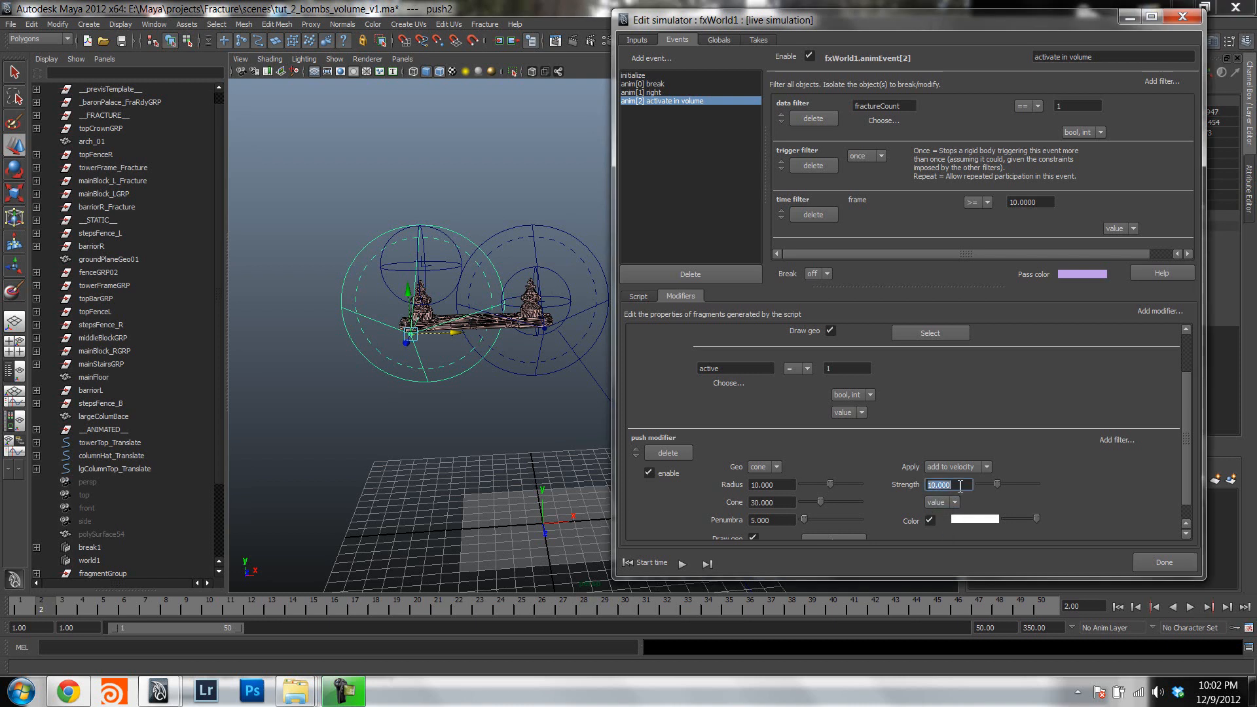
{"action": "type", "text": "30.000"}
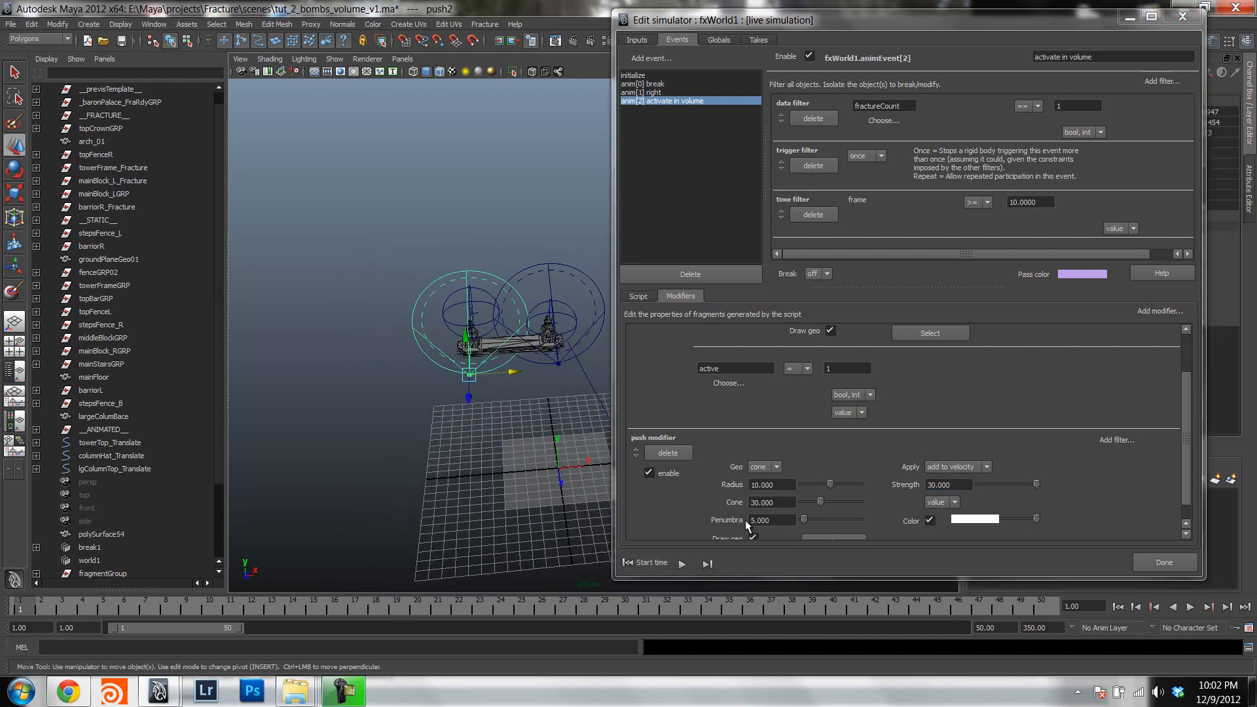
{"action": "left_click", "coordinate": [682, 562]}
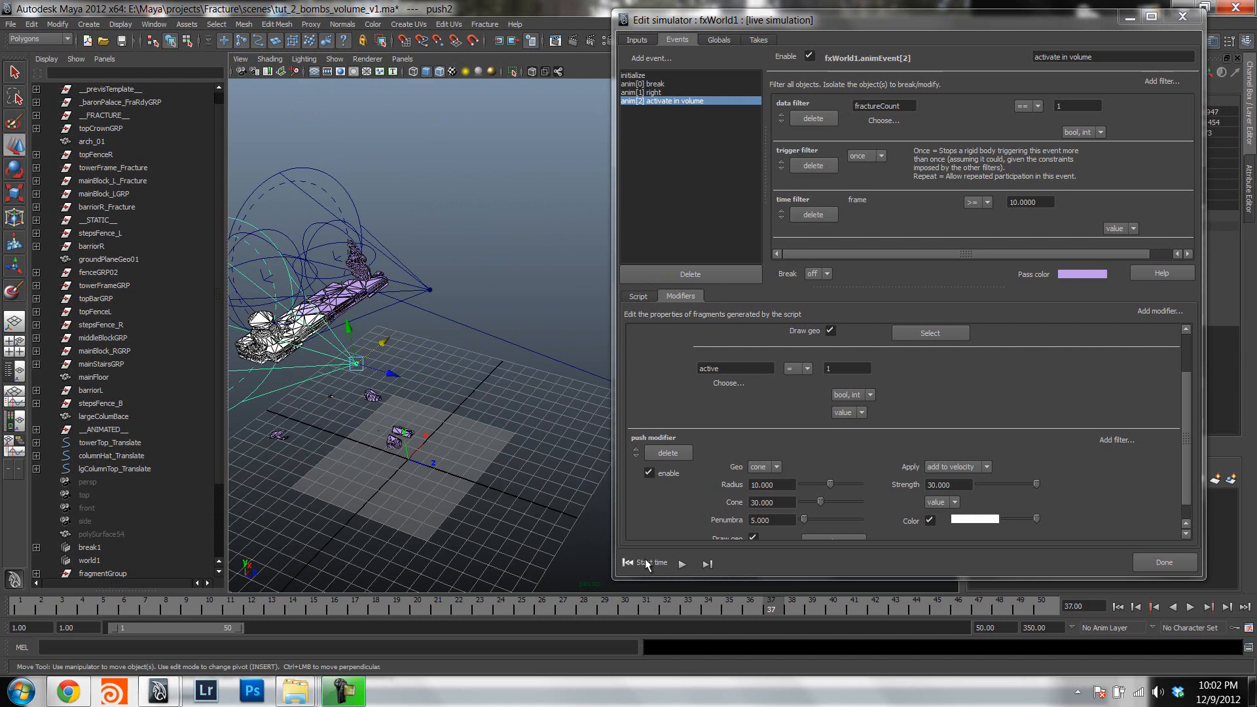
Rewind the simulator to frame 1 so both palace towers are whole again.
{"action": "left_click", "coordinate": [631, 563]}
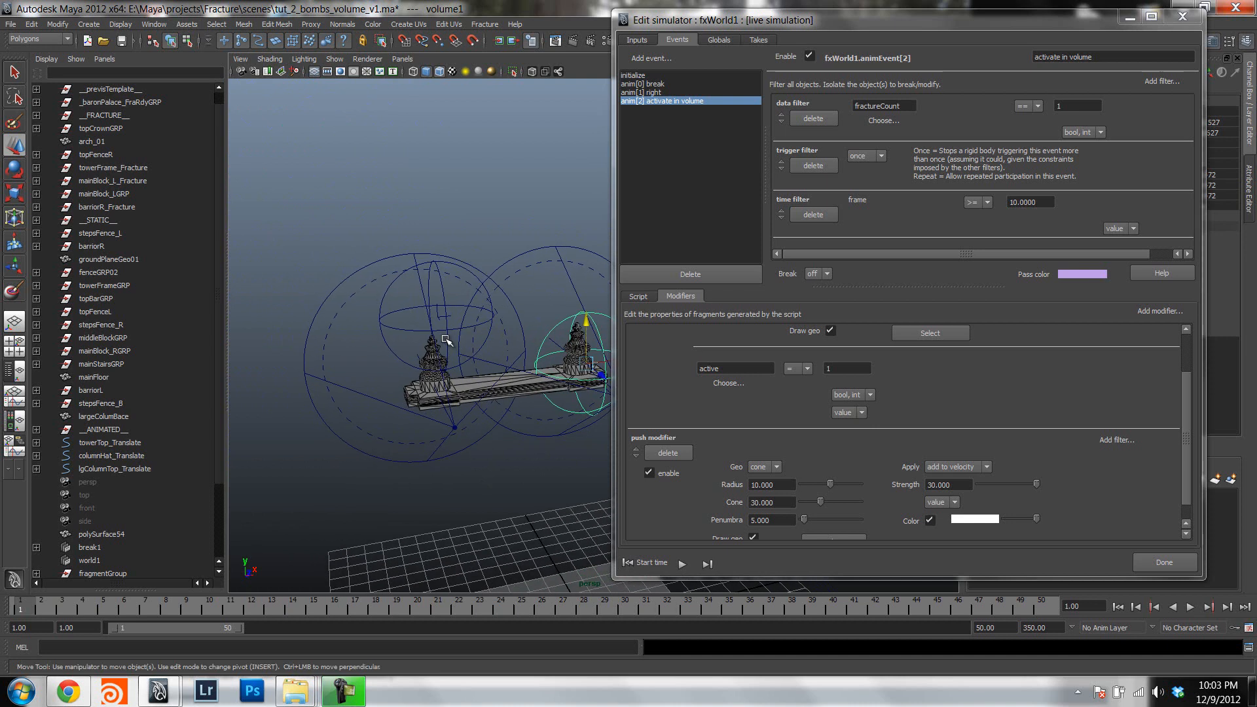
Move volume2 down and out past the left tower to the palace's lower left end.
{"action": "left_click_drag", "start_coordinate": [569, 329], "coordinate": [449, 315]}
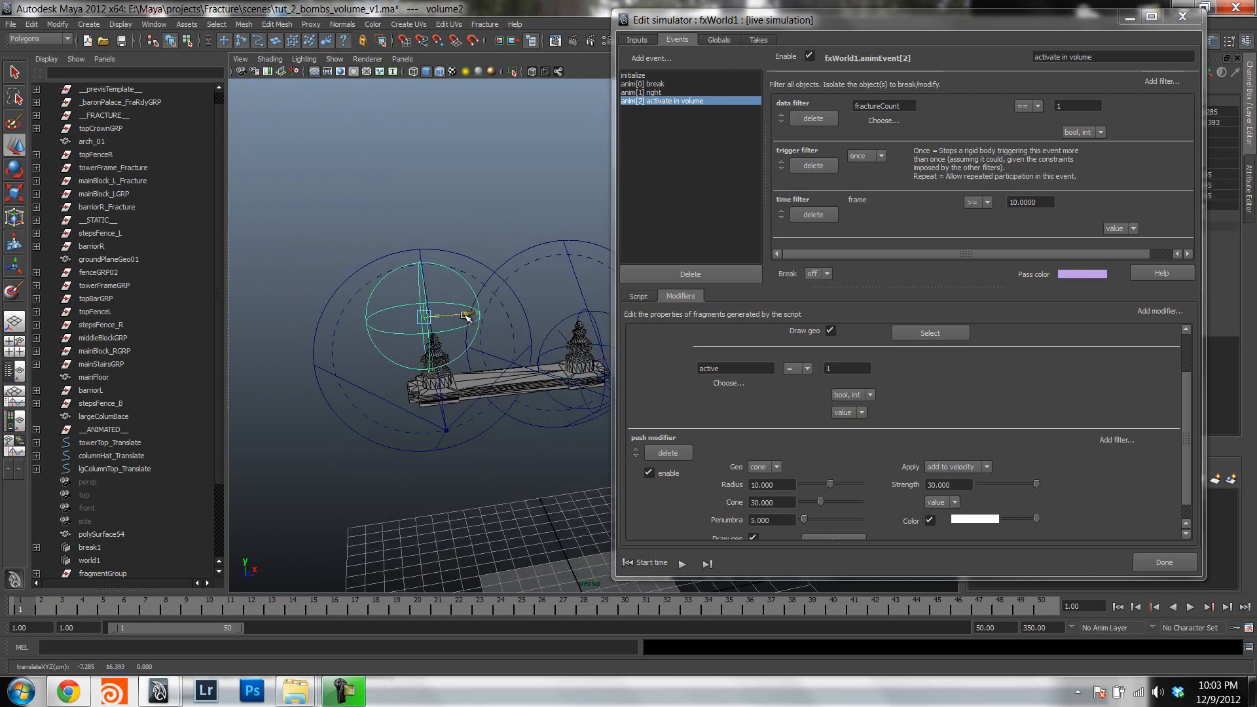
{"action": "left_click_drag", "start_coordinate": [465, 315], "coordinate": [411, 369]}
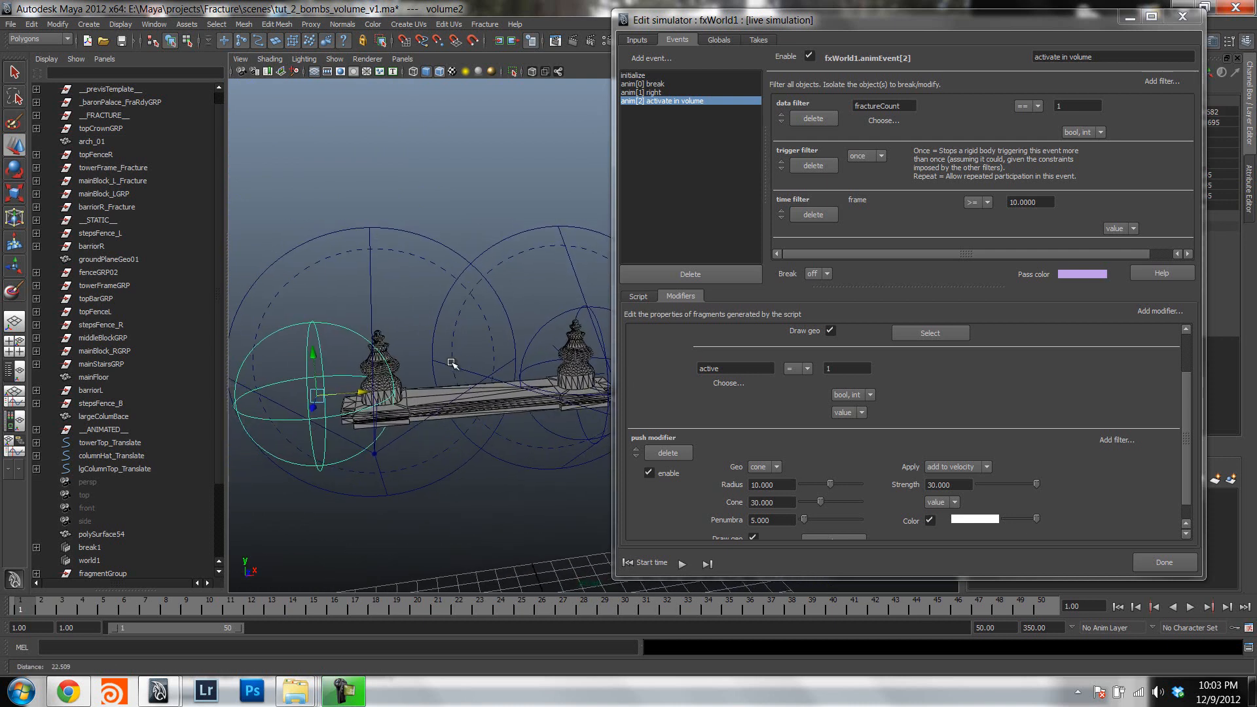
{"action": "left_click", "coordinate": [645, 563]}
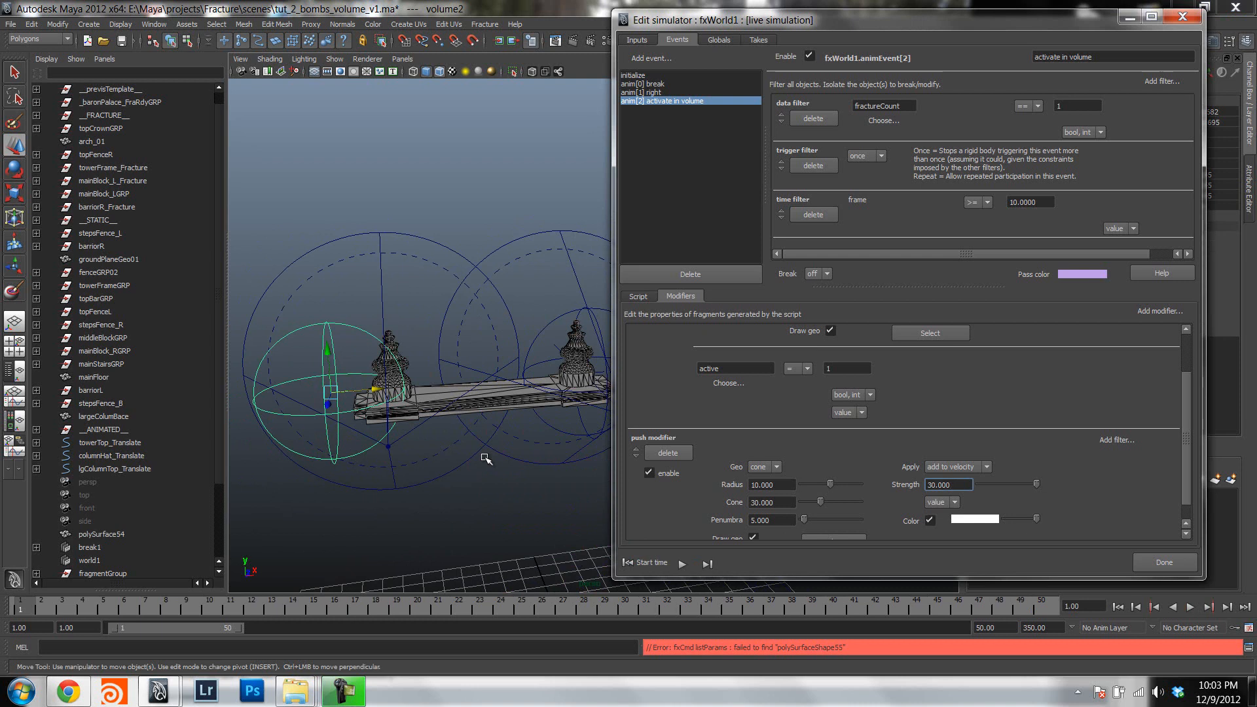
{"action": "mouse_move", "coordinate": [1076, 463]}
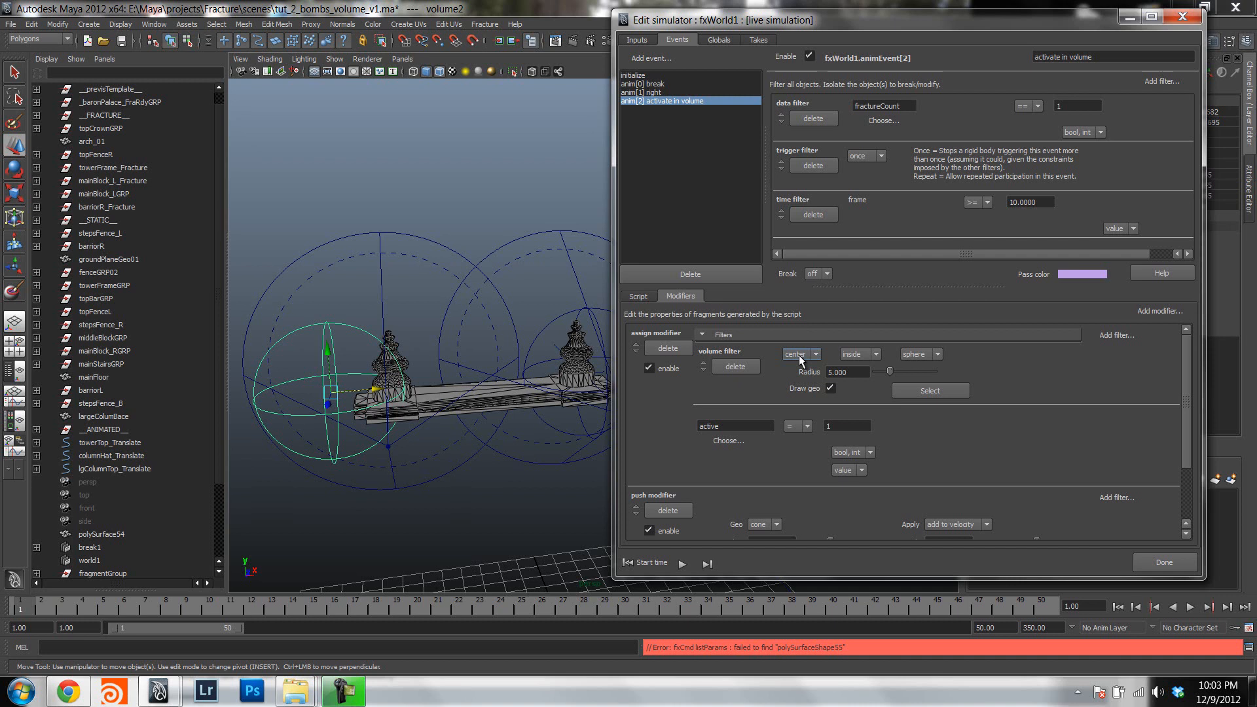
Switch the left-tower volume filter's test from center to points and rewind the simulation.
{"action": "left_click", "coordinate": [798, 354]}
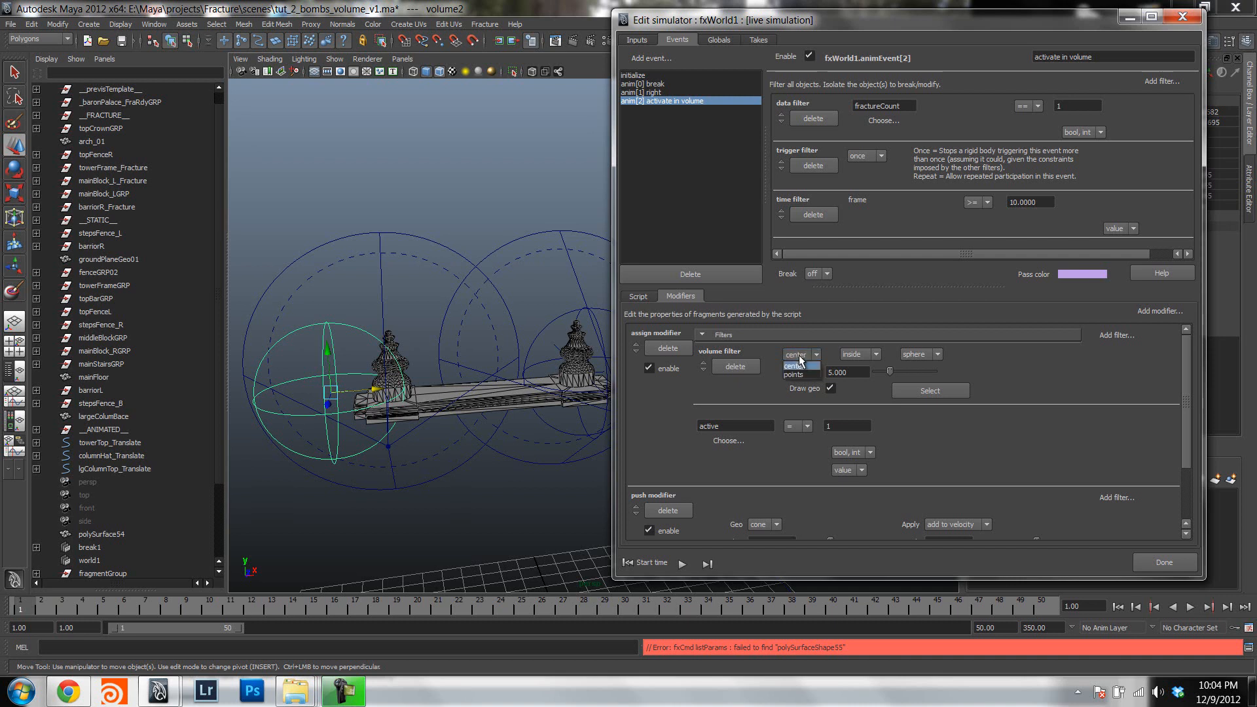
{"action": "left_click", "coordinate": [799, 354]}
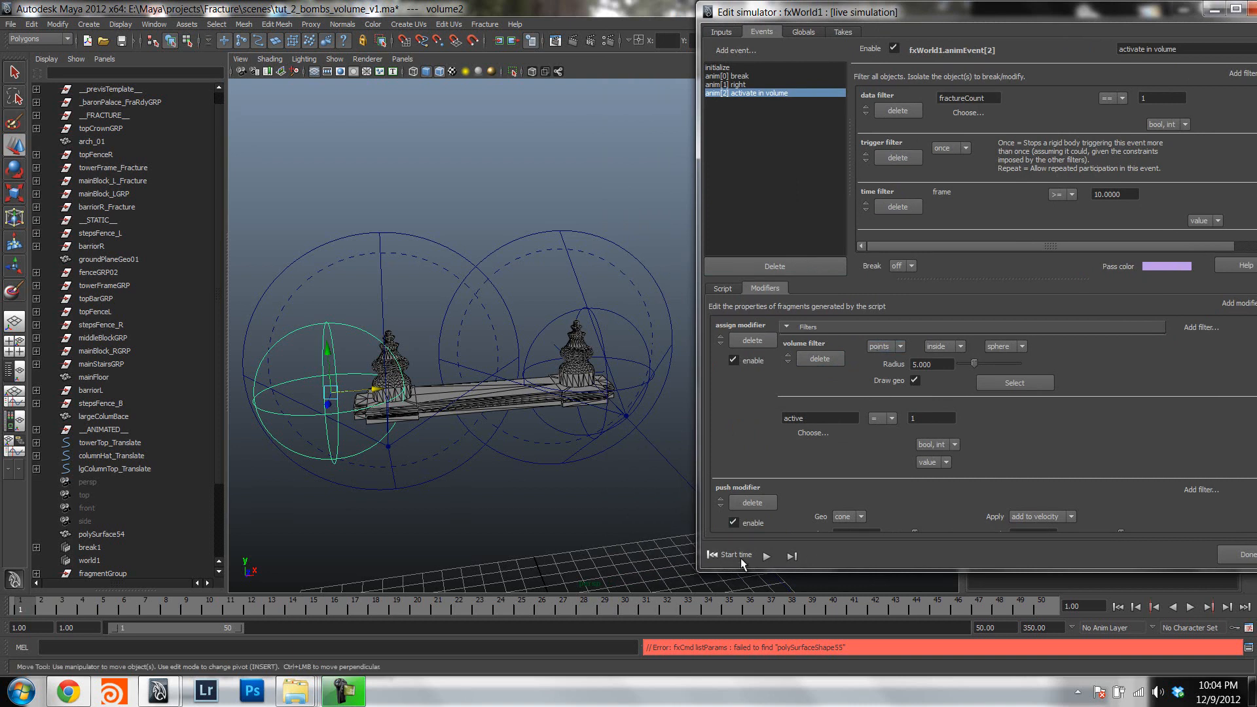
{"action": "left_click", "coordinate": [765, 556]}
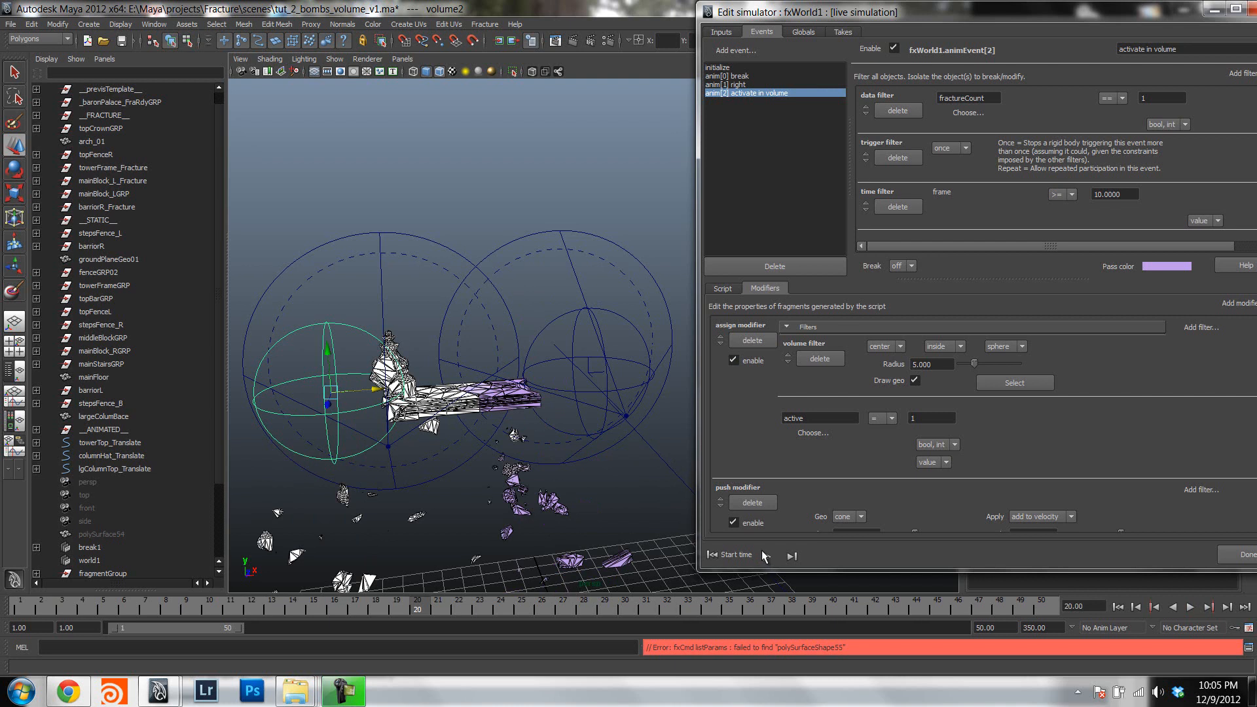
Rewind the simulation to frame 1 with the left volume filter on center.
{"action": "left_click", "coordinate": [711, 554]}
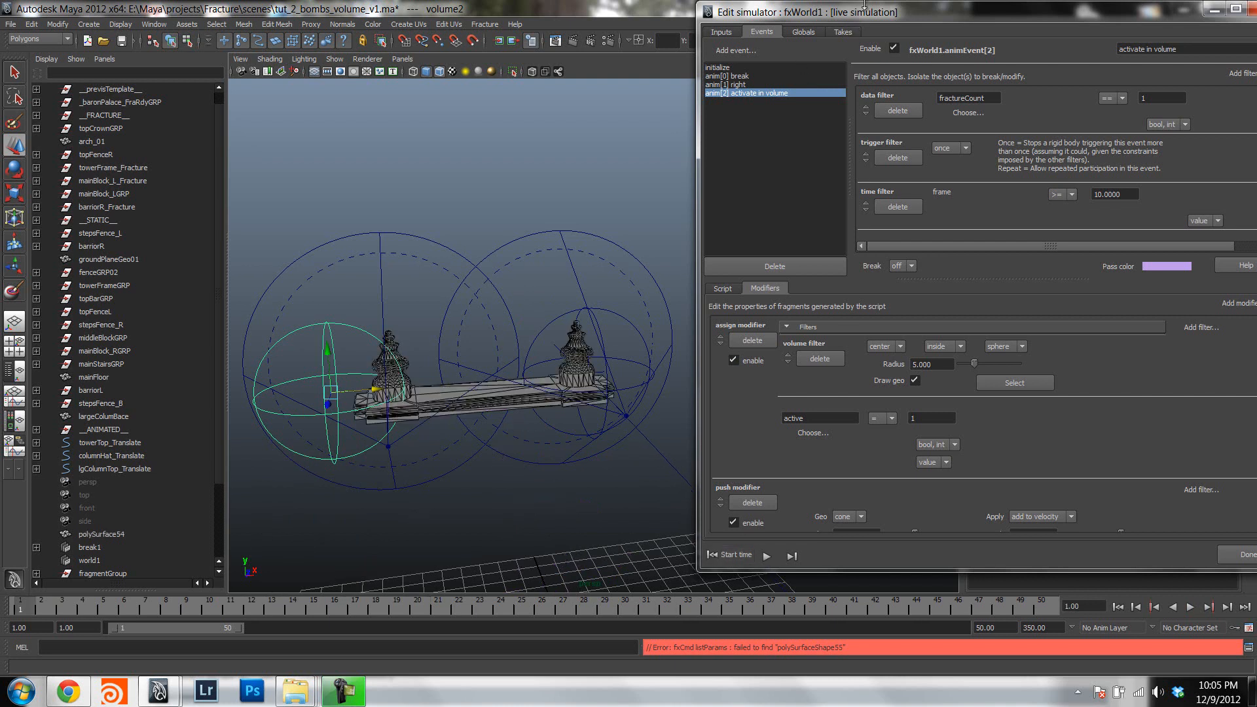